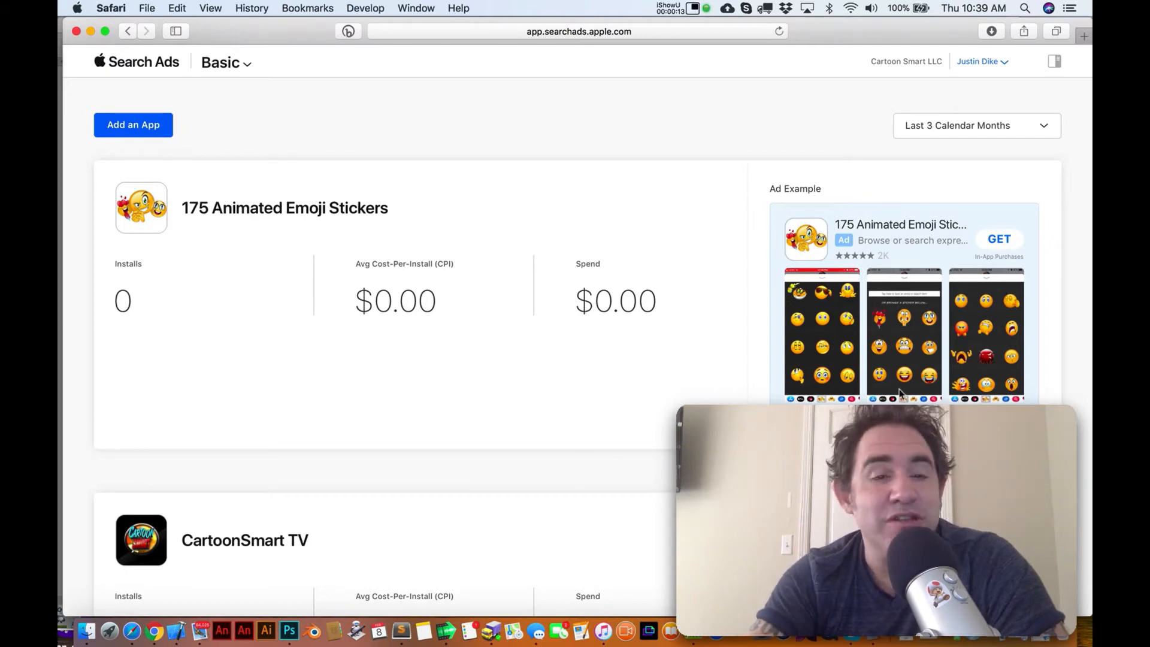
pyautogui.moveTo(699, 66)
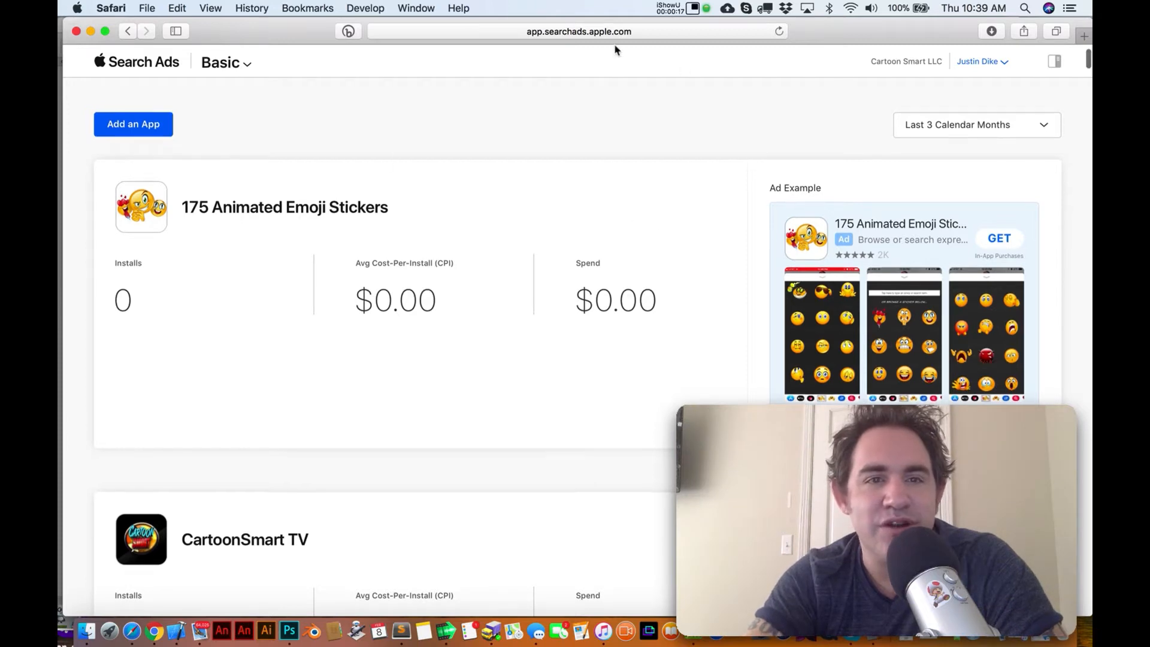
# - Open the Basic dropdown beside the Search Ads logo to reveal Basic and Advanced options
pyautogui.scroll(3)
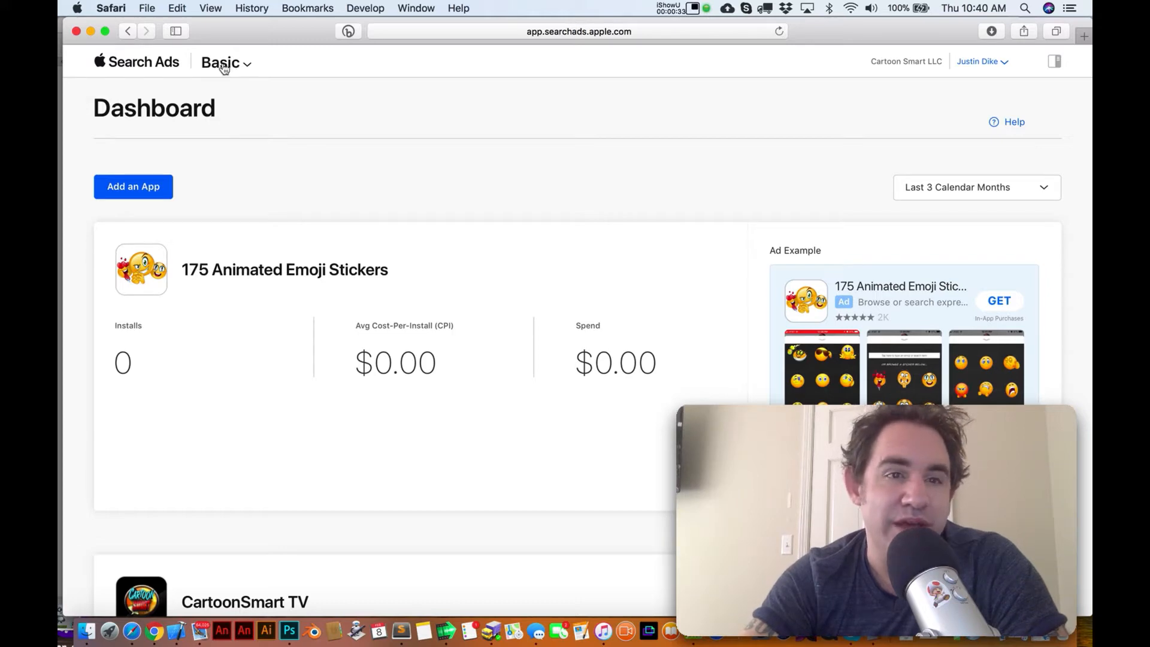
pyautogui.click(225, 62)
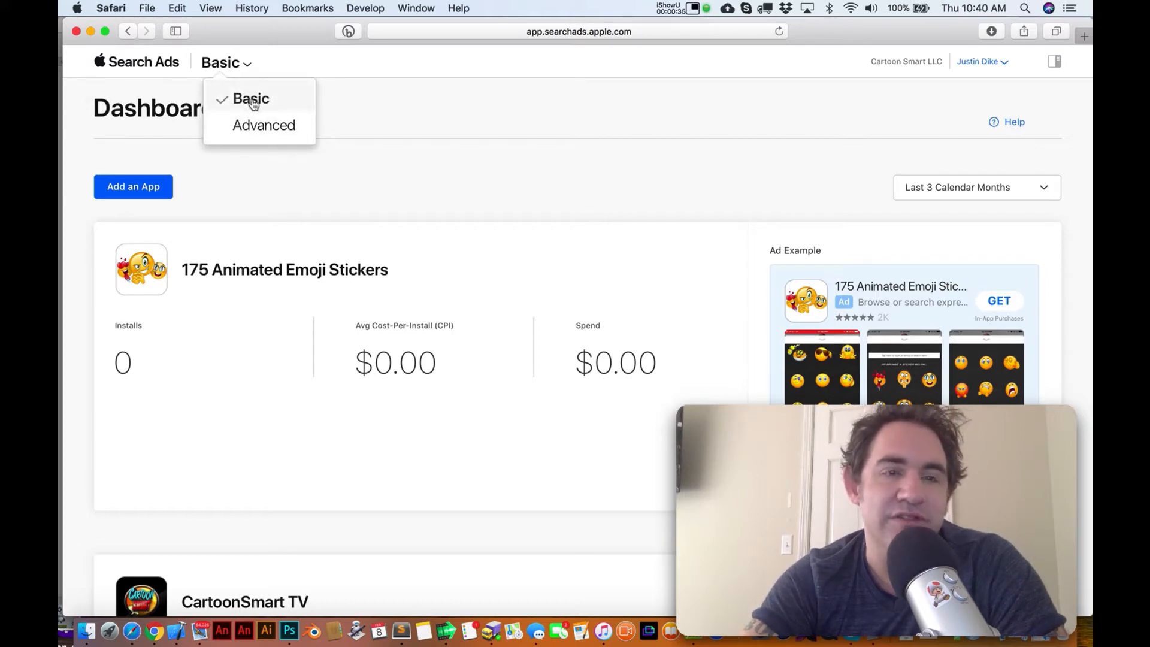
pyautogui.moveTo(263, 124)
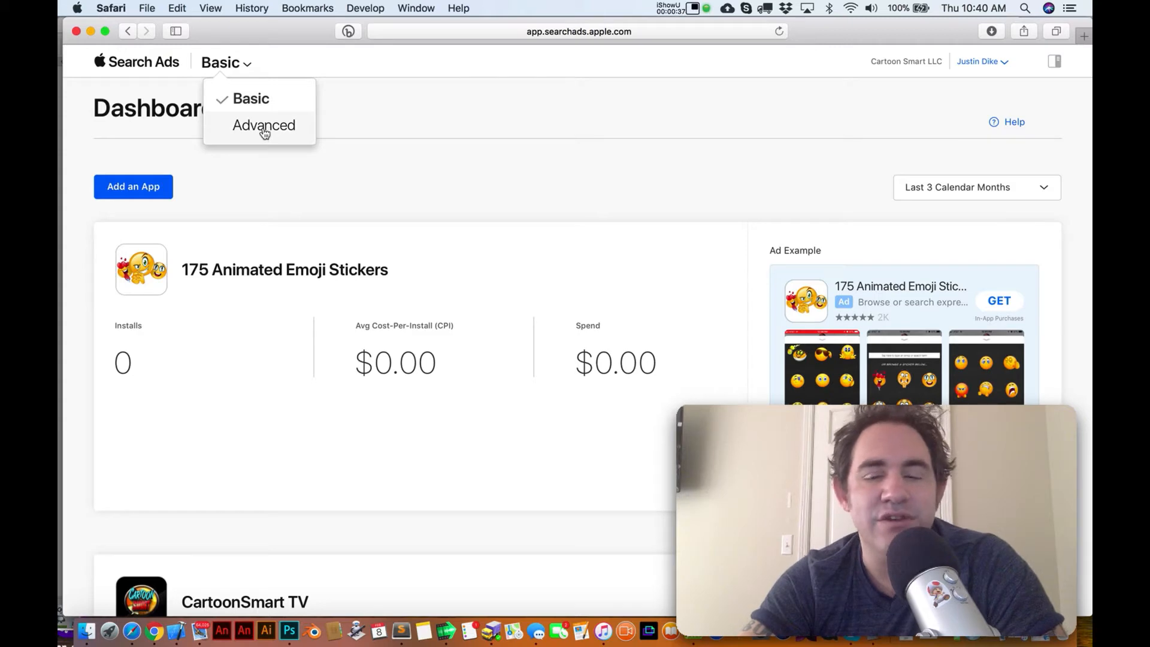
# - Switch to Advanced to view the five-campaign list, then reopen the version dropdown
pyautogui.click(264, 124)
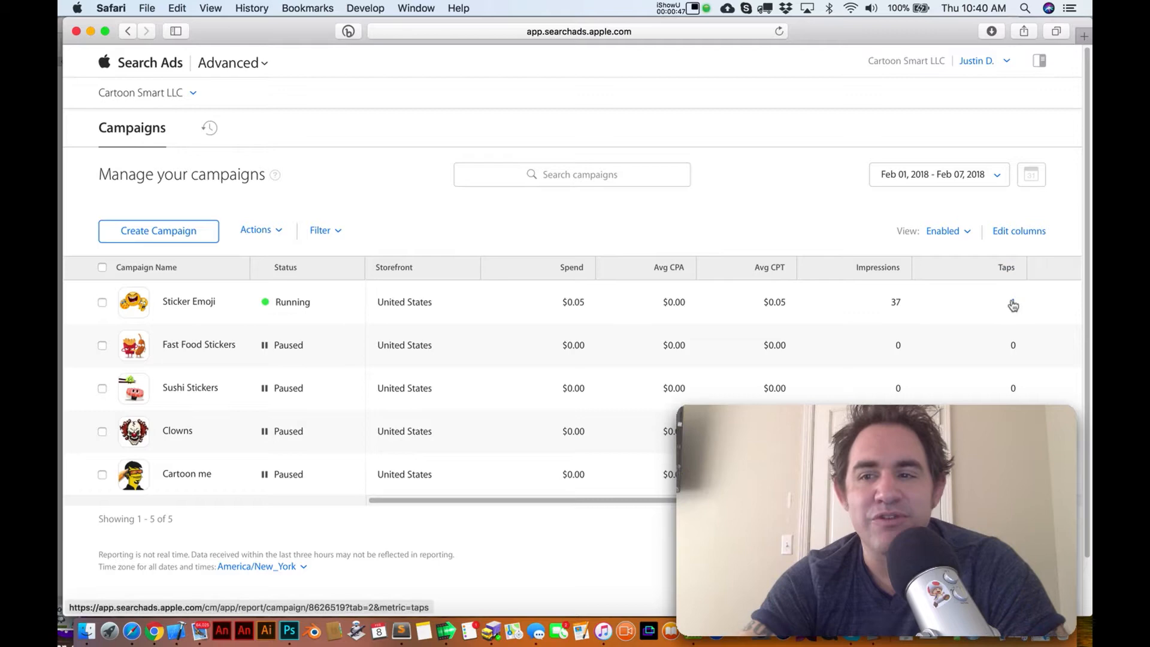
pyautogui.moveTo(998, 306)
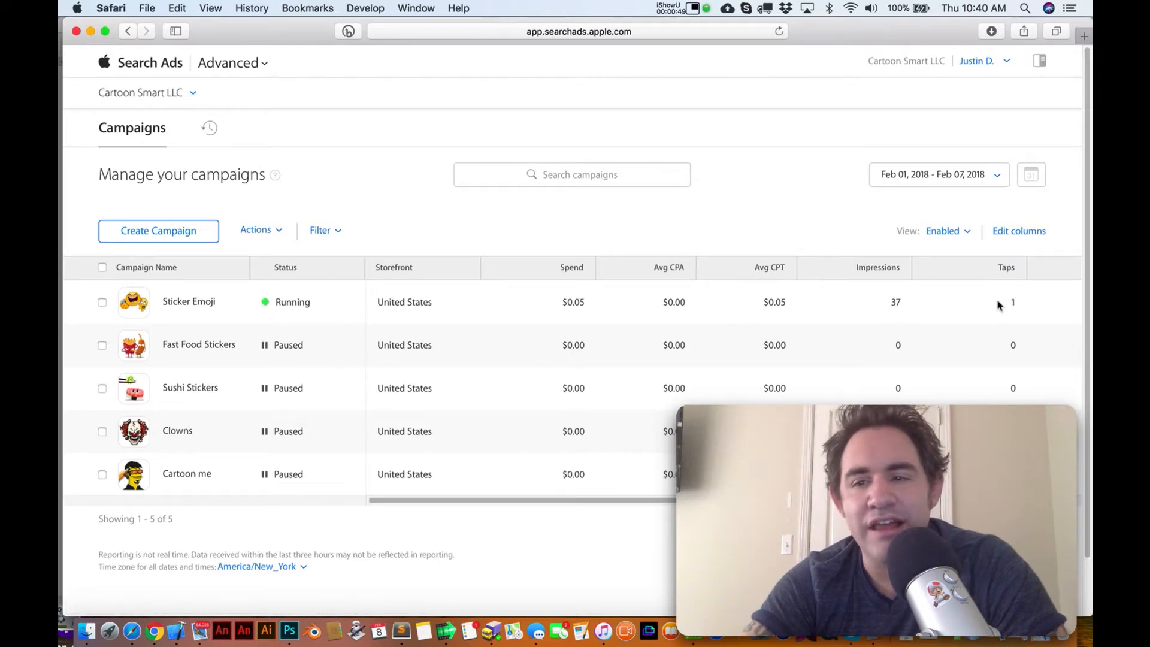
pyautogui.moveTo(907, 304)
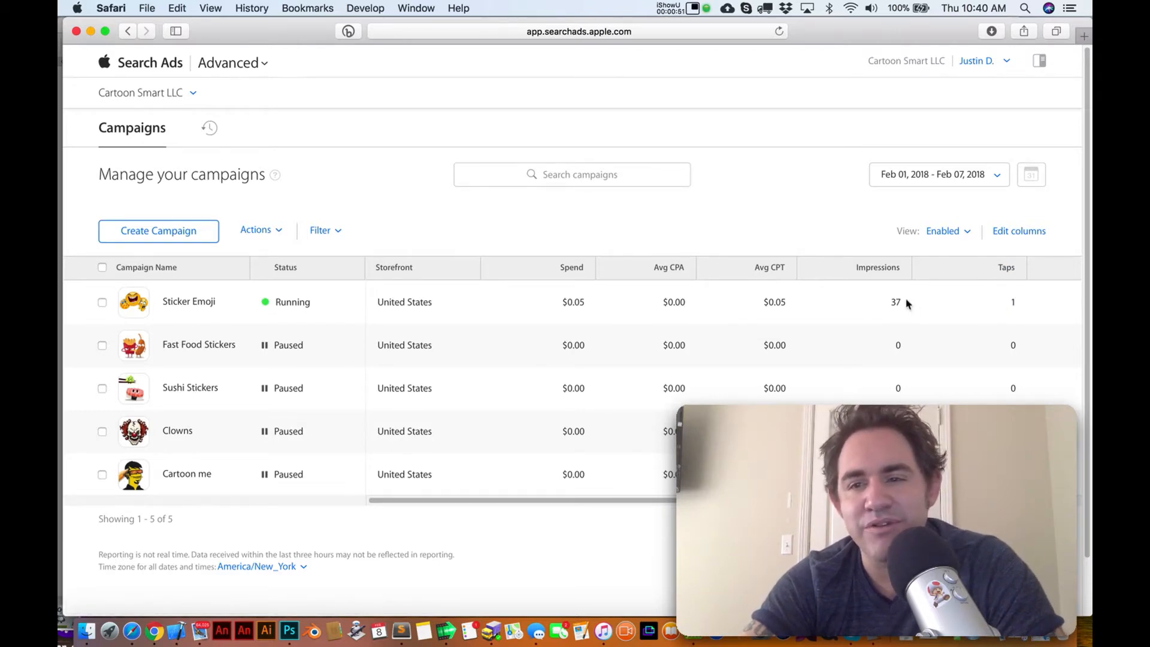
pyautogui.moveTo(951, 184)
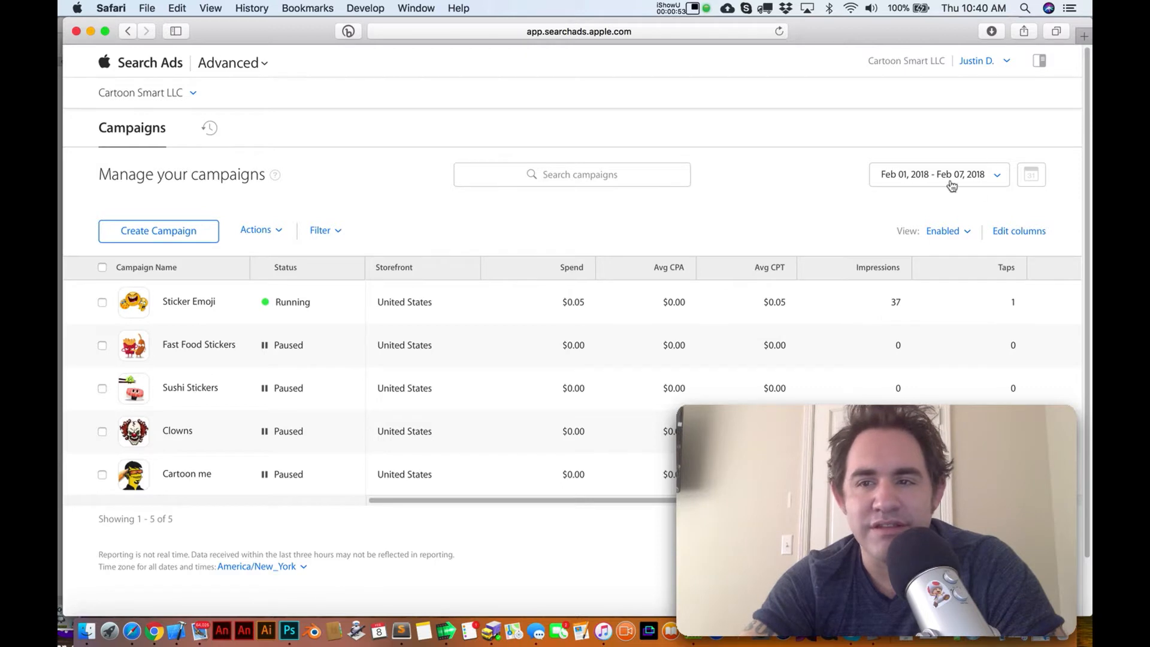
pyautogui.moveTo(188, 301)
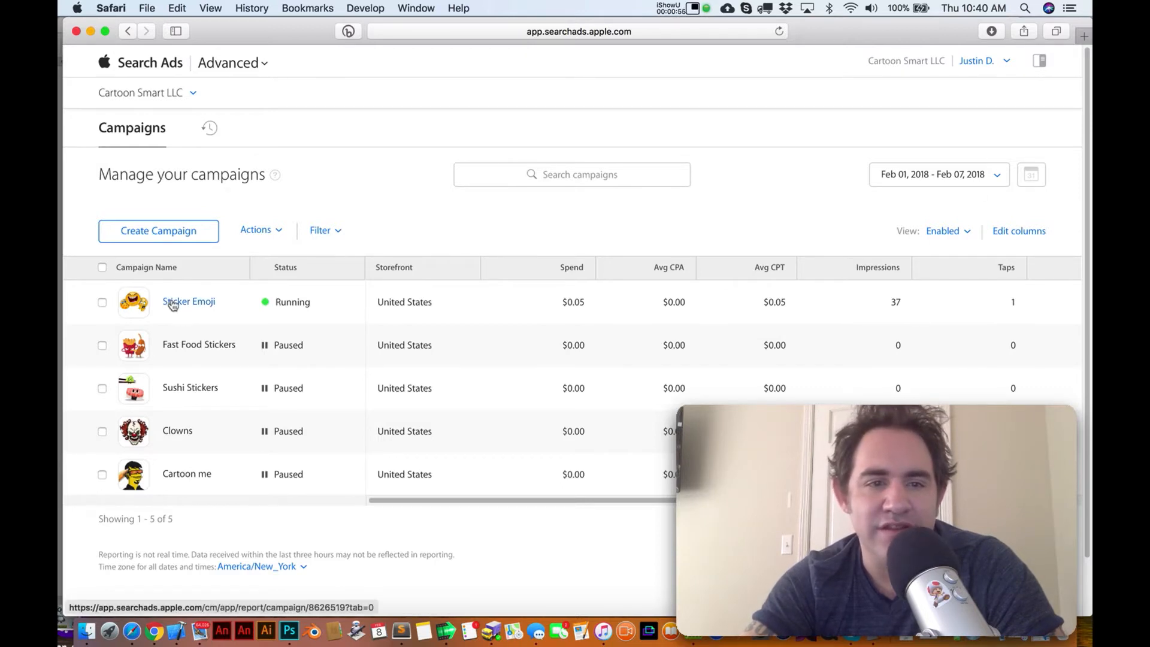
pyautogui.moveTo(188, 301)
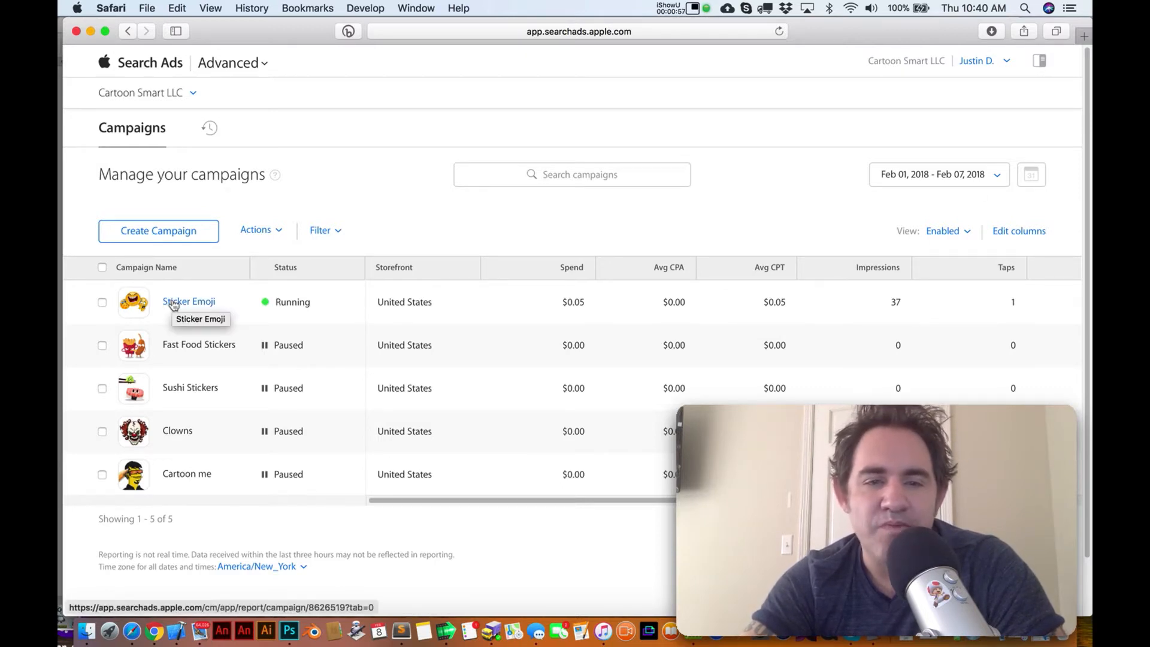
pyautogui.moveTo(1019, 309)
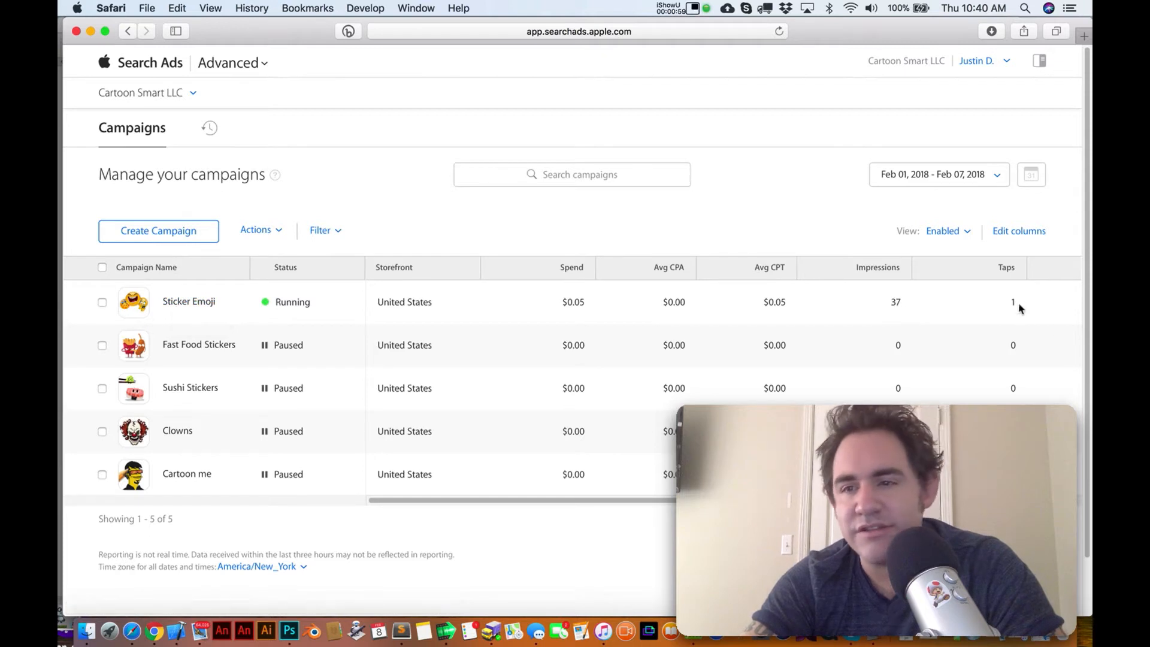
pyautogui.moveTo(573, 301)
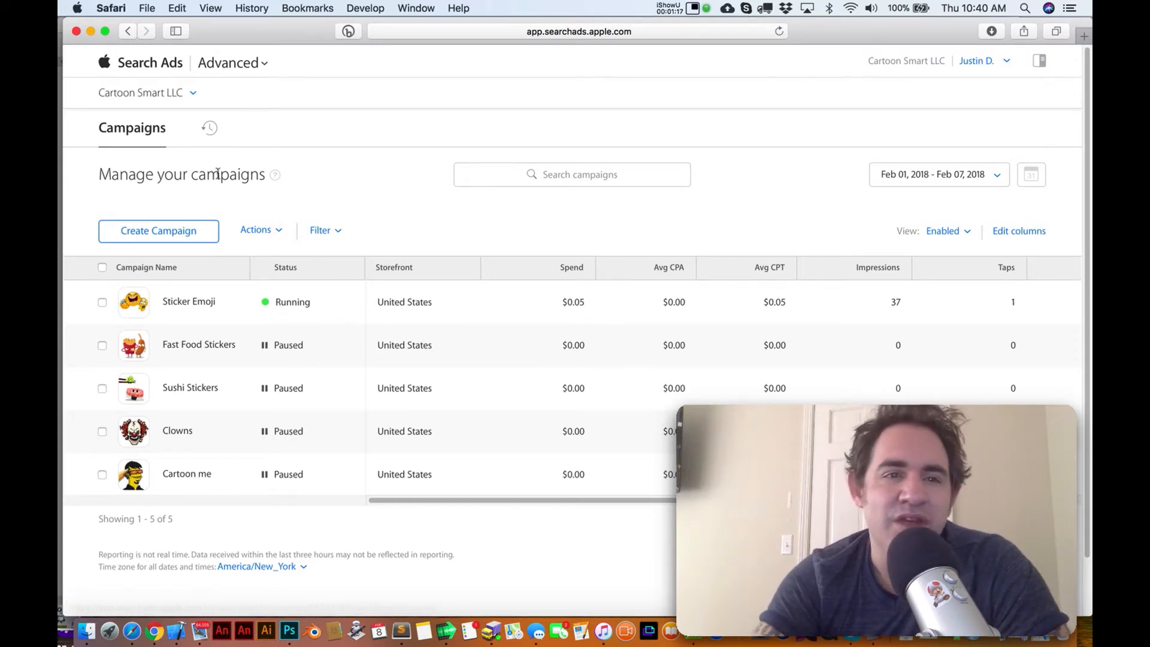
pyautogui.click(228, 62)
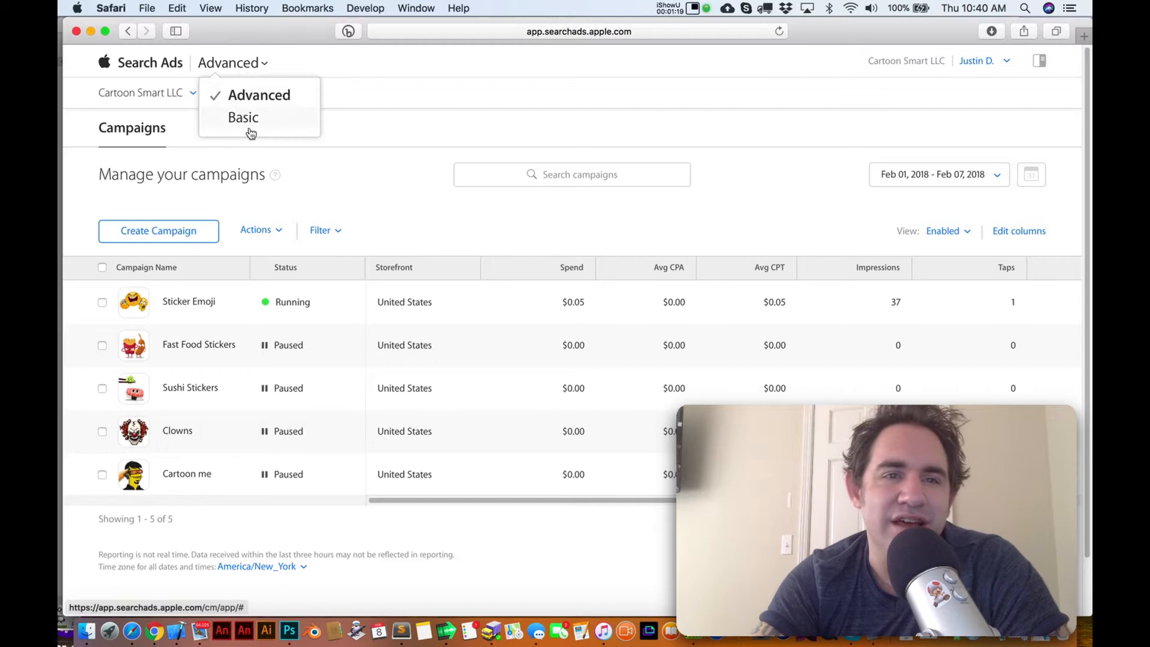
# - Return to the Basic dashboard and set reporting to Last 3 Calendar Months
pyautogui.click(243, 117)
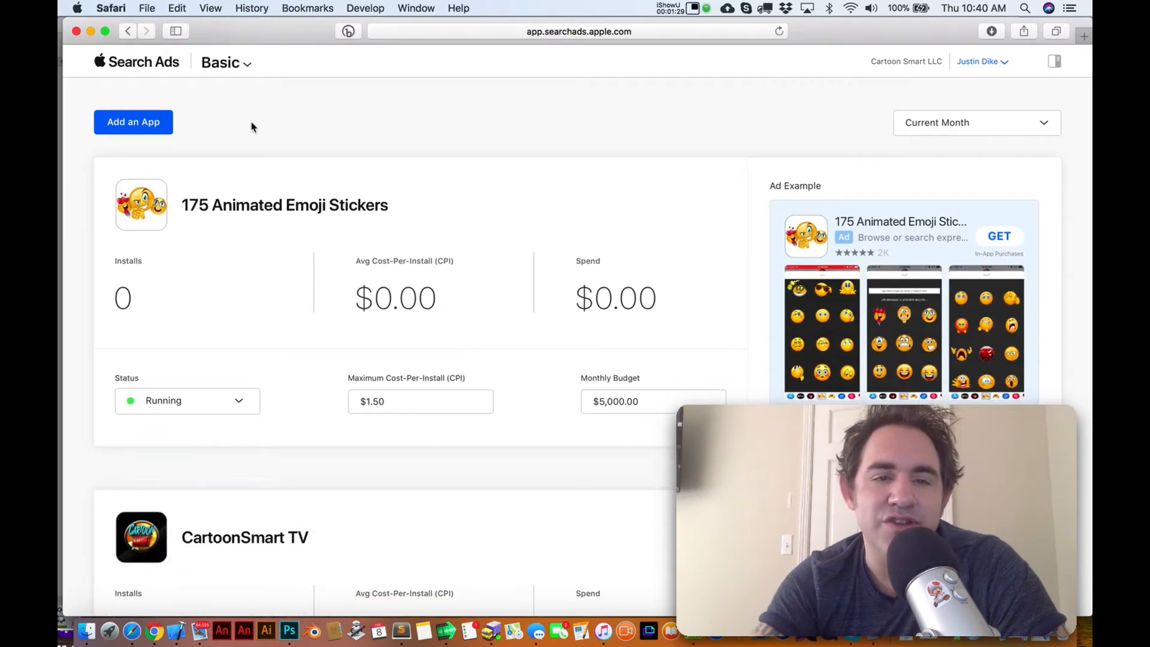
pyautogui.scroll(-3)
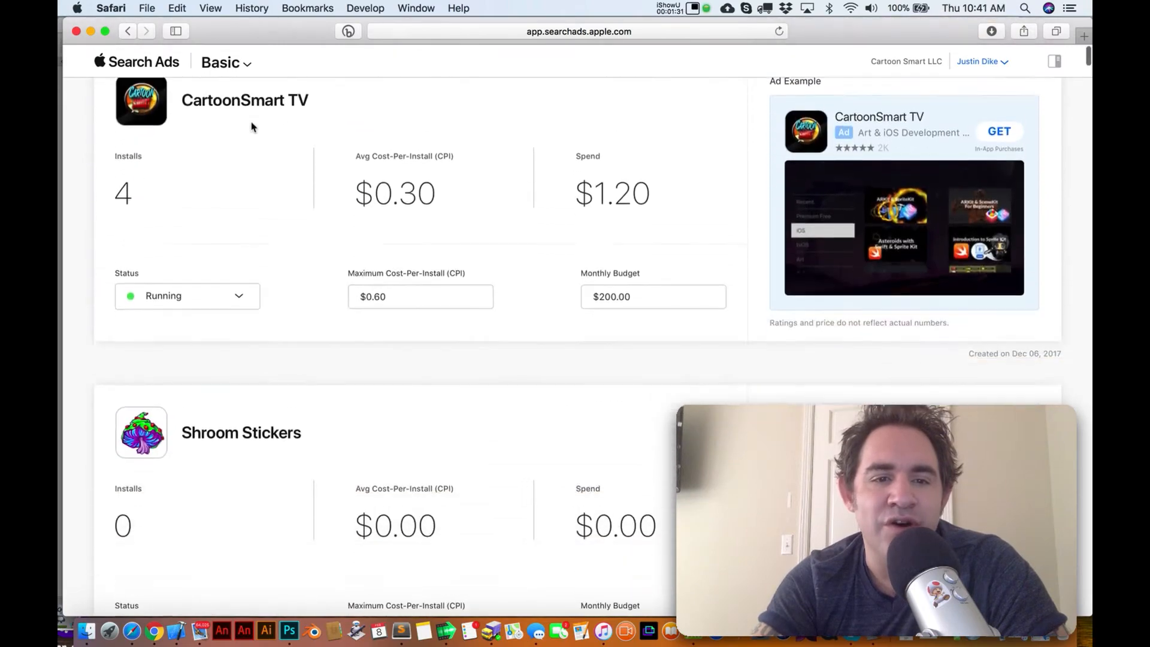
pyautogui.scroll(-3)
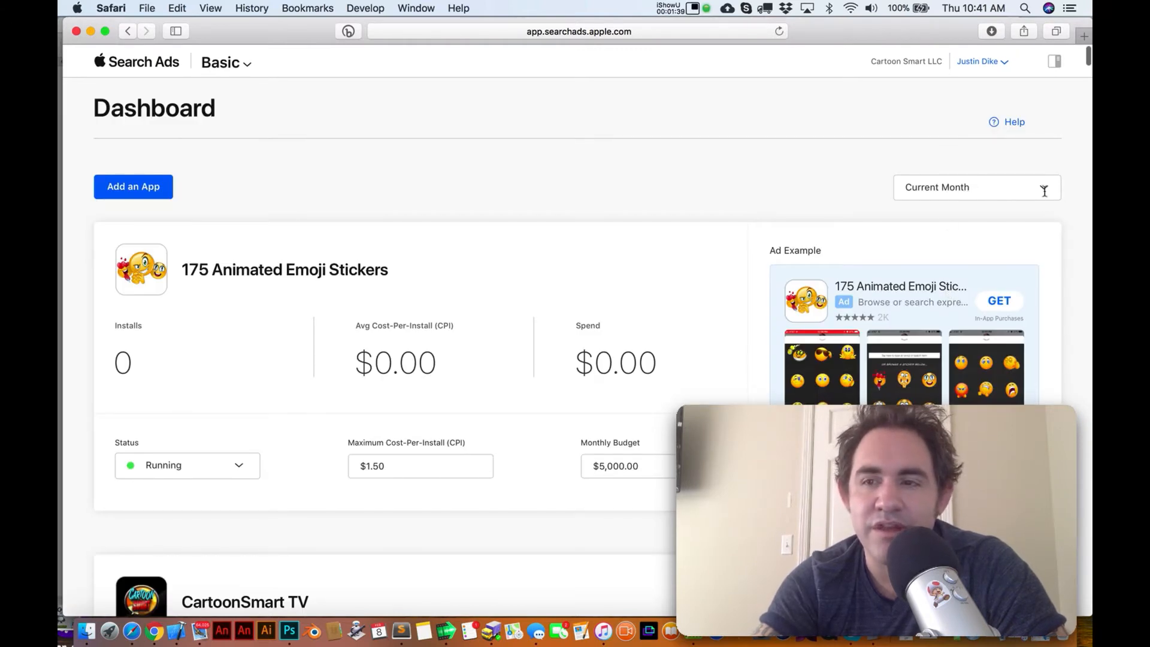
pyautogui.click(976, 186)
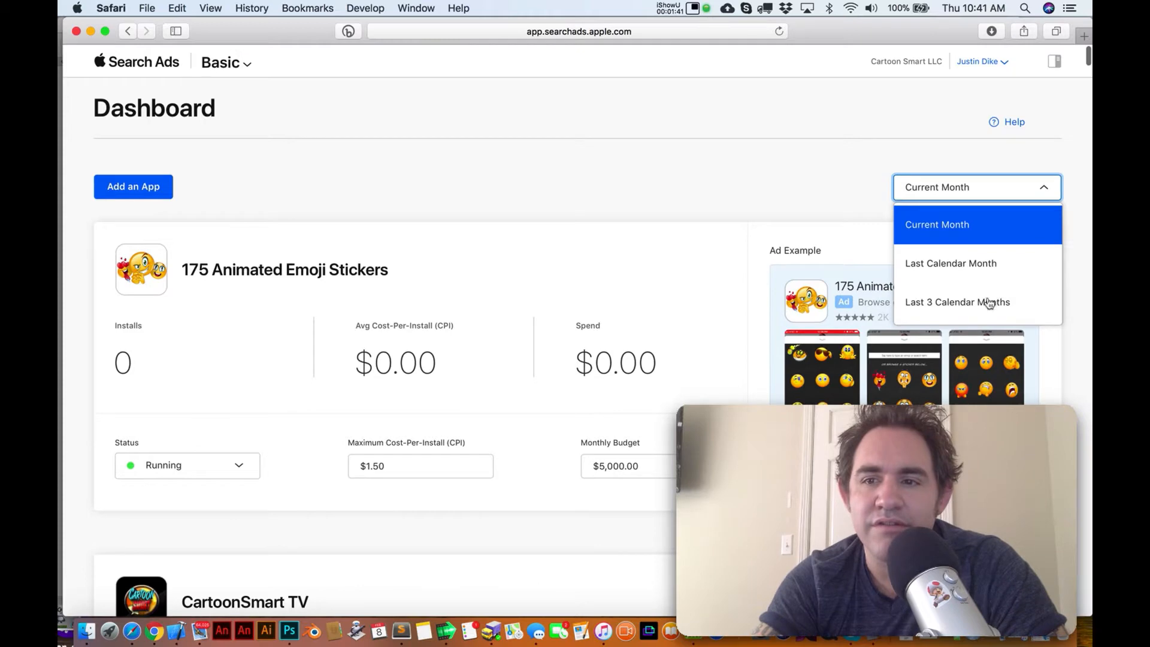
pyautogui.moveTo(954, 303)
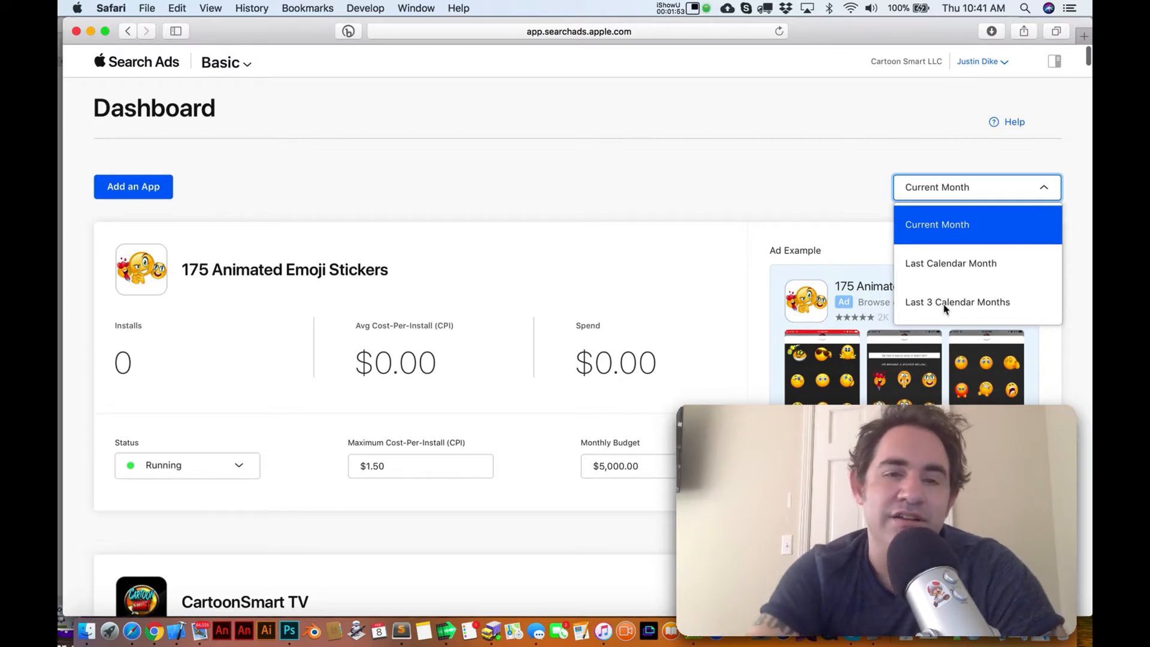
pyautogui.click(957, 301)
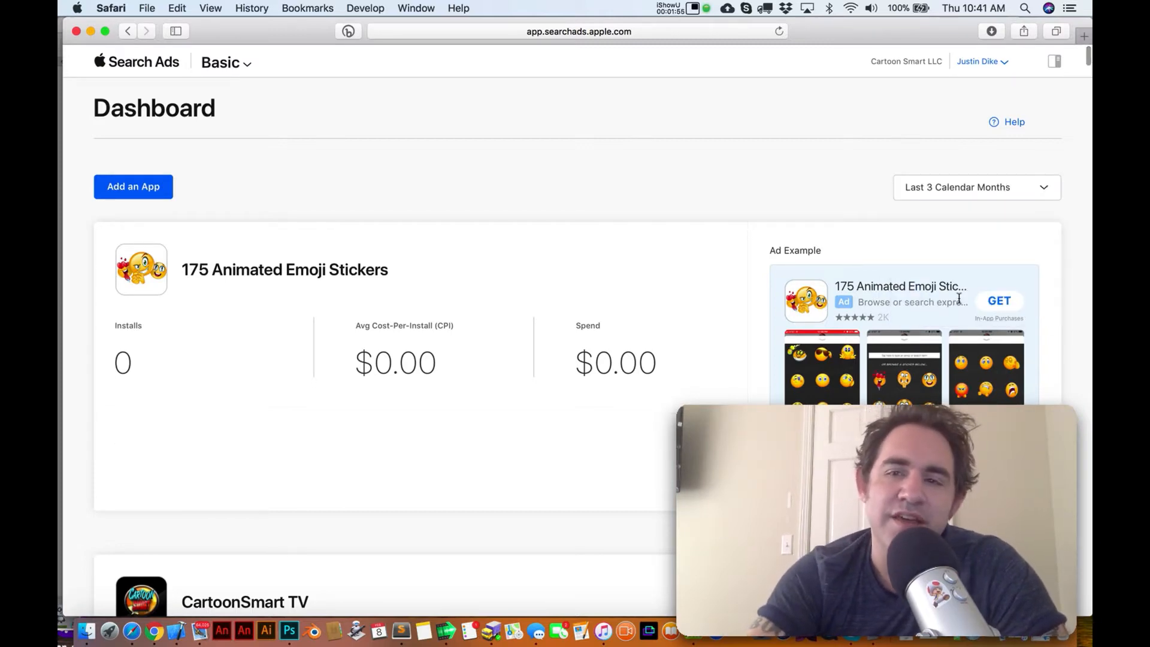
pyautogui.moveTo(720, 236)
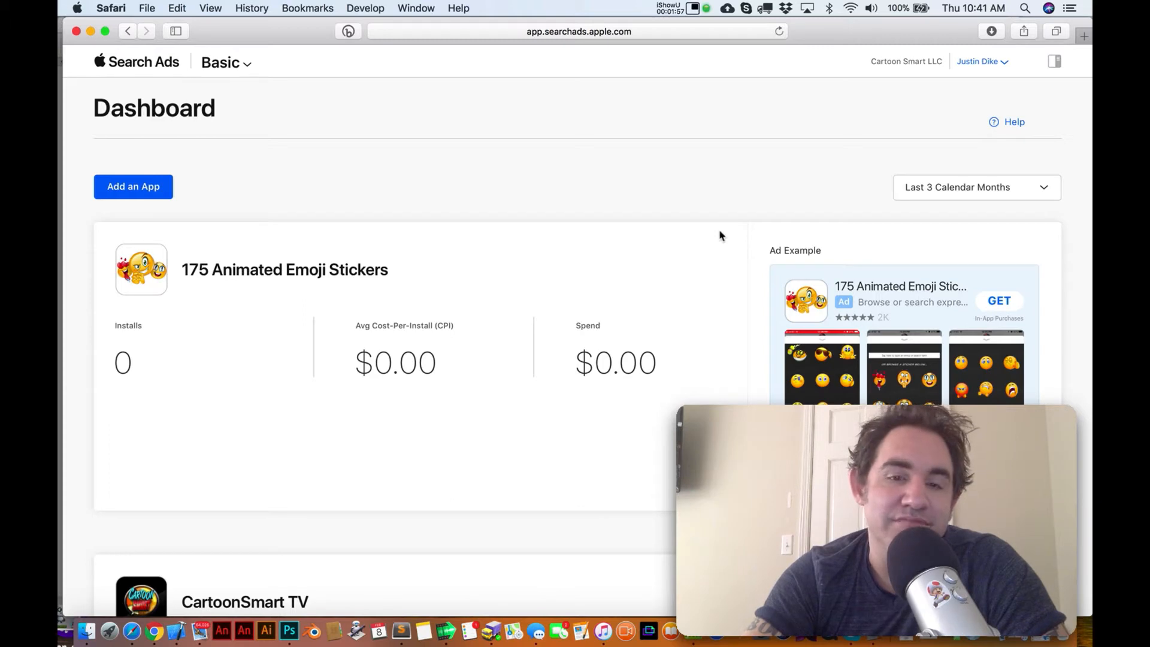
# - Scroll to the Gator Stickers card and select its $0.15 average cost per install
pyautogui.scroll(-3)
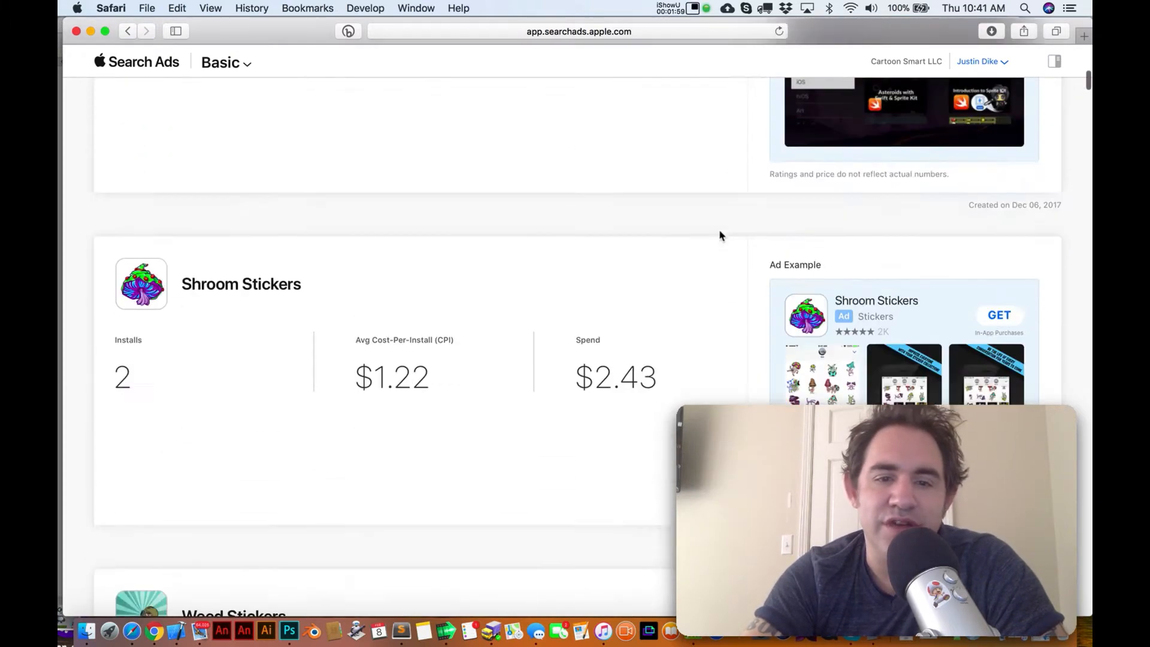
pyautogui.scroll(3)
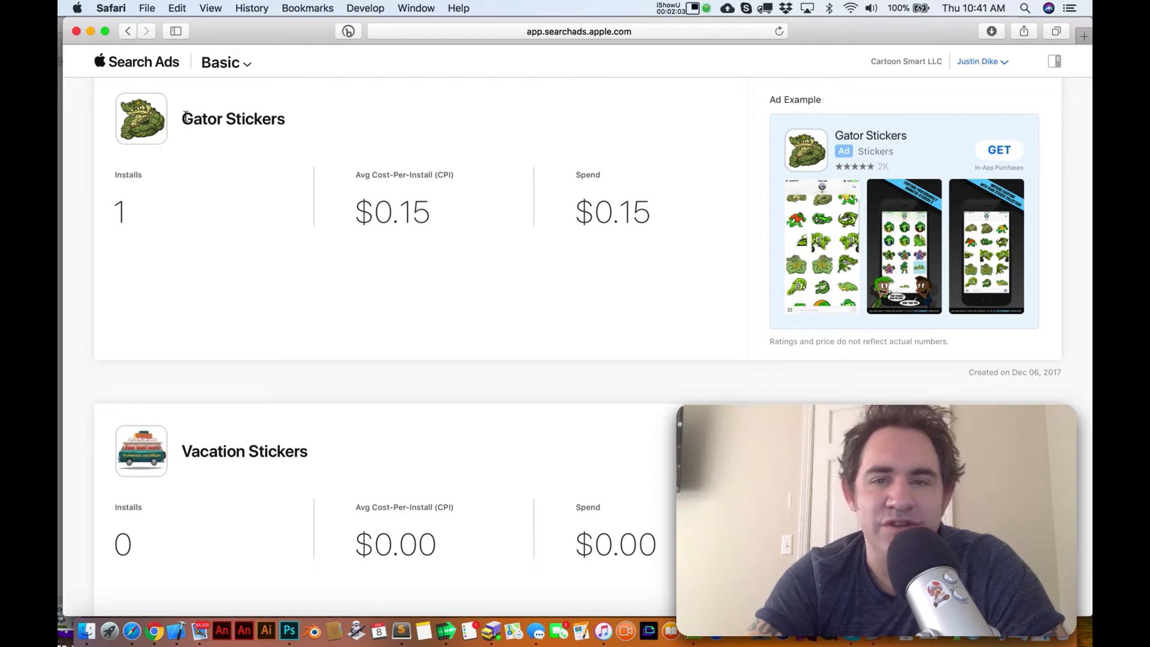
pyautogui.moveTo(233, 118)
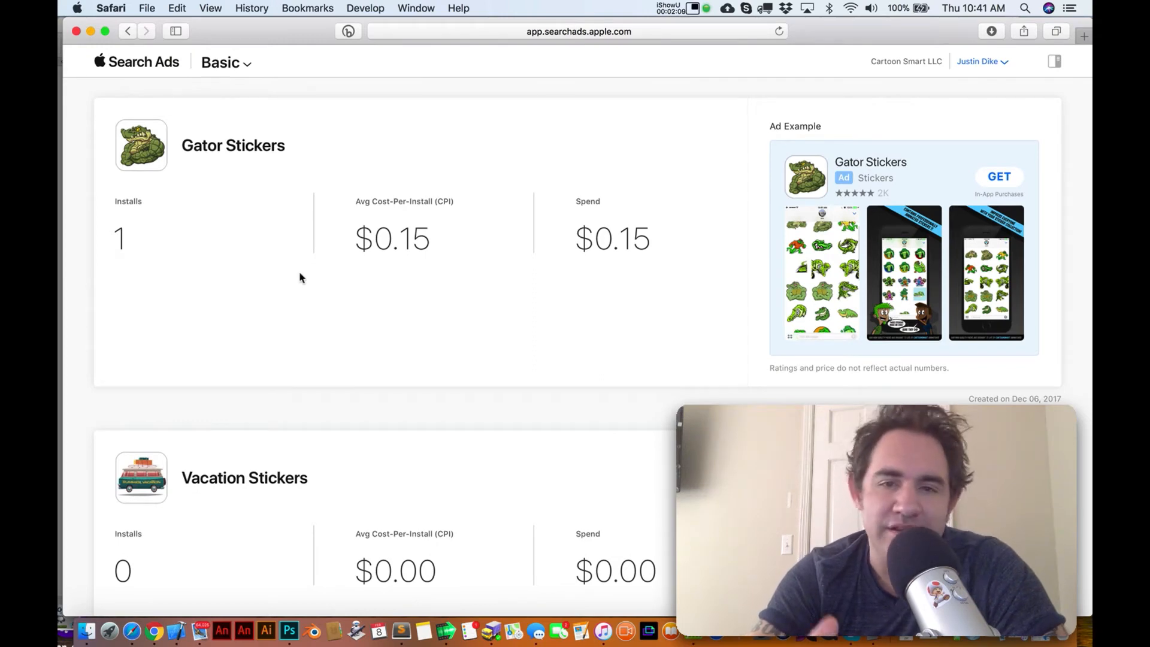
pyautogui.moveTo(323, 274)
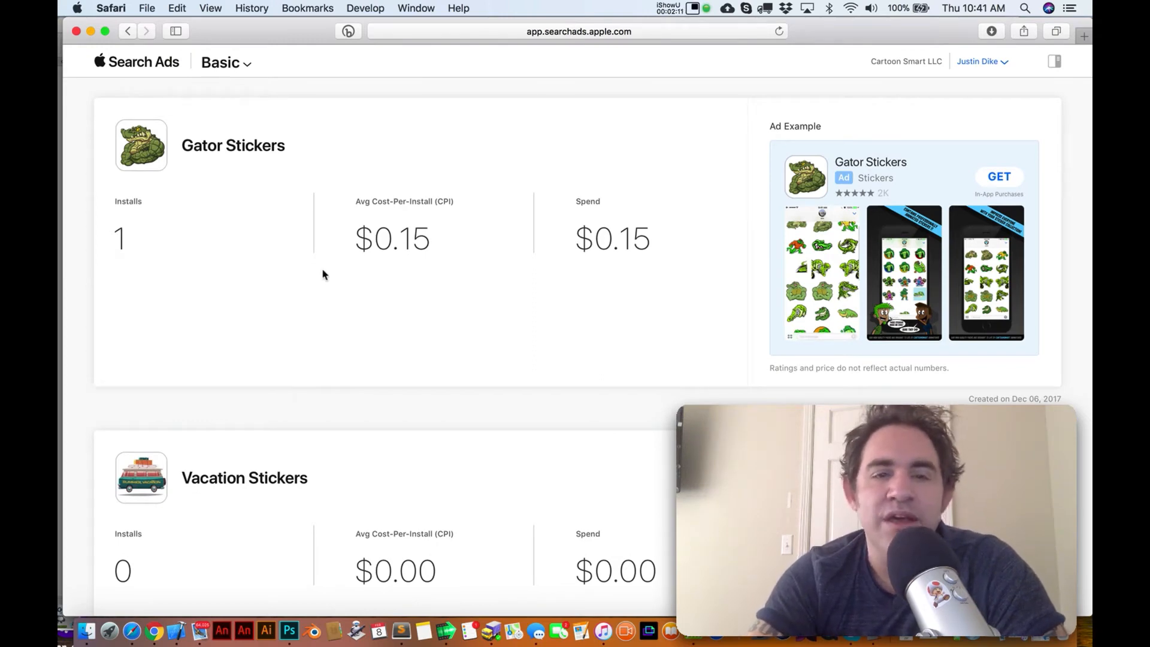
pyautogui.moveTo(290, 176)
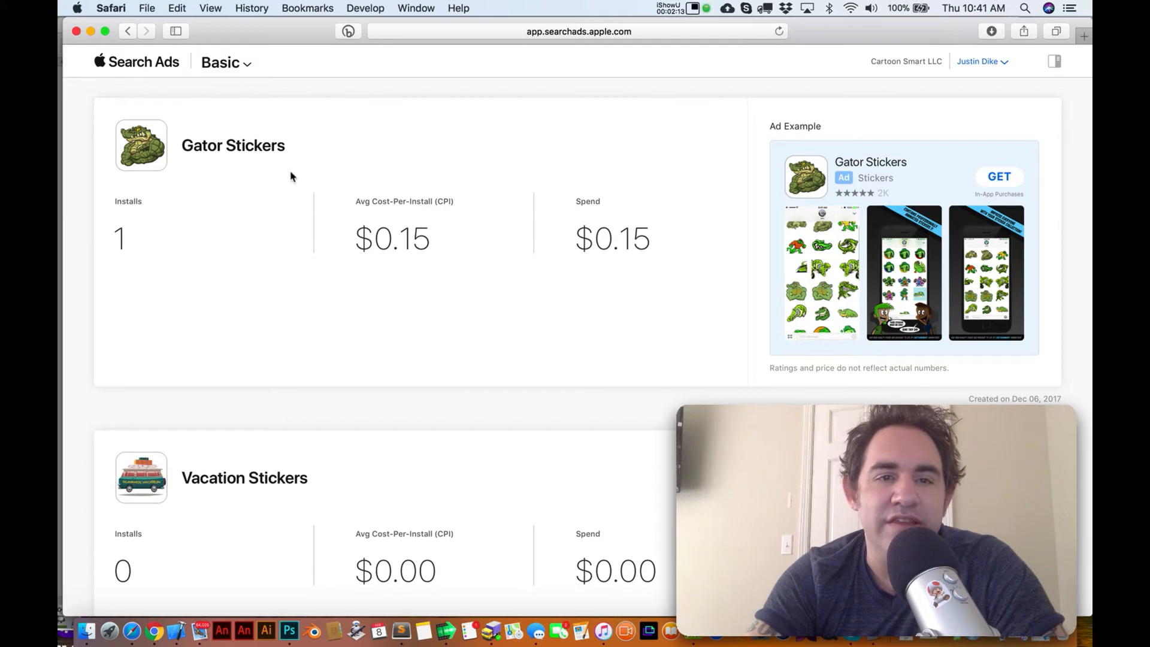
pyautogui.doubleClick(392, 238)
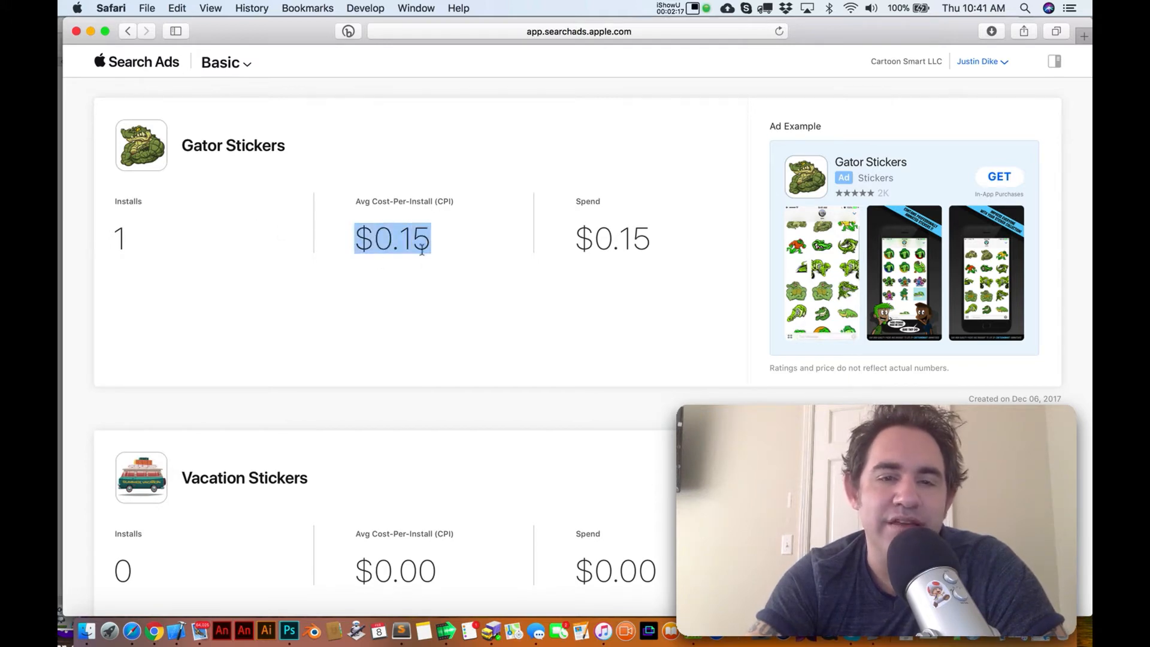
pyautogui.moveTo(392, 239)
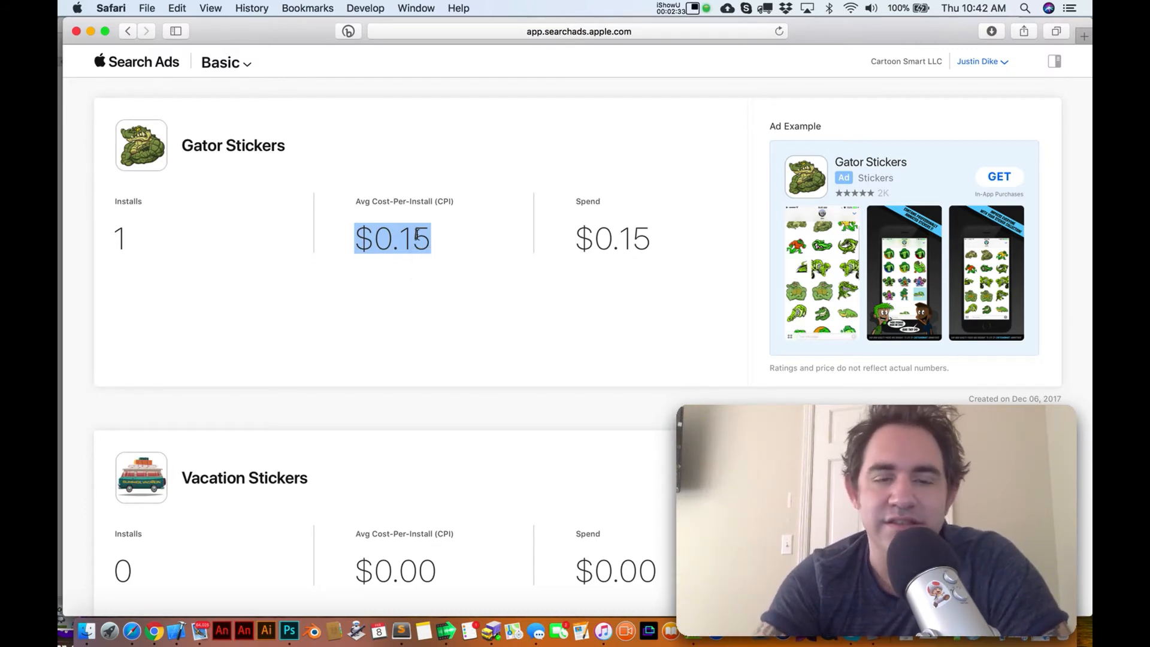
# - Scroll down to Dead Stickers, highlight its $3.30 spend and 22 installs, then scroll back up
pyautogui.scroll(-3)
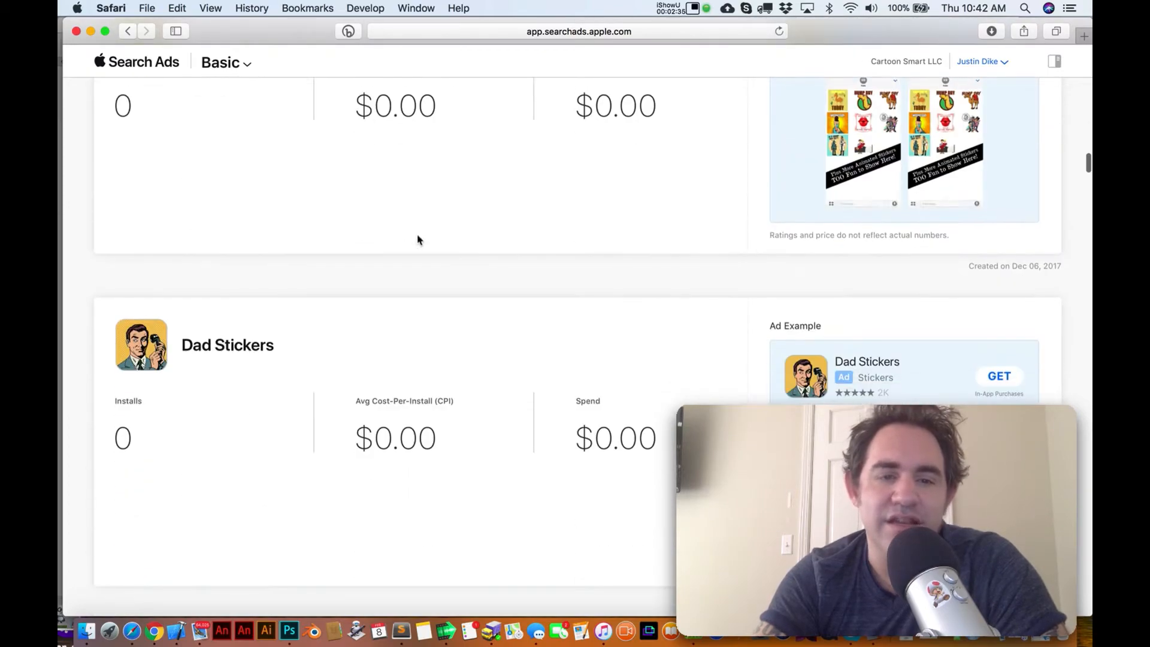
pyautogui.scroll(-3)
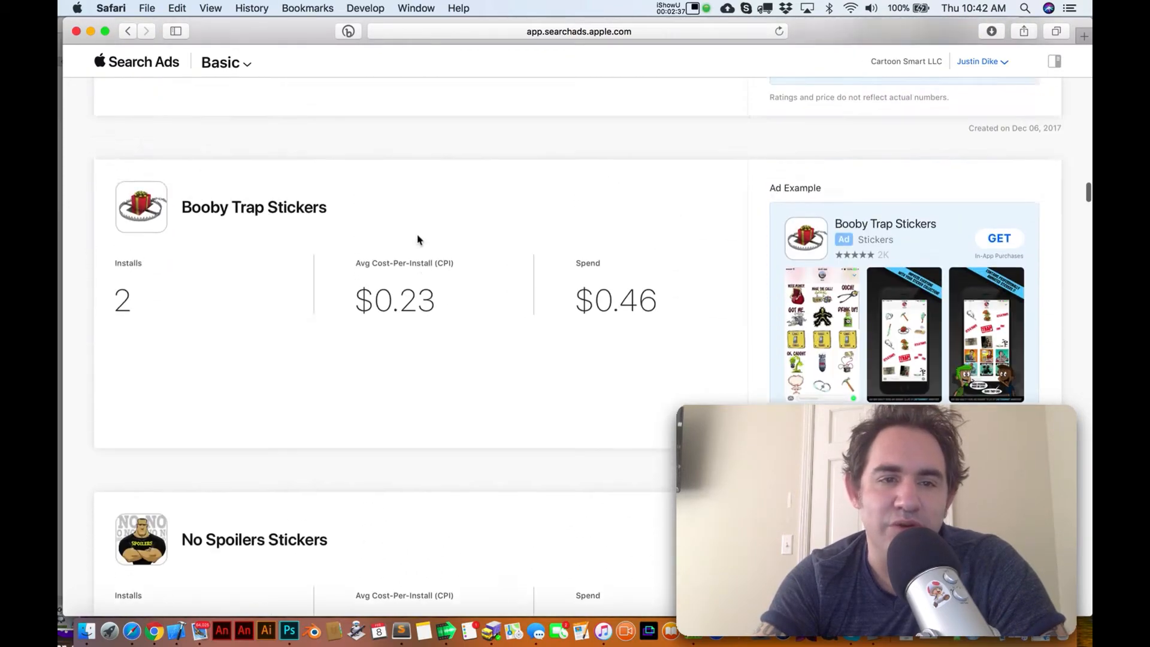
pyautogui.scroll(-3)
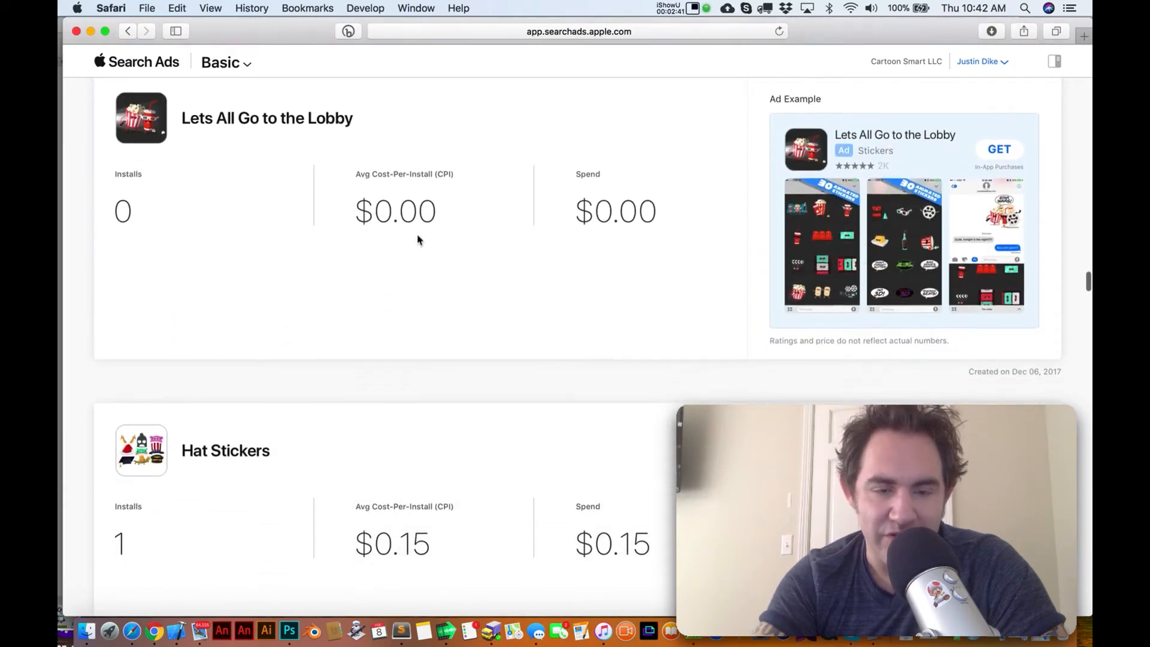
pyautogui.scroll(-3)
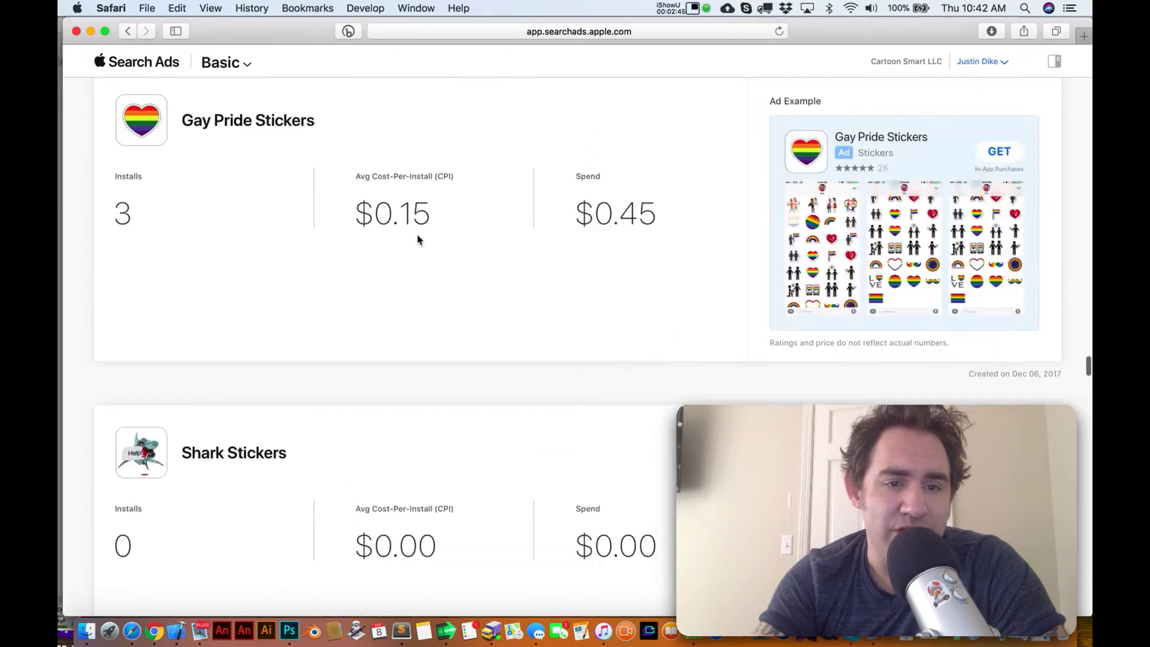
pyautogui.scroll(-3)
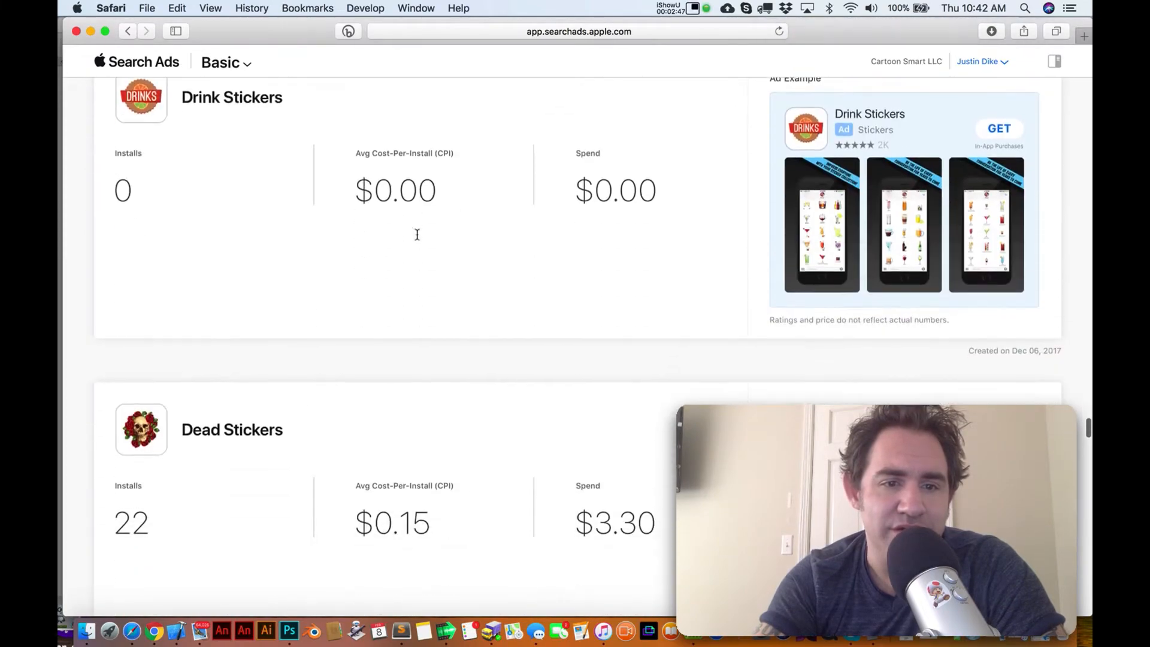
pyautogui.scroll(-3)
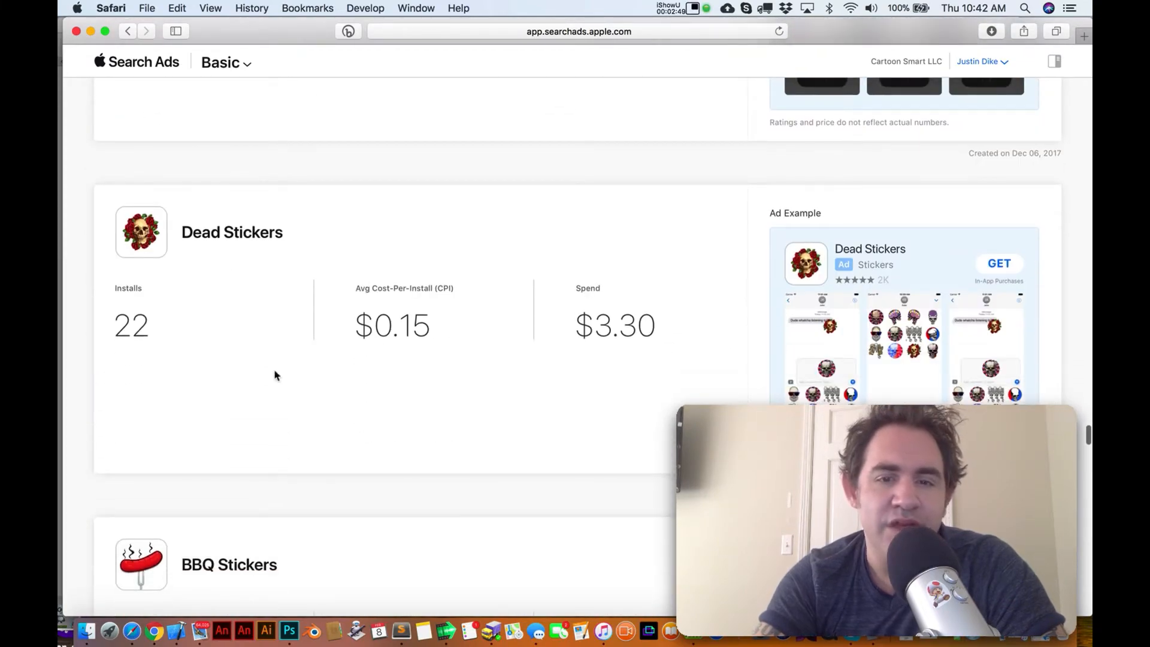
pyautogui.moveTo(158, 332)
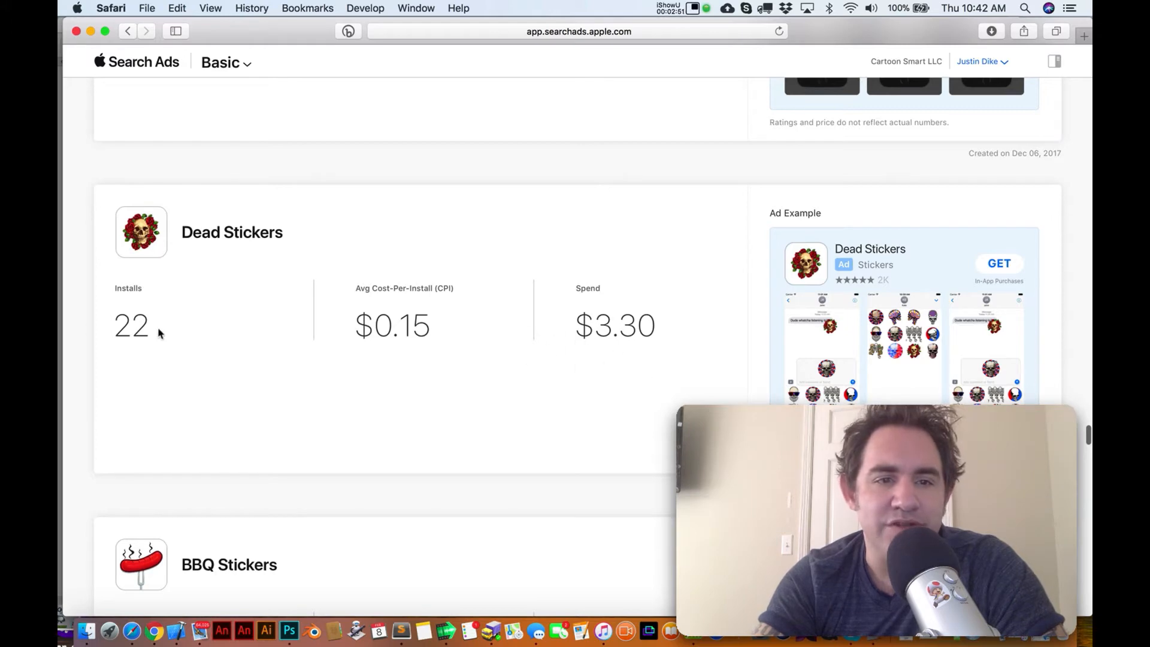
pyautogui.doubleClick(624, 326)
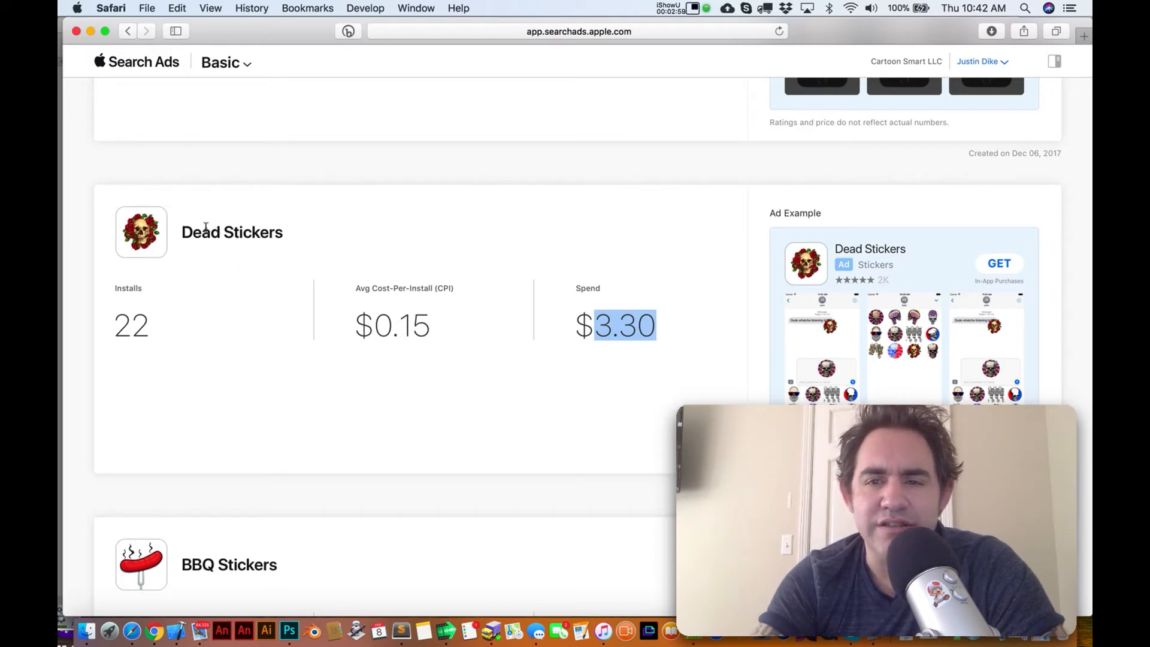
pyautogui.moveTo(232, 232)
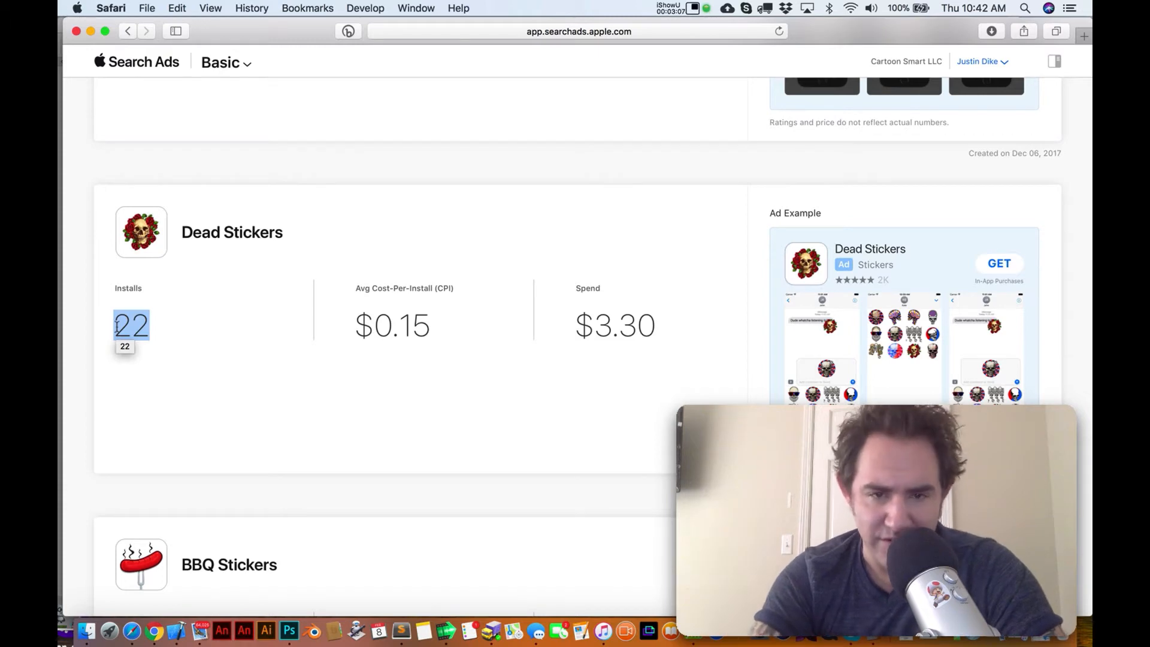
pyautogui.doubleClick(624, 326)
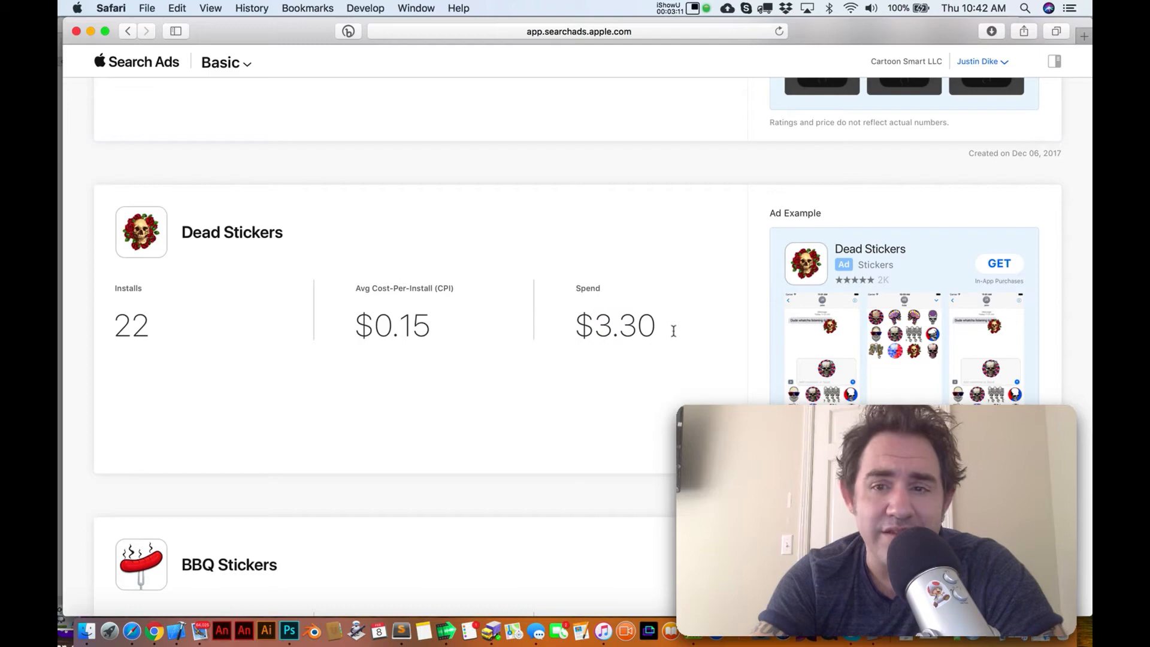
pyautogui.moveTo(437, 305)
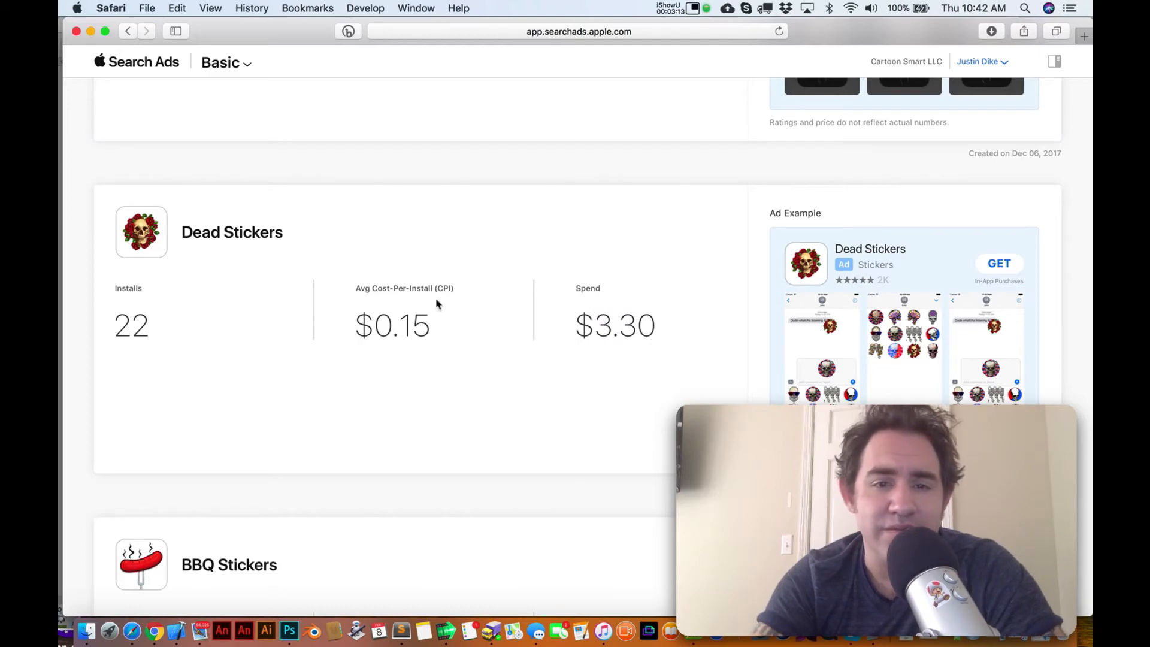
pyautogui.moveTo(382, 347)
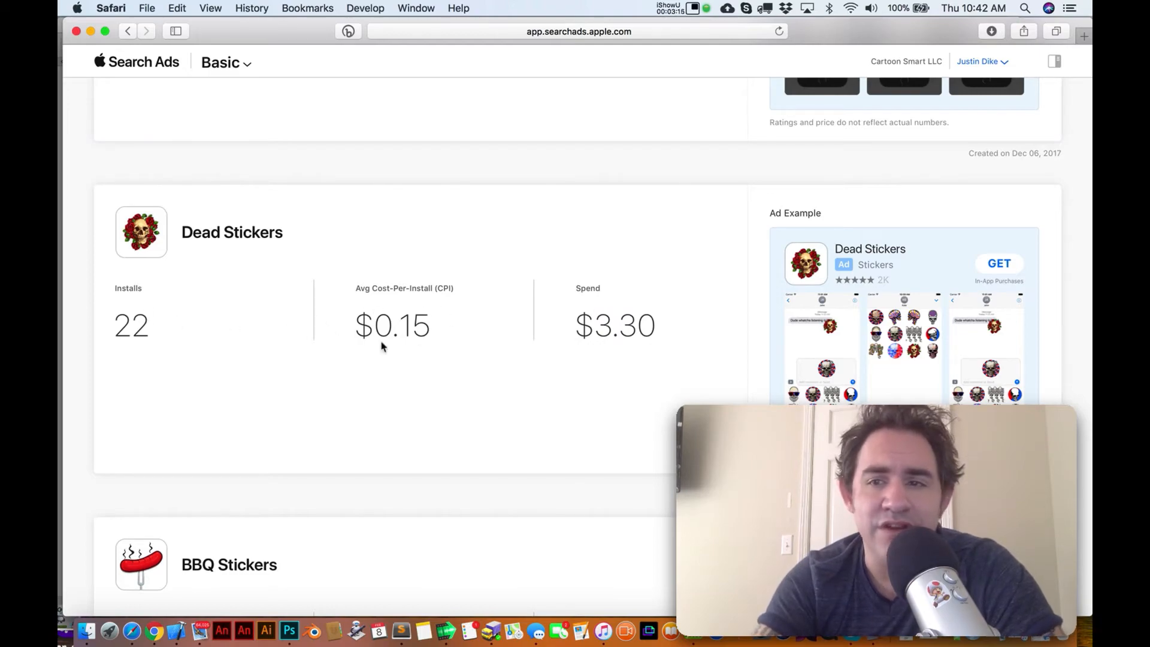
pyautogui.scroll(3)
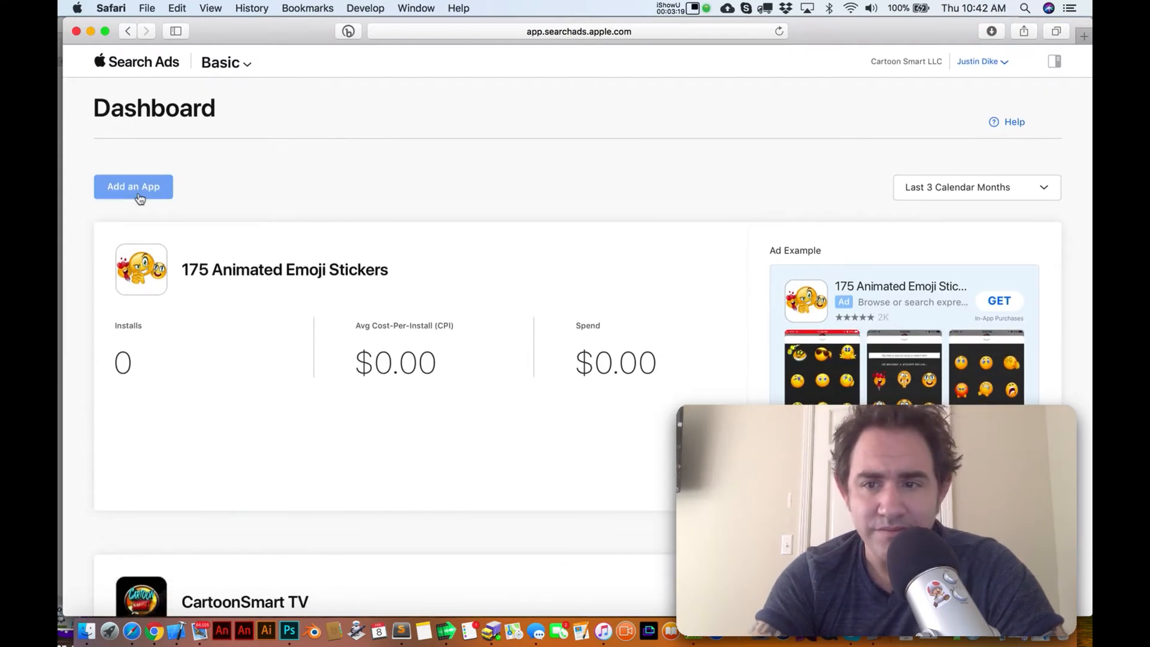
# - Add a new app promotion and choose Animated Heart Stickers
pyautogui.click(133, 187)
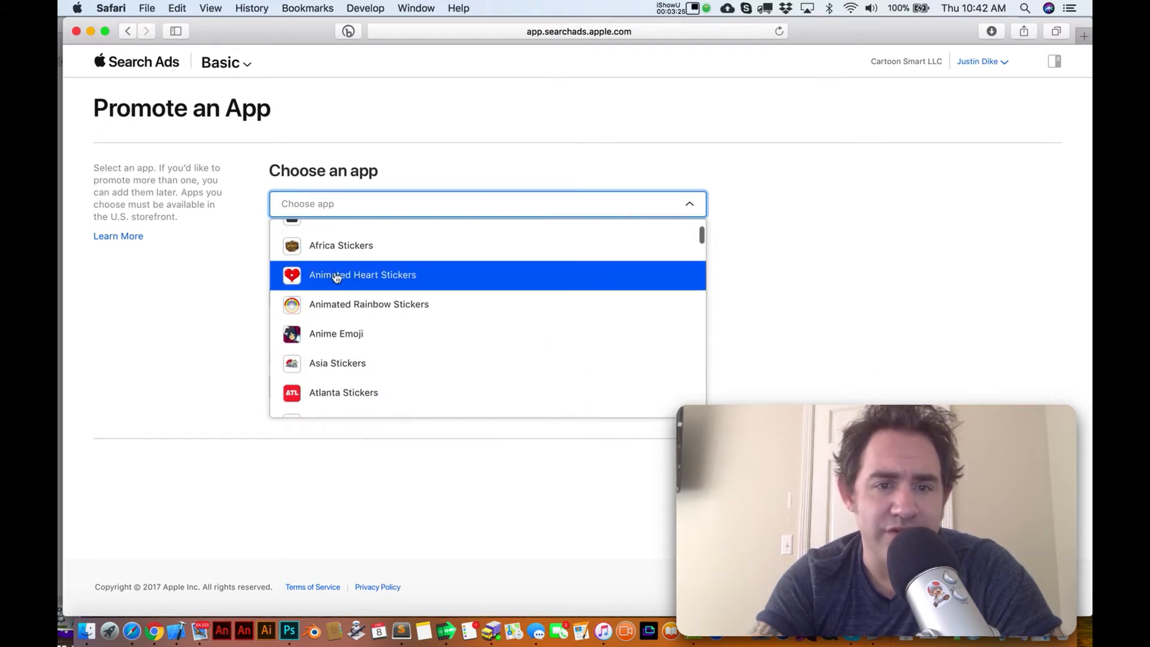
pyautogui.click(362, 274)
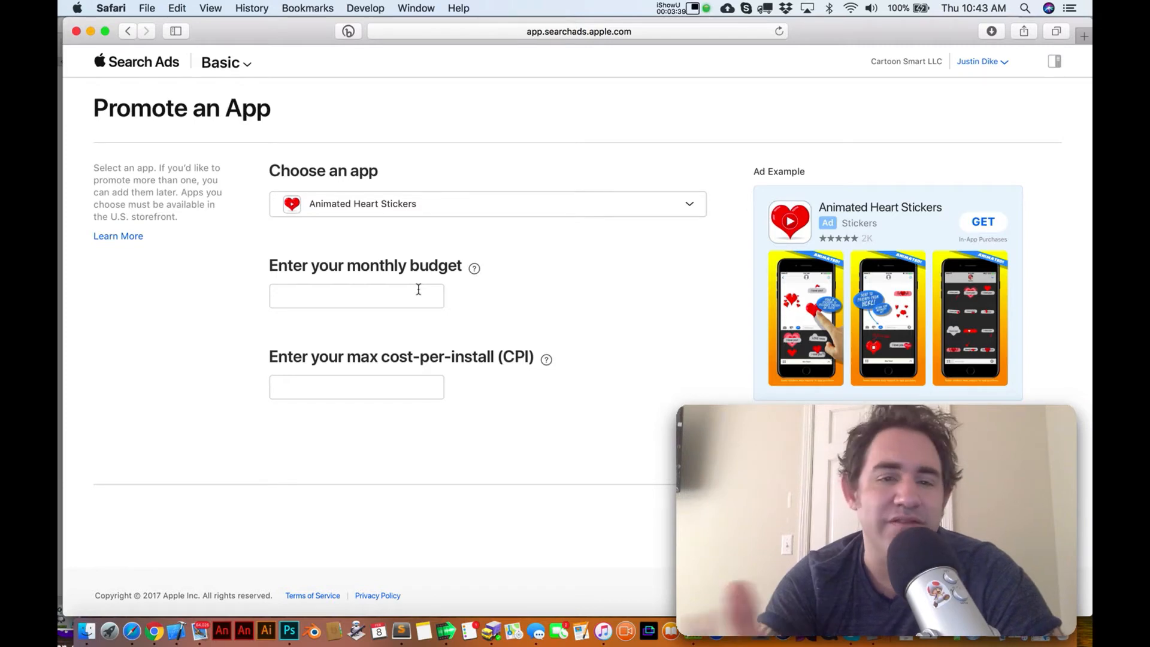
pyautogui.moveTo(846, 262)
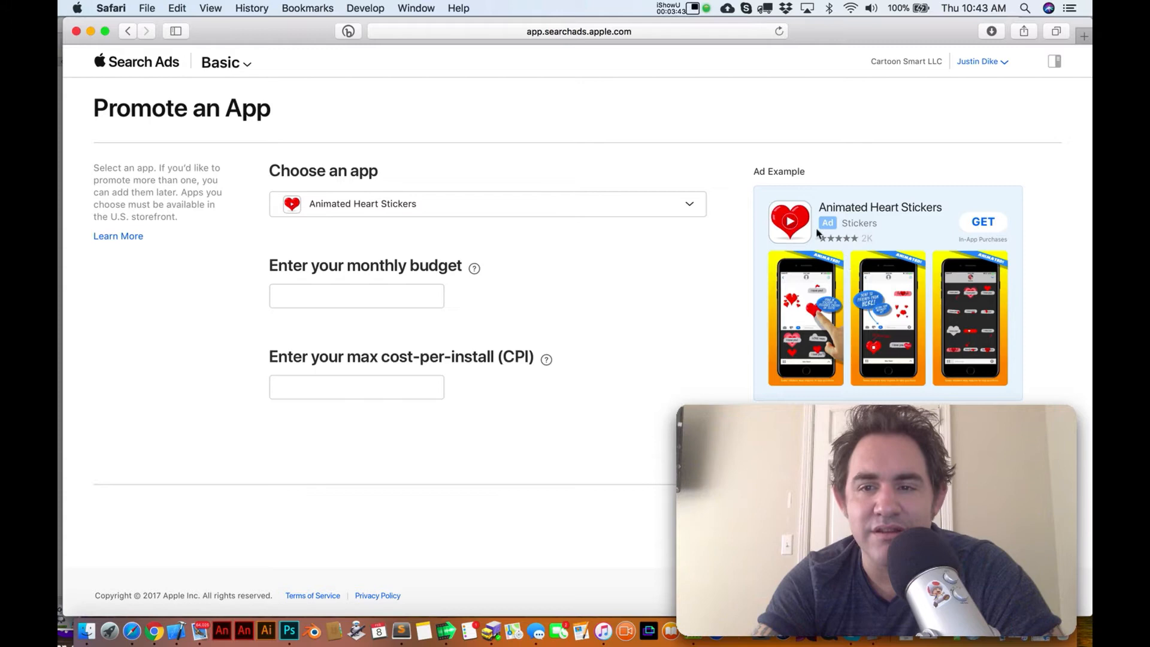
pyautogui.moveTo(968, 303)
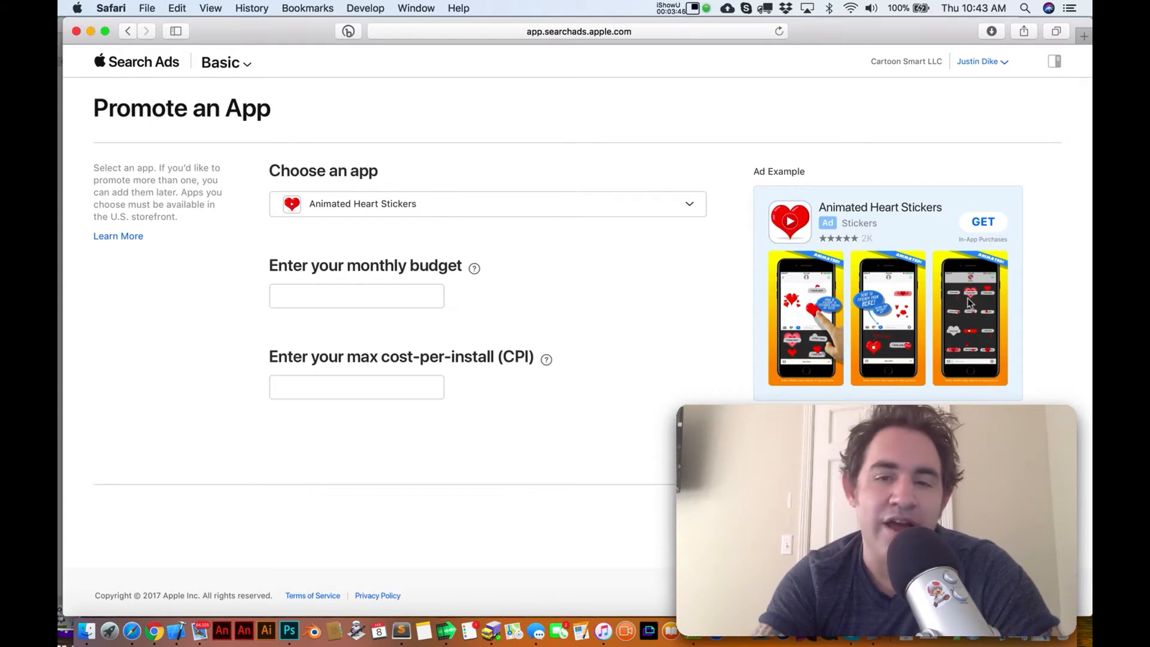
pyautogui.moveTo(356, 340)
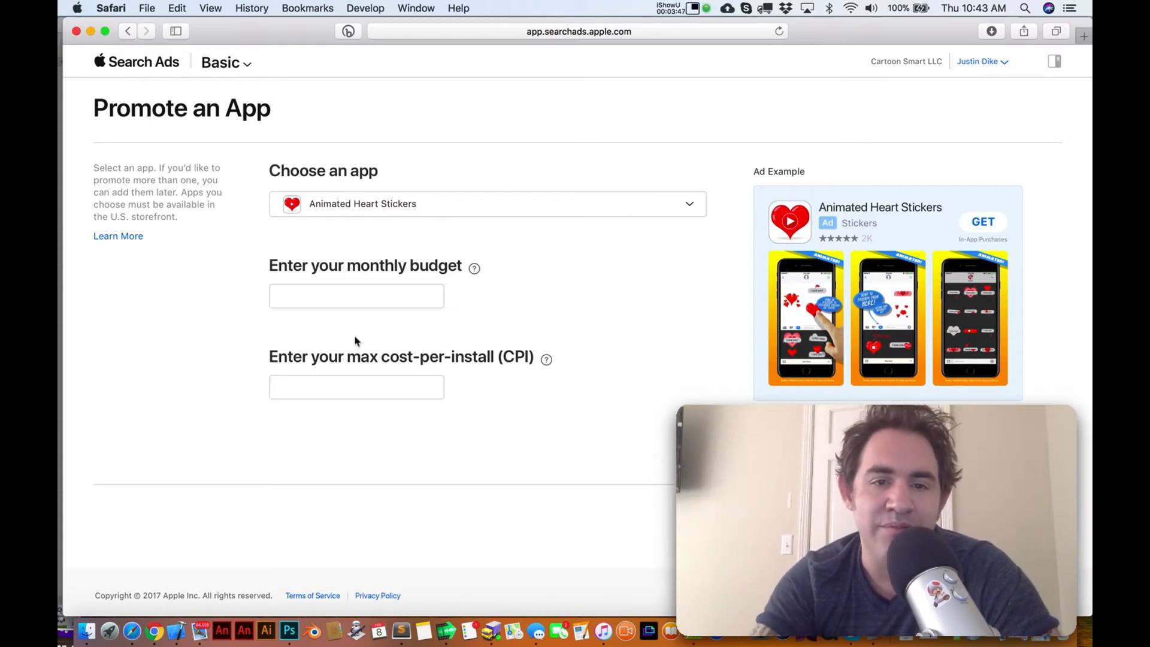
# - Enter a $1.00 maximum cost per install and a $5,000 monthly budget
pyautogui.click(356, 387)
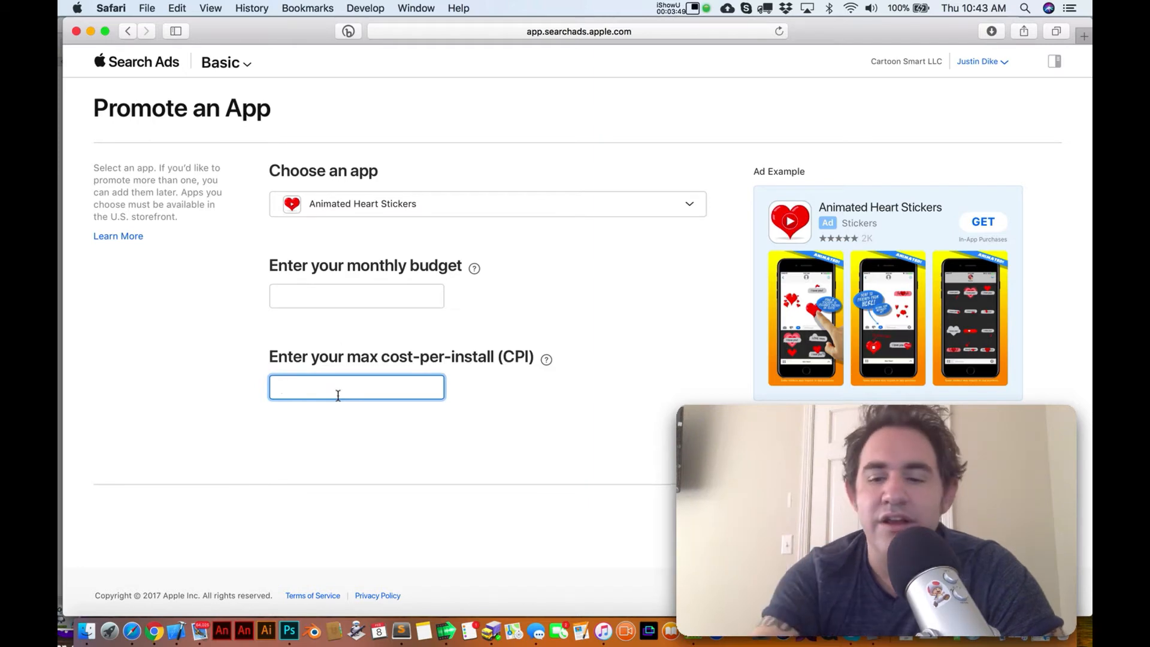
pyautogui.moveTo(407, 359)
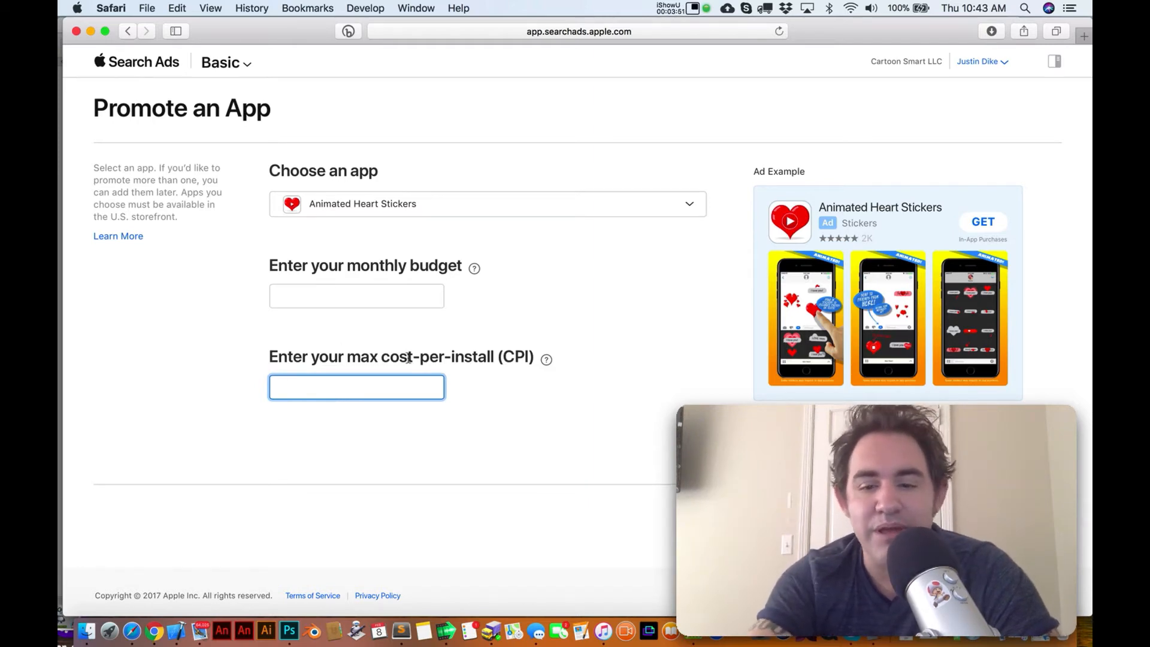
pyautogui.write('1.00')
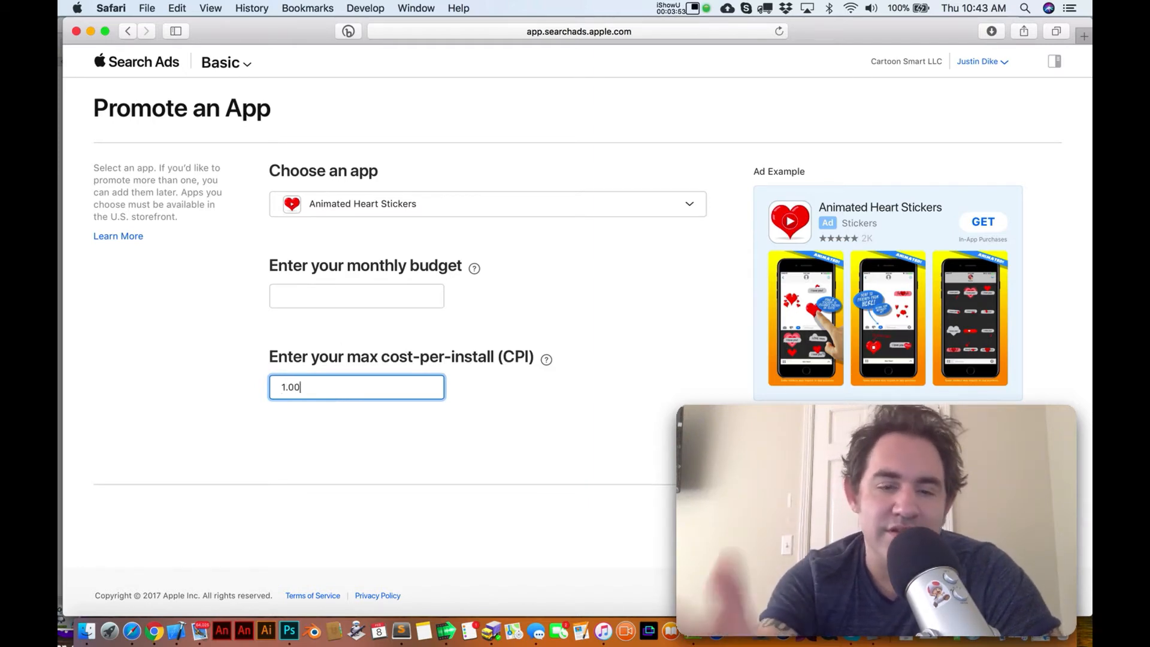
pyautogui.moveTo(526, 422)
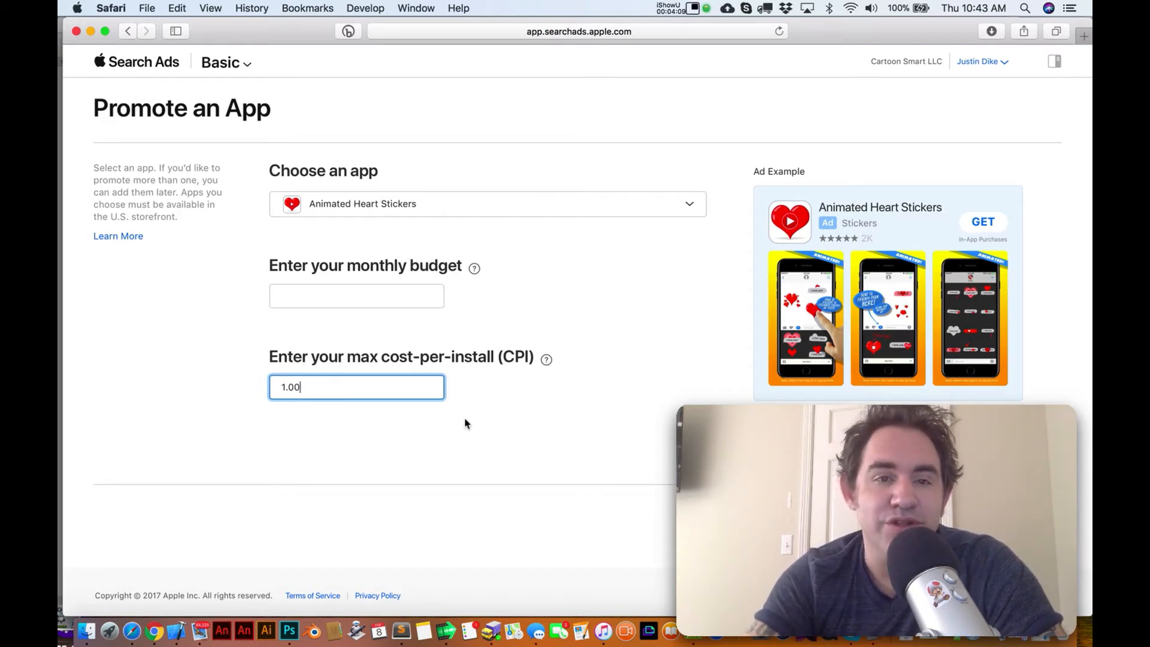
pyautogui.click(356, 295)
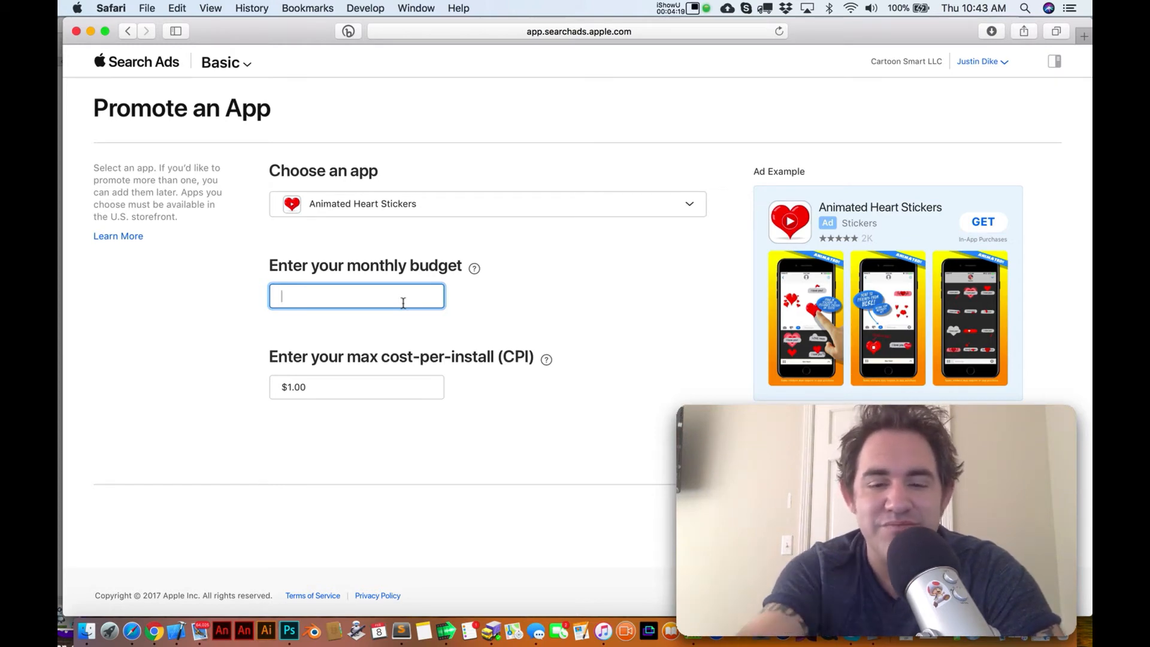
pyautogui.write('5,000')
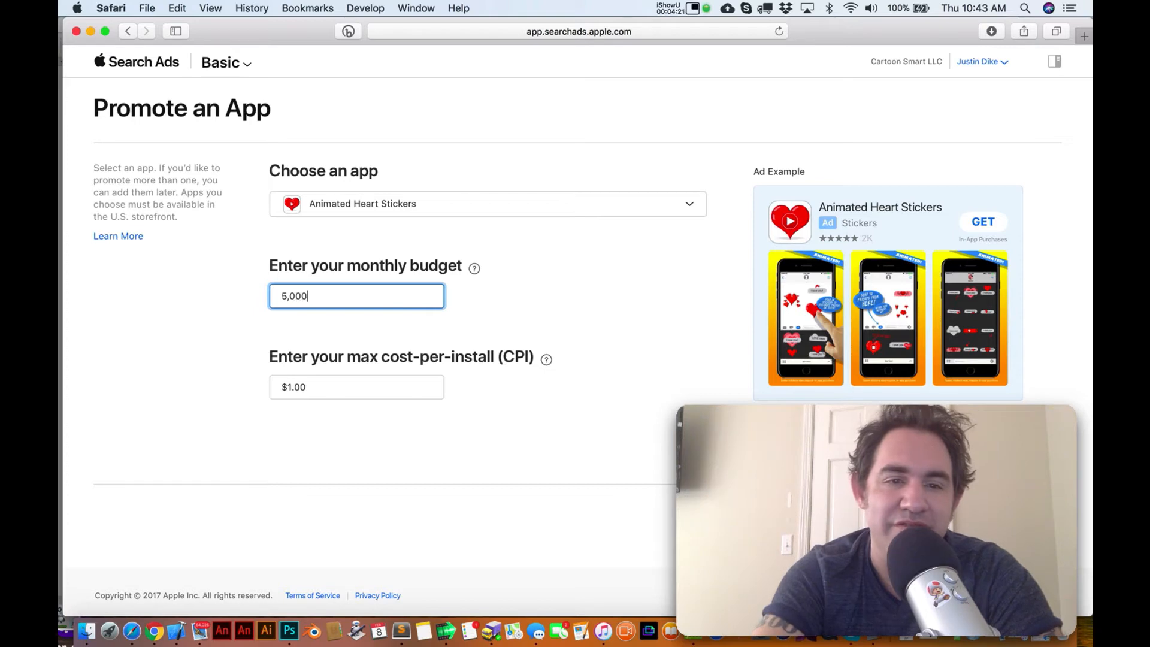
pyautogui.click(357, 386)
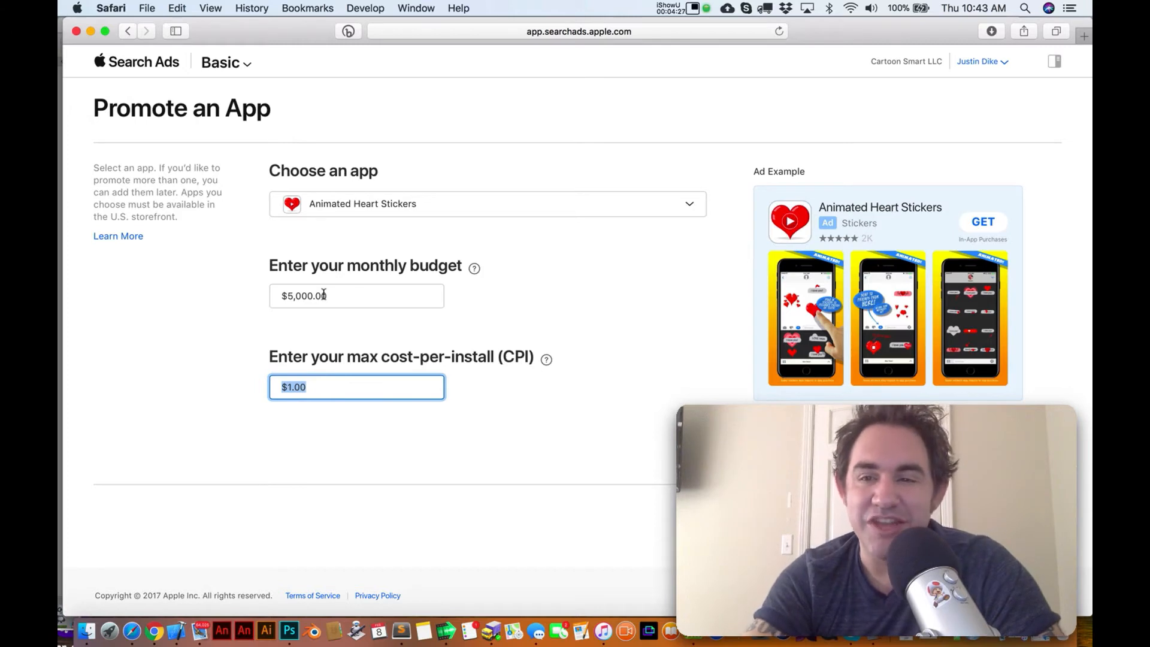
pyautogui.click(357, 295)
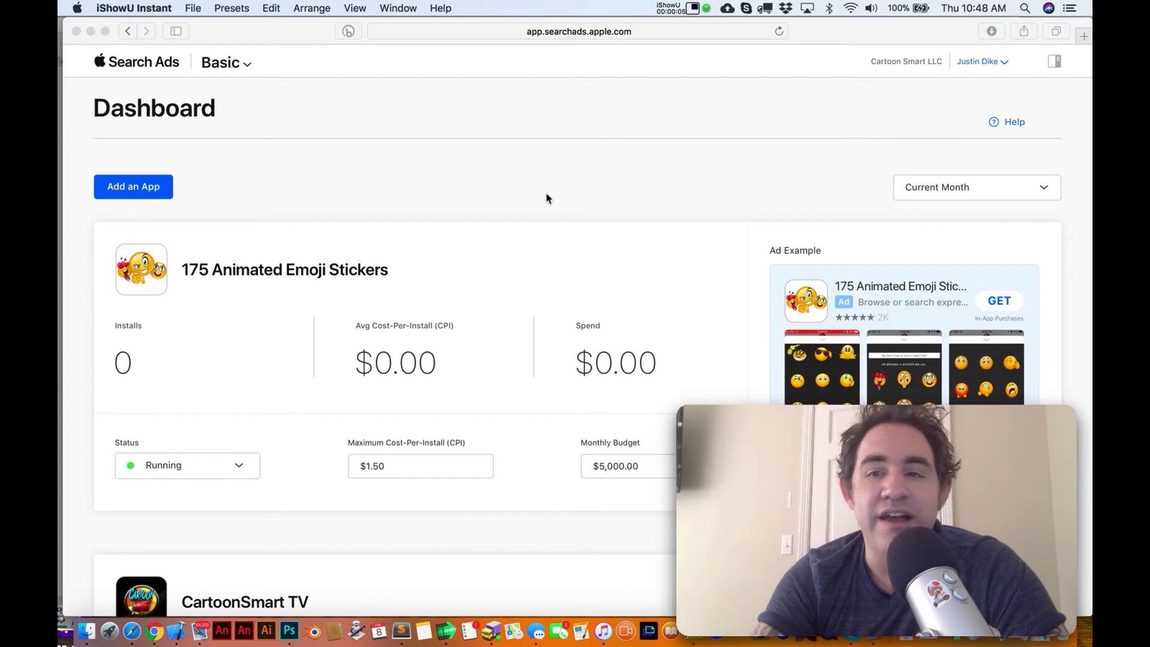
pyautogui.moveTo(190, 261)
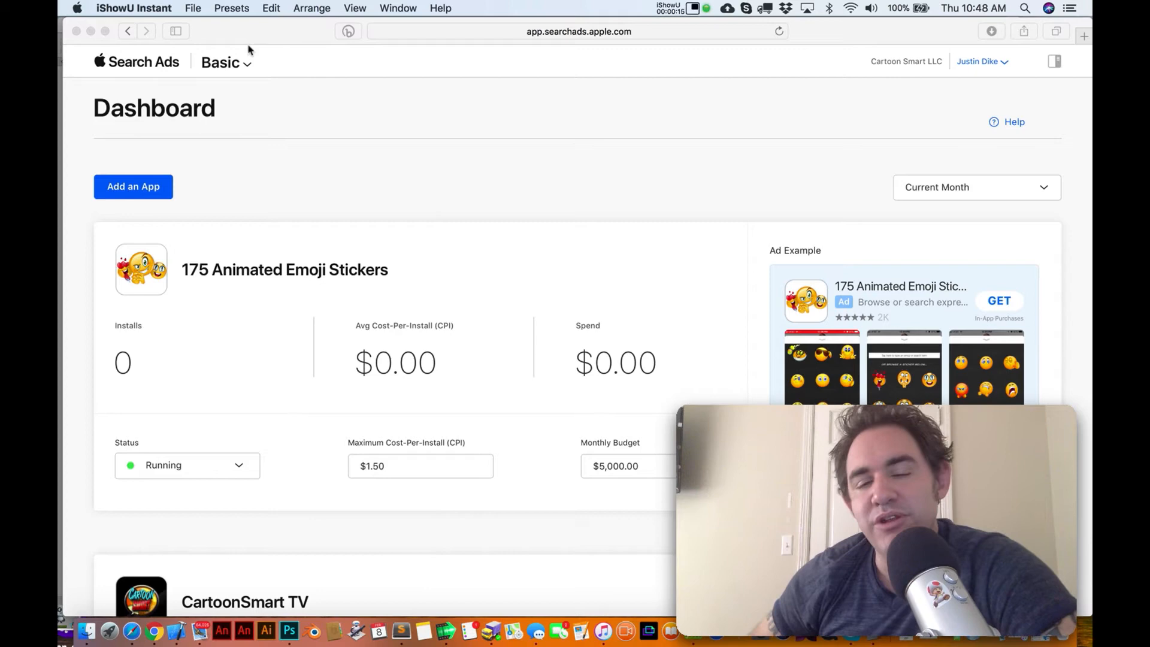
pyautogui.moveTo(255, 229)
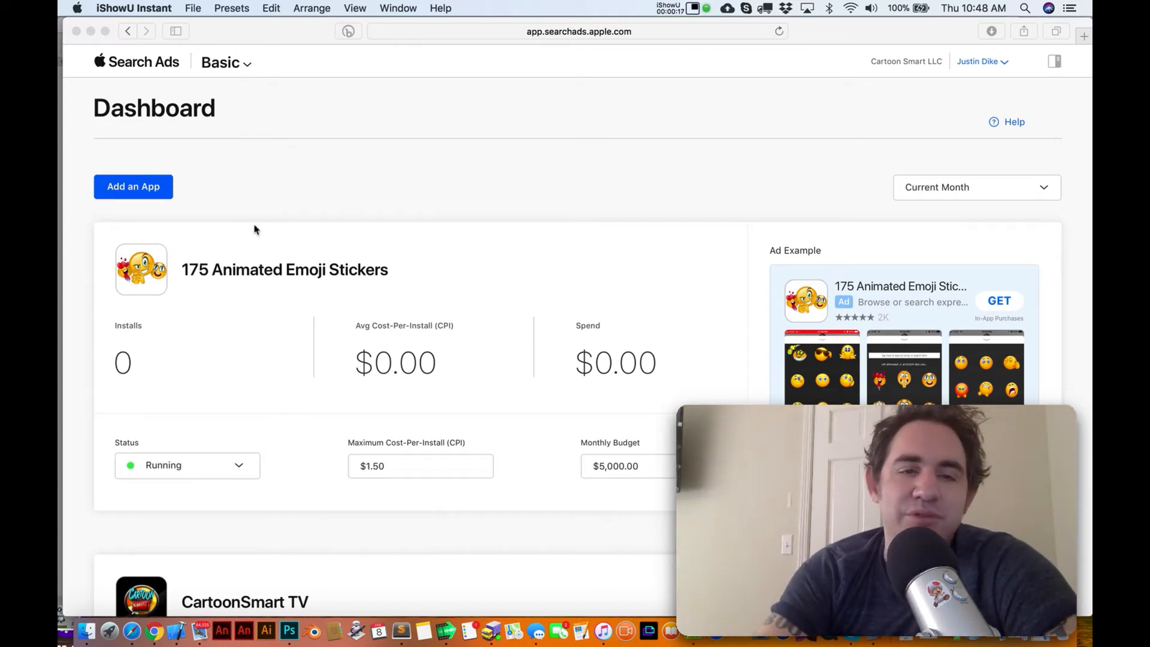
pyautogui.moveTo(224, 277)
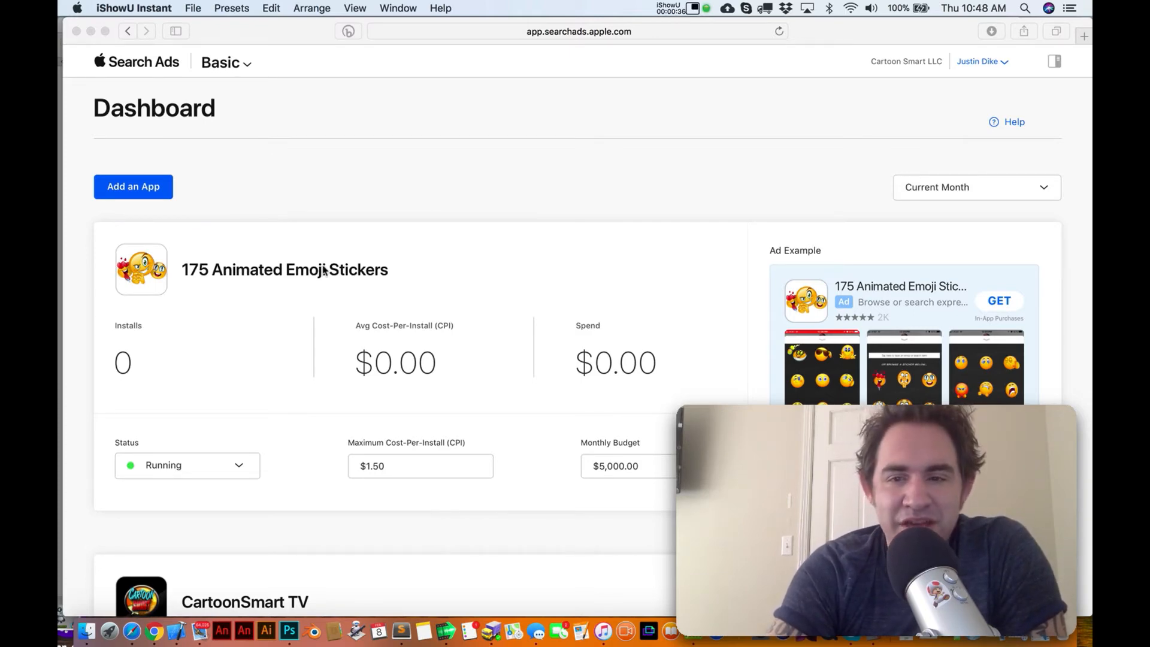
pyautogui.moveTo(225, 284)
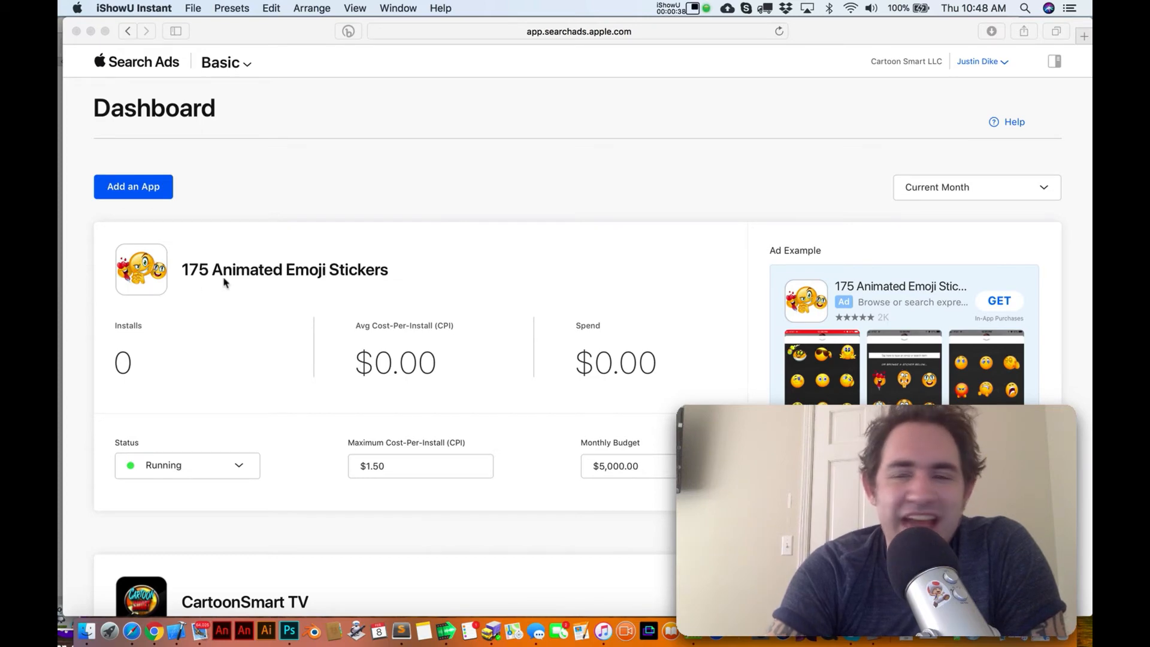
pyautogui.moveTo(381, 229)
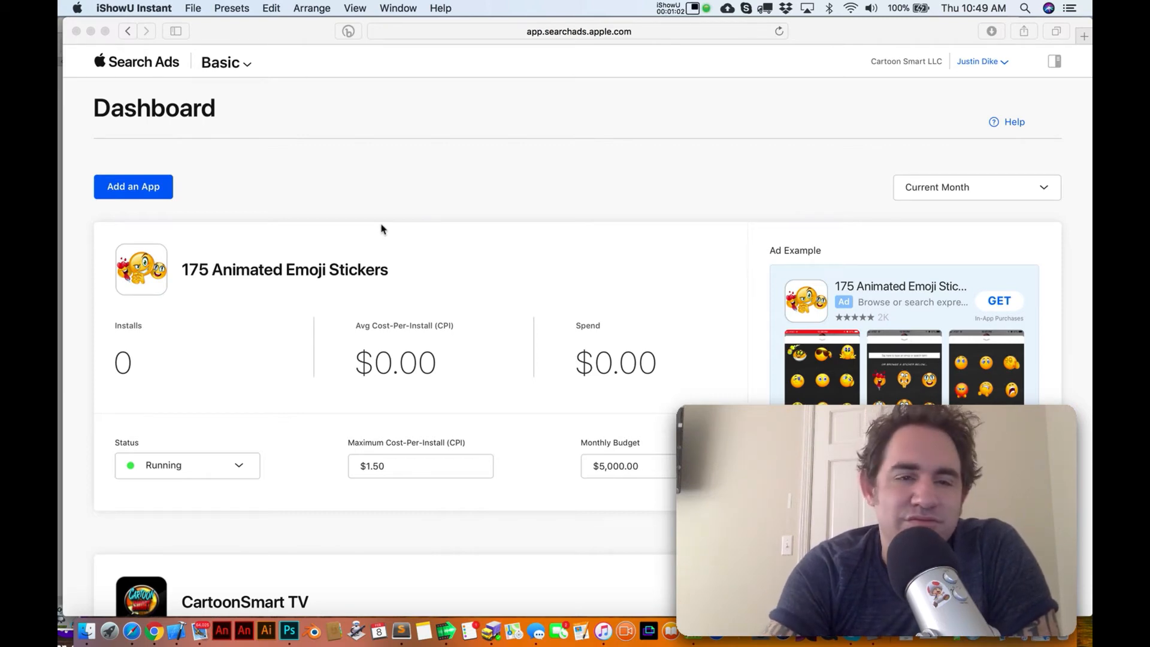
pyautogui.moveTo(252, 275)
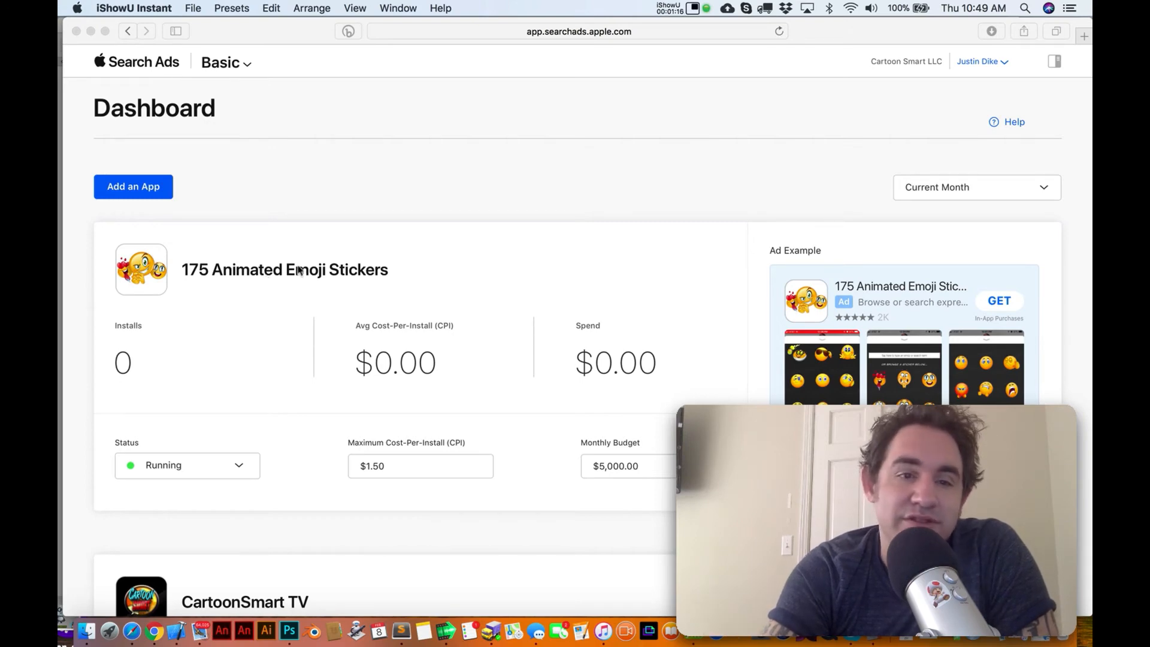
pyautogui.moveTo(131, 374)
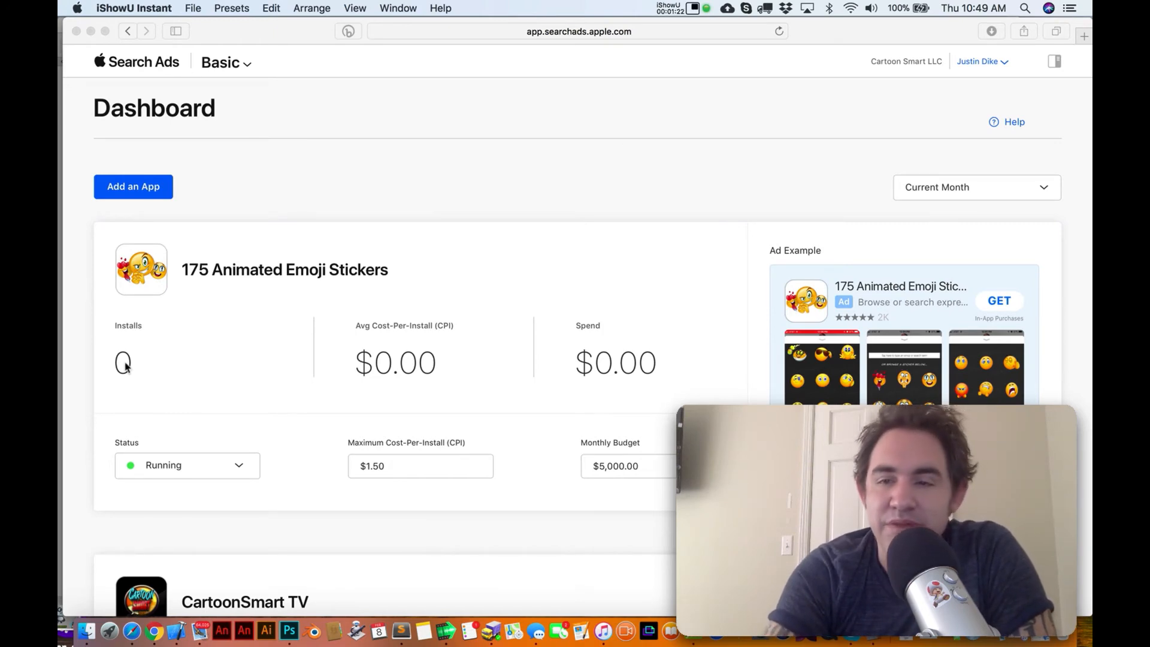
pyautogui.moveTo(308, 440)
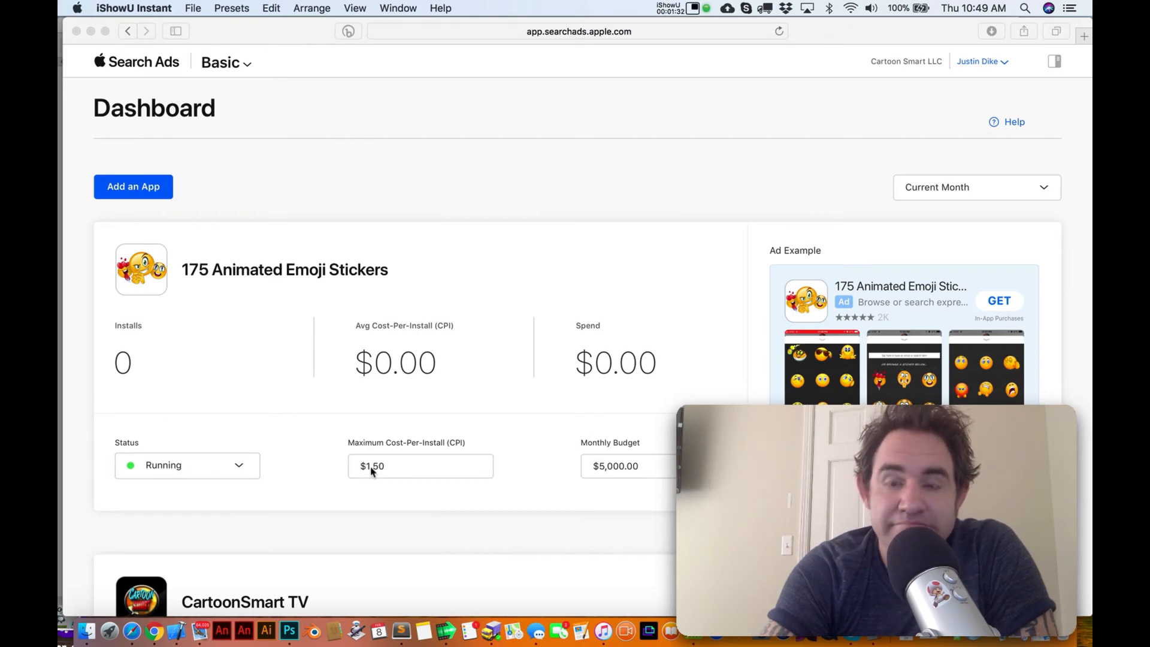
pyautogui.scroll(-3)
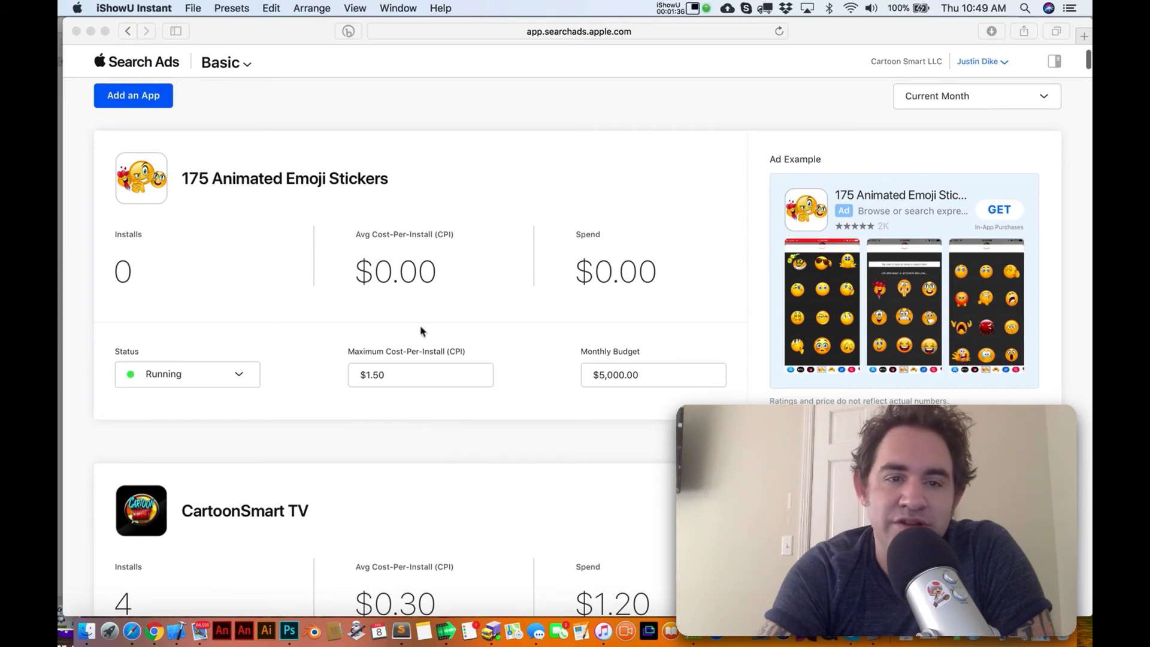
pyautogui.click(420, 375)
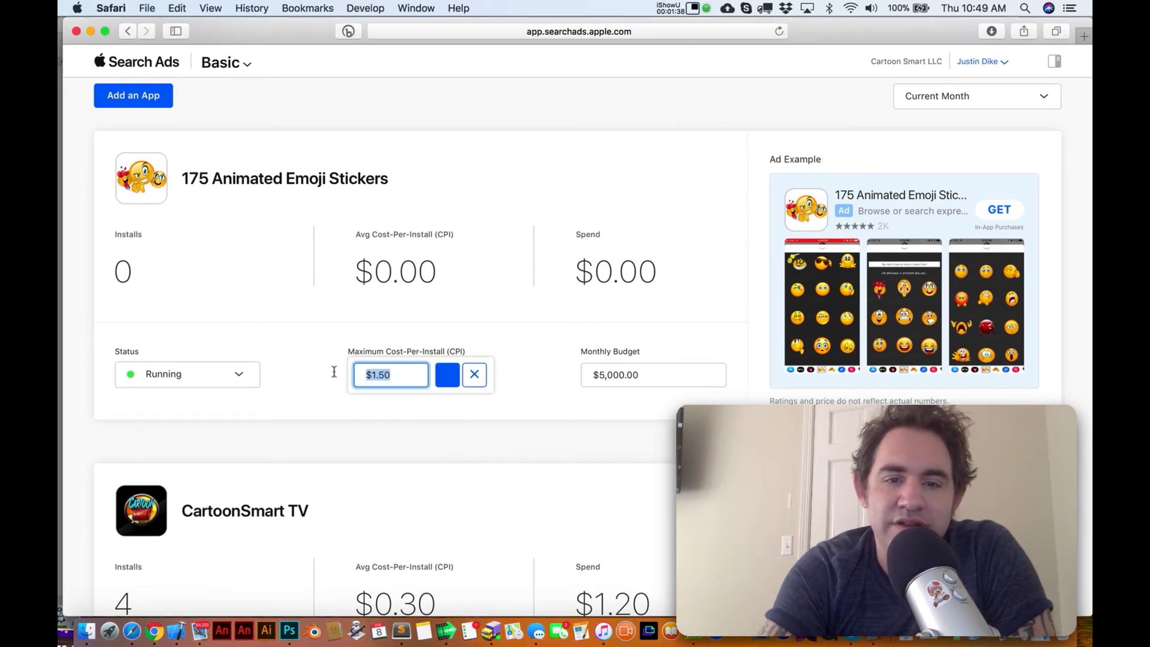
pyautogui.scroll(-3)
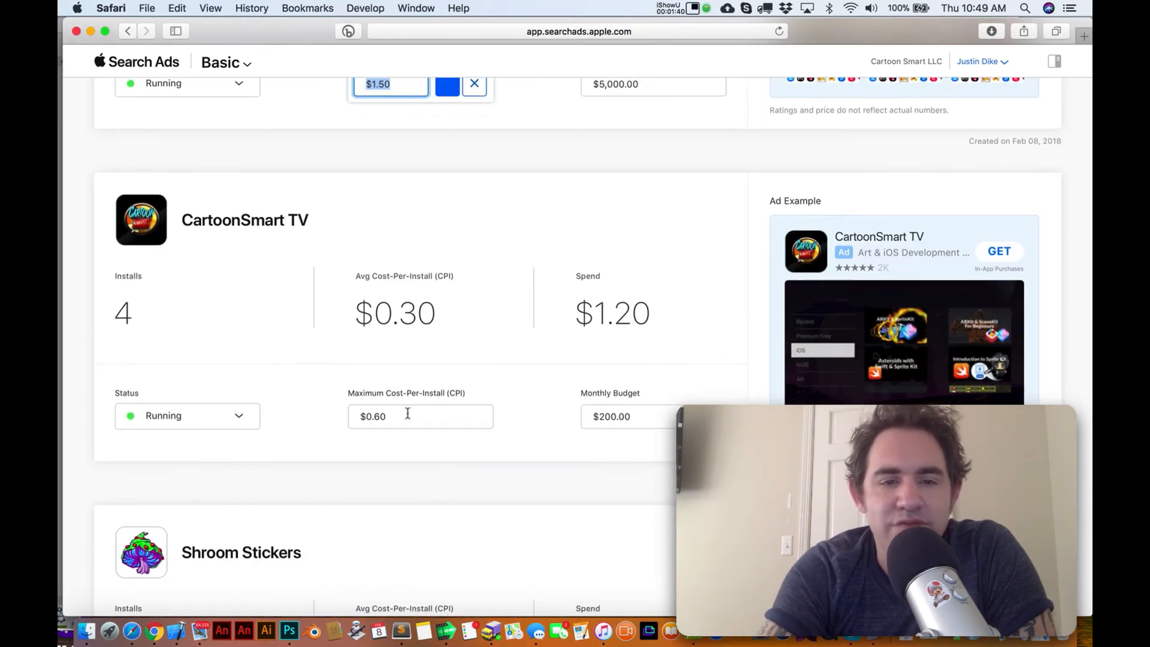
pyautogui.scroll(3)
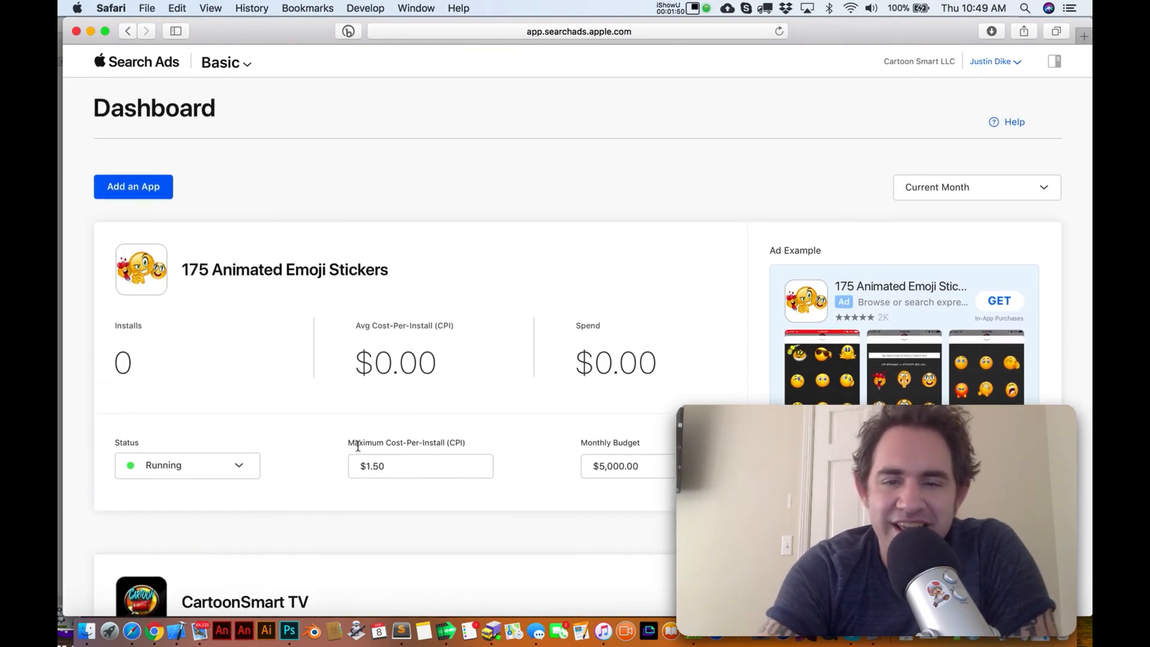
pyautogui.scroll(-3)
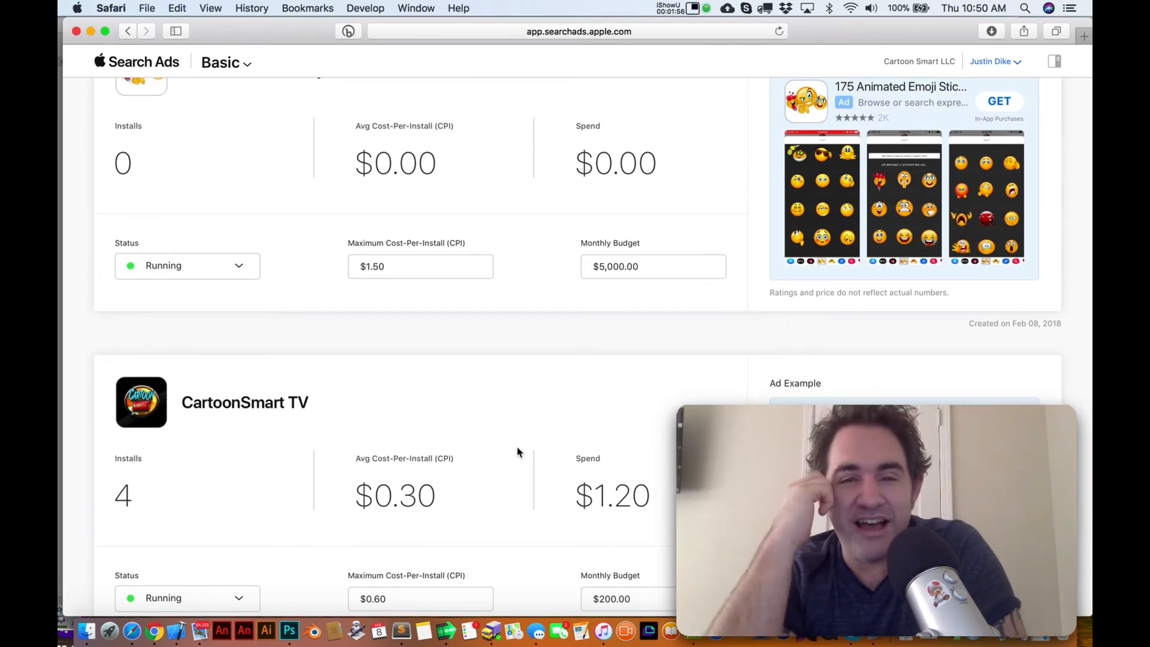
pyautogui.scroll(3)
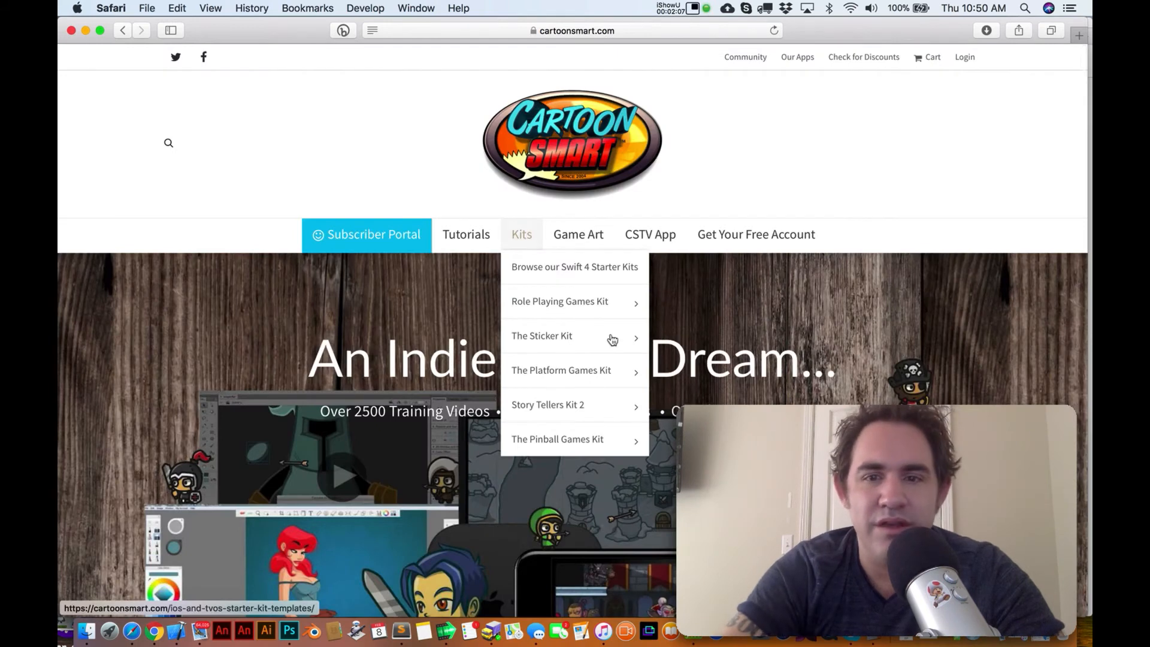
pyautogui.moveTo(542, 336)
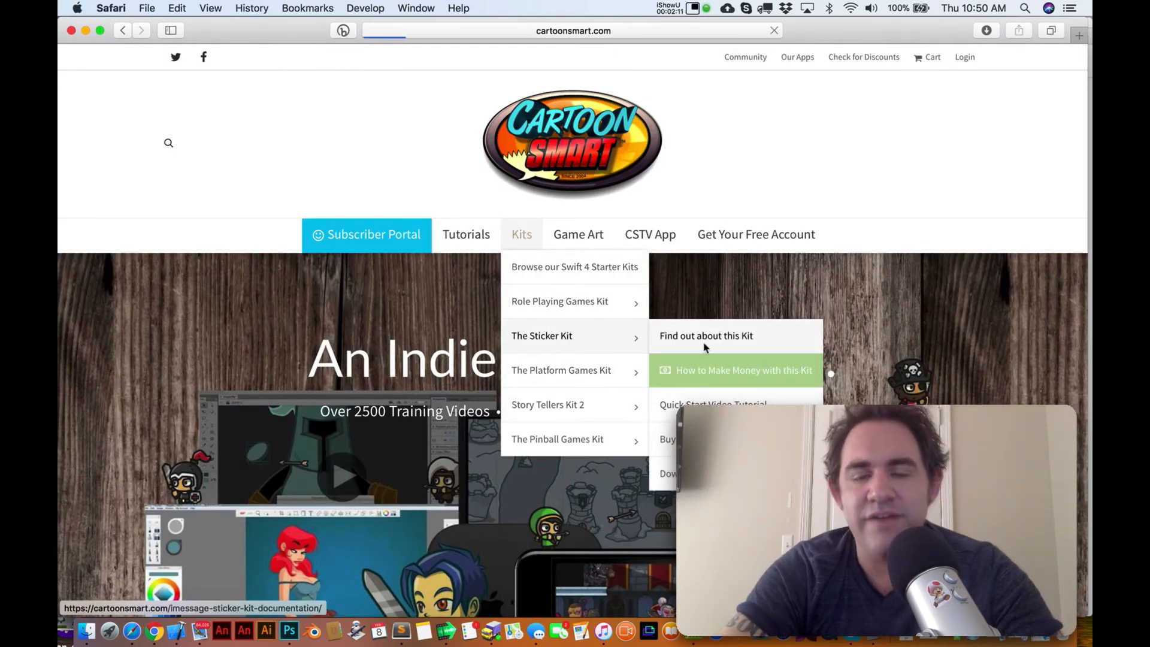
# - Open the Sticker Kit's How to Make Money page and scroll to Properties for Each Sticker
pyautogui.click(744, 370)
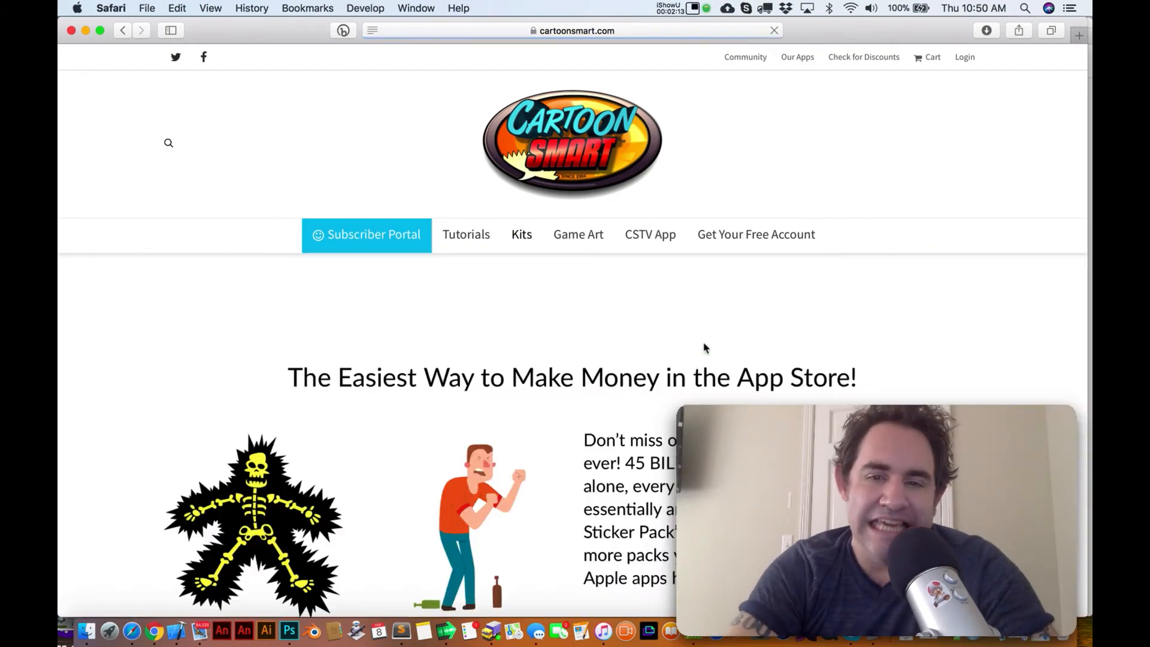
pyautogui.scroll(-3)
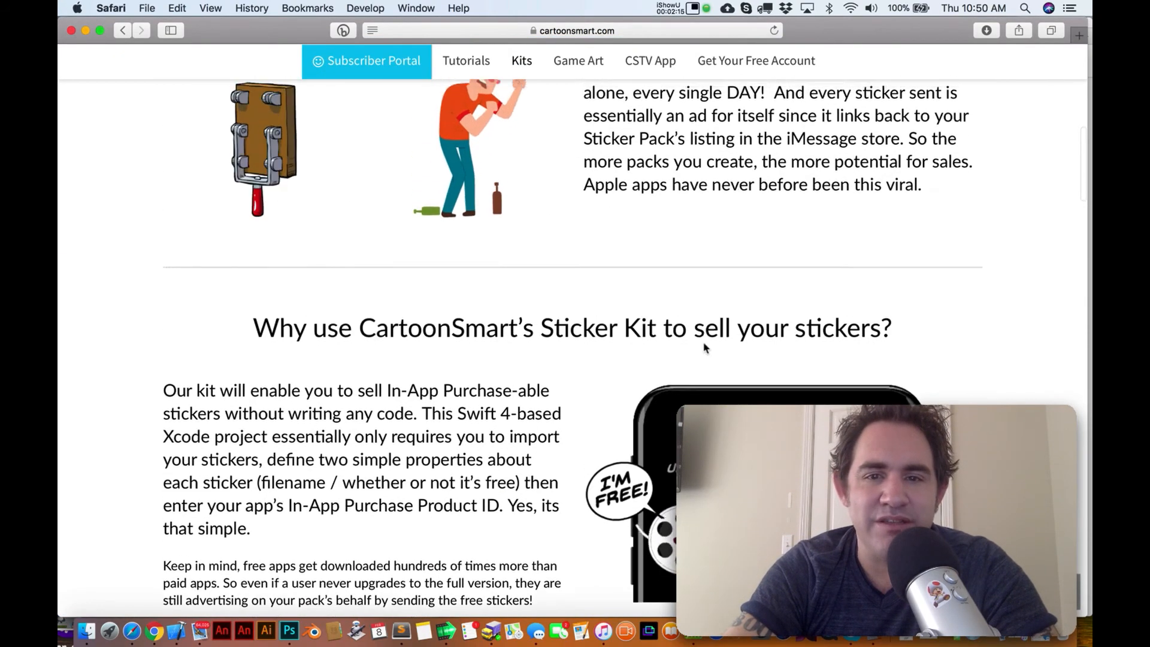
pyautogui.scroll(3)
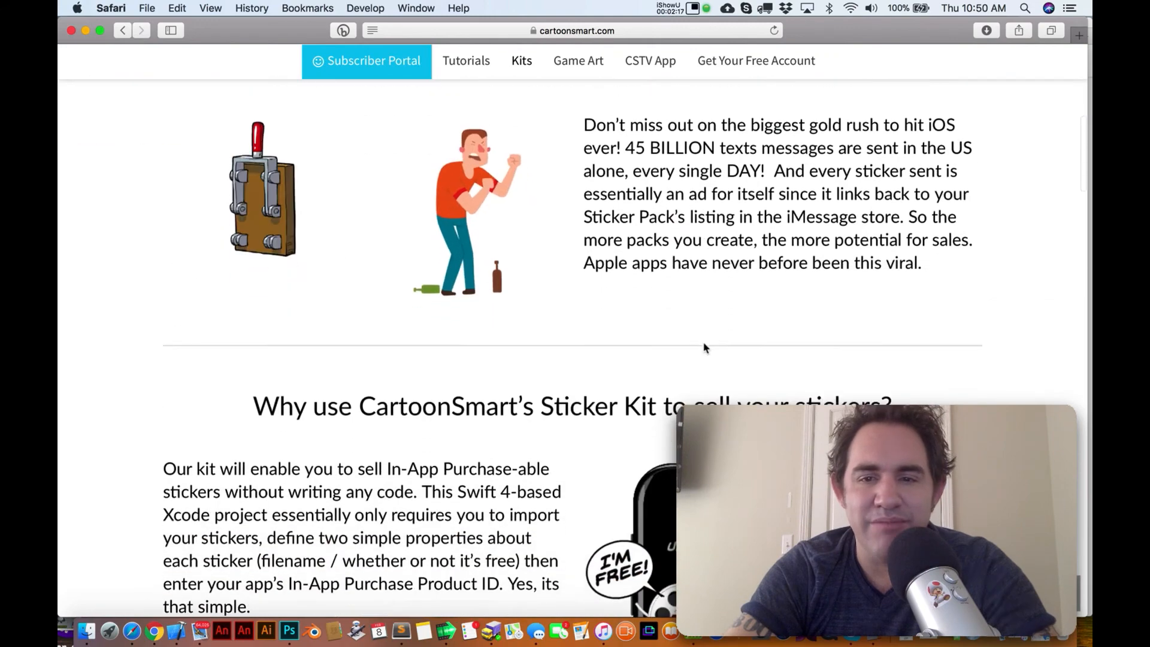
pyautogui.scroll(-3)
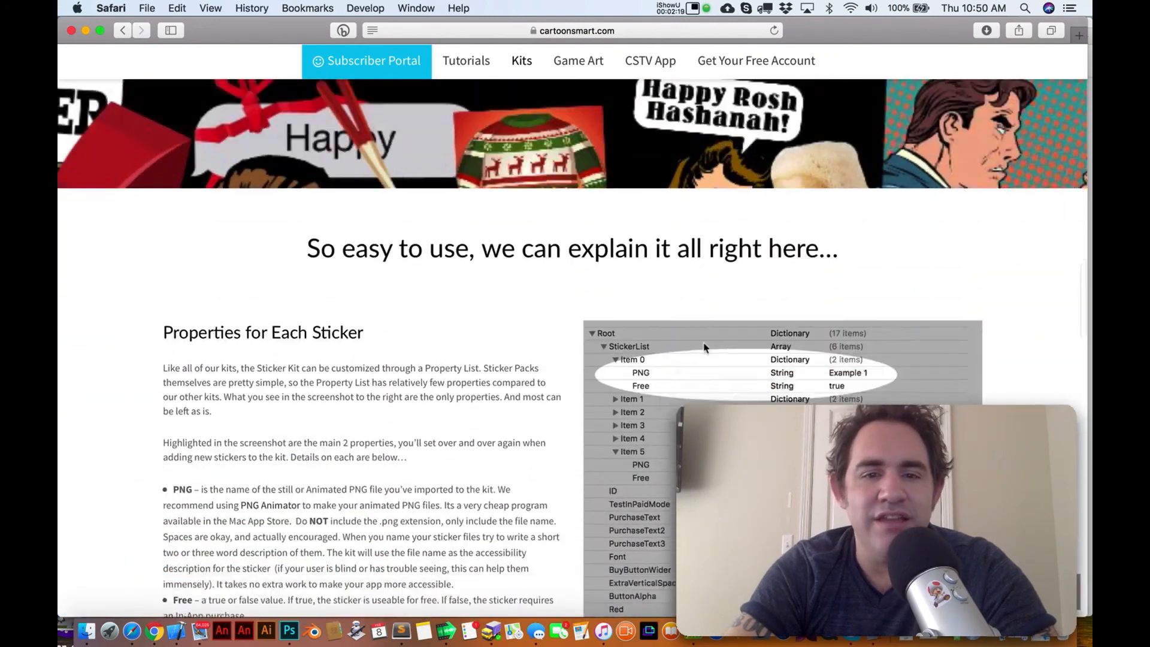
pyautogui.scroll(-3)
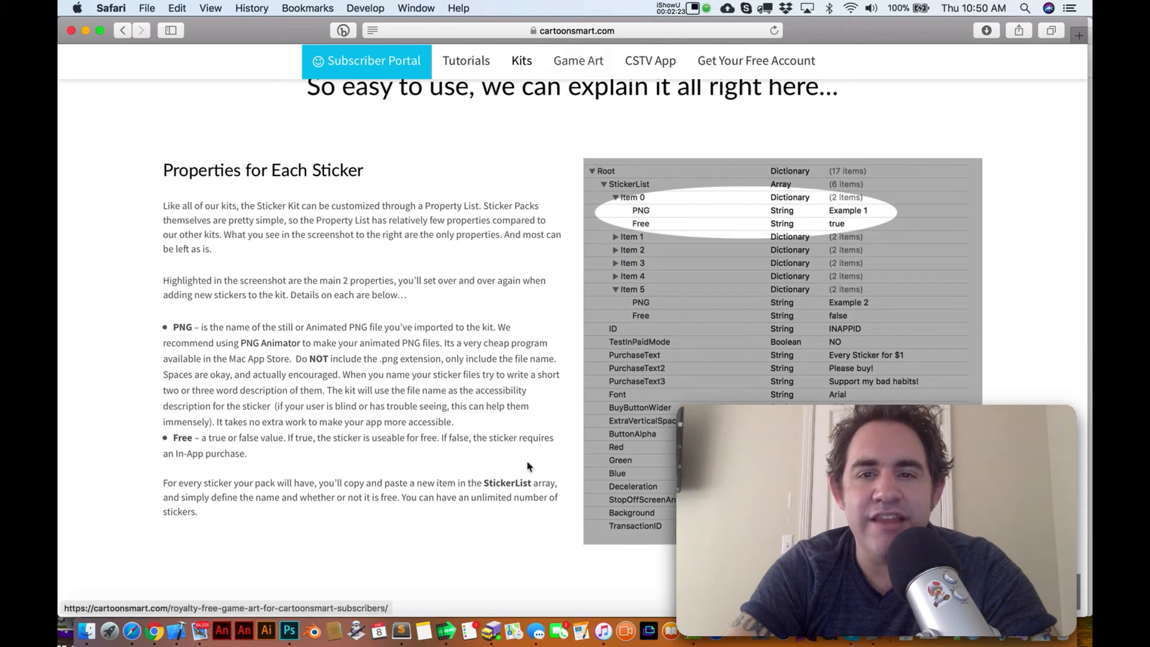
pyautogui.moveTo(592, 193)
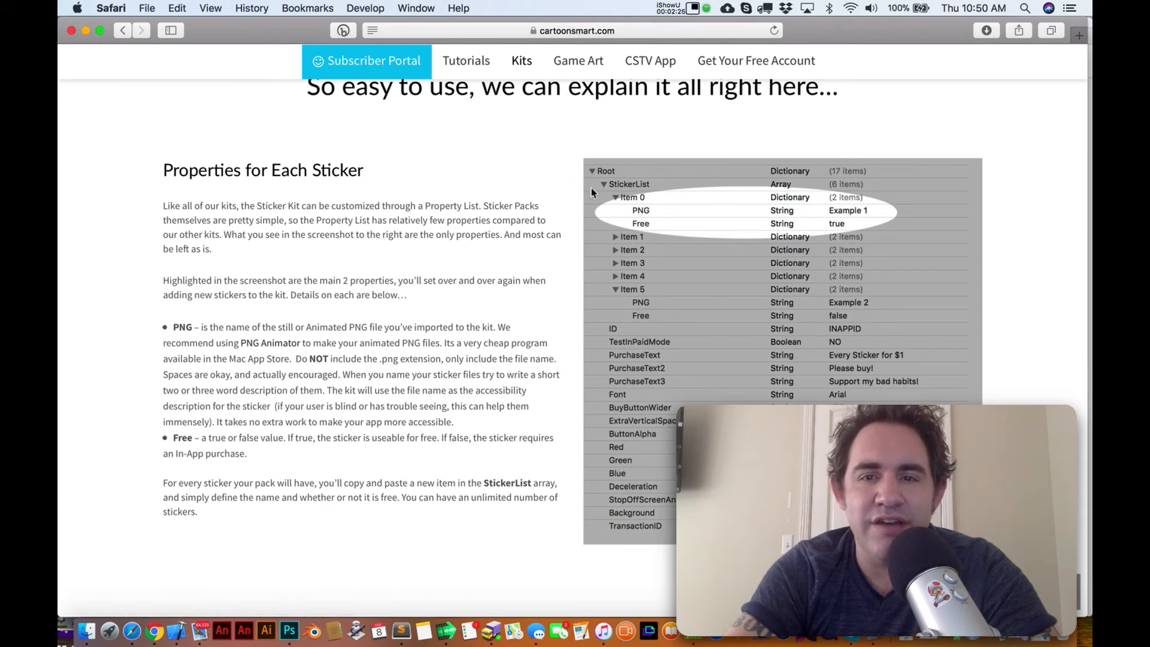
pyautogui.moveTo(881, 279)
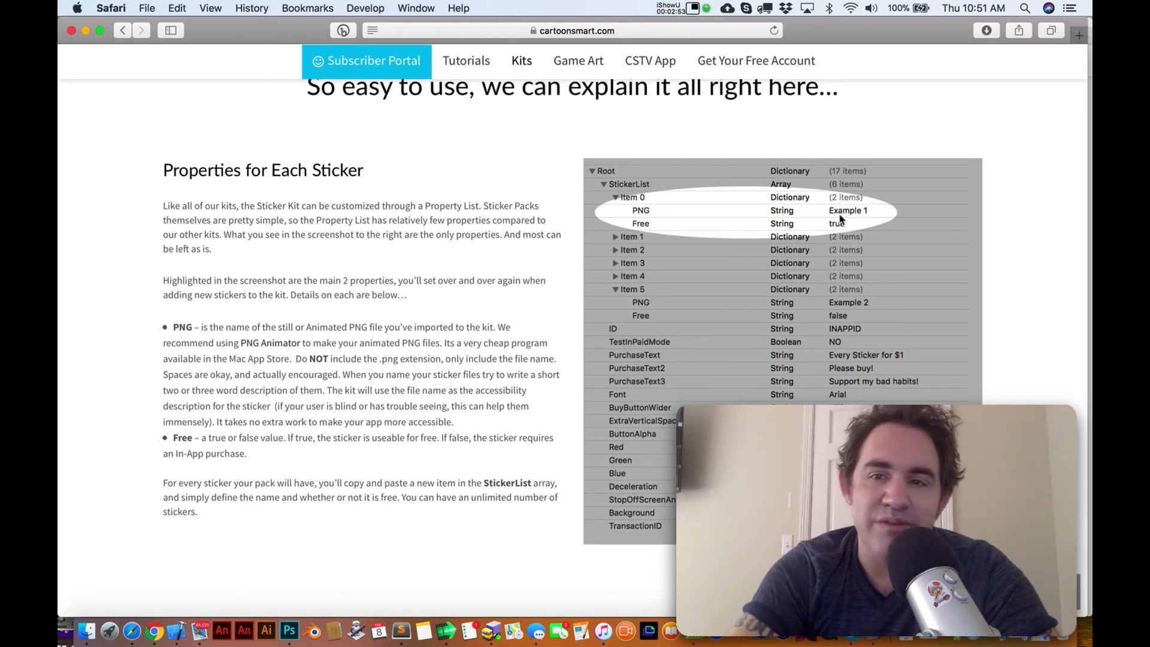
pyautogui.scroll(-3)
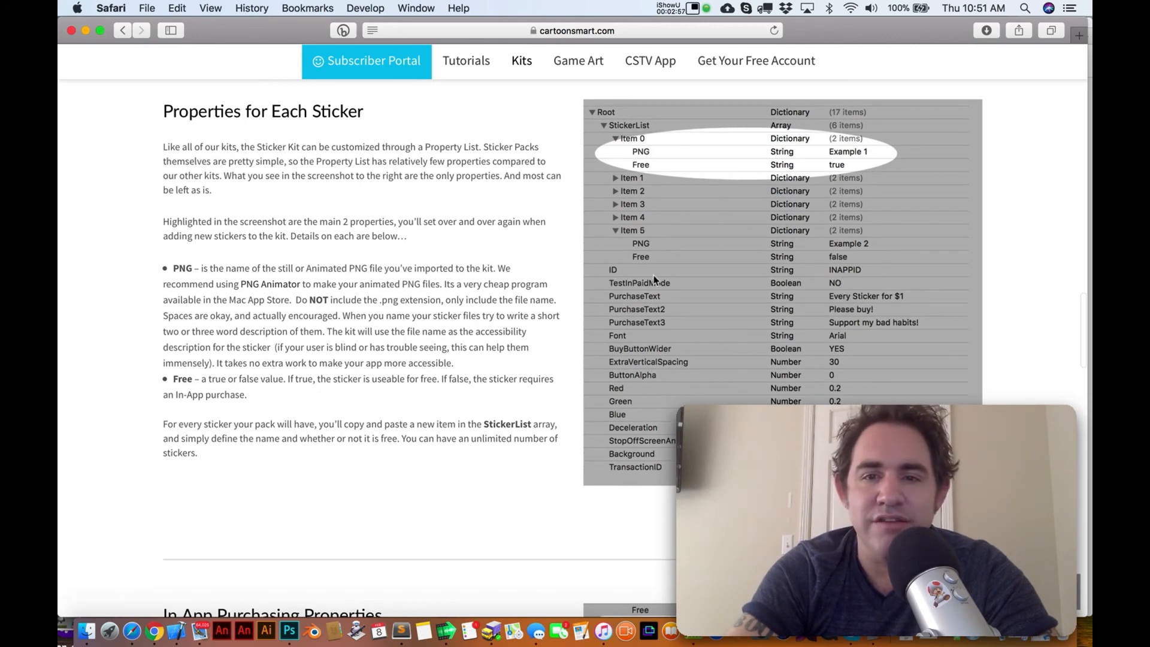
pyautogui.moveTo(836, 278)
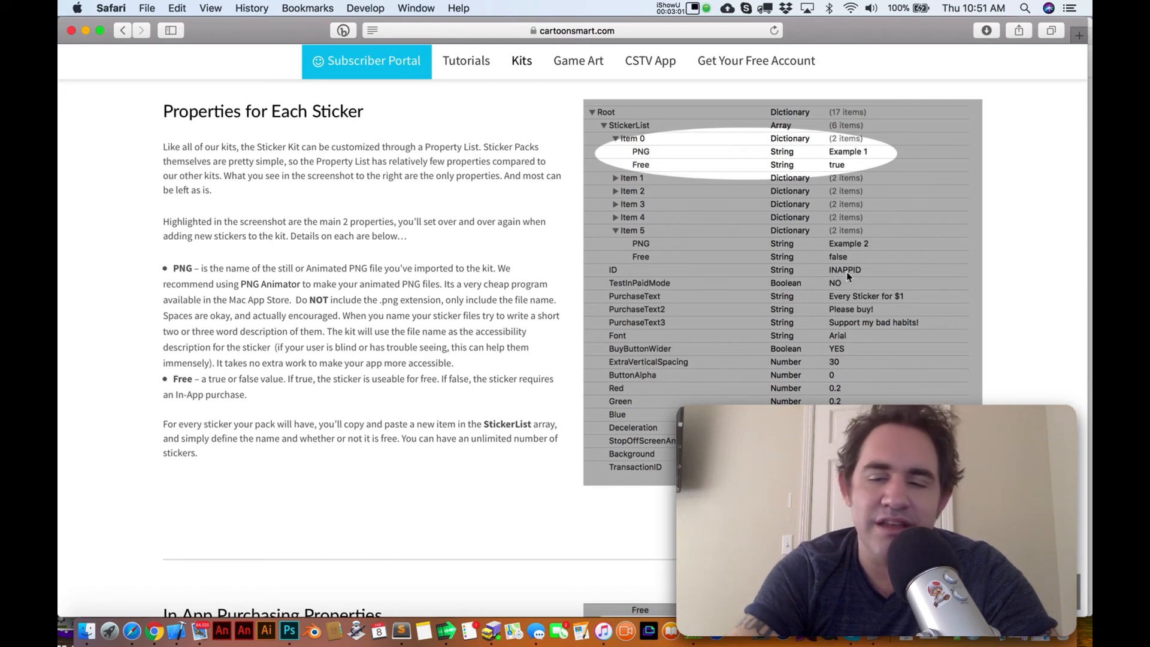
pyautogui.scroll(-3)
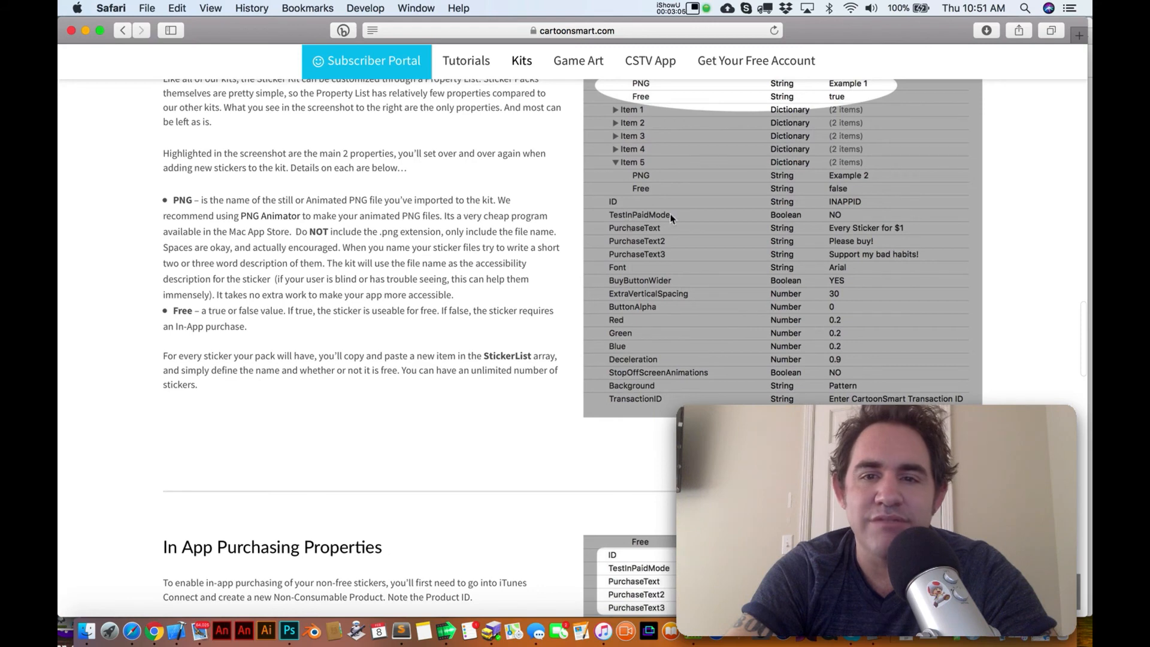
pyautogui.moveTo(662, 226)
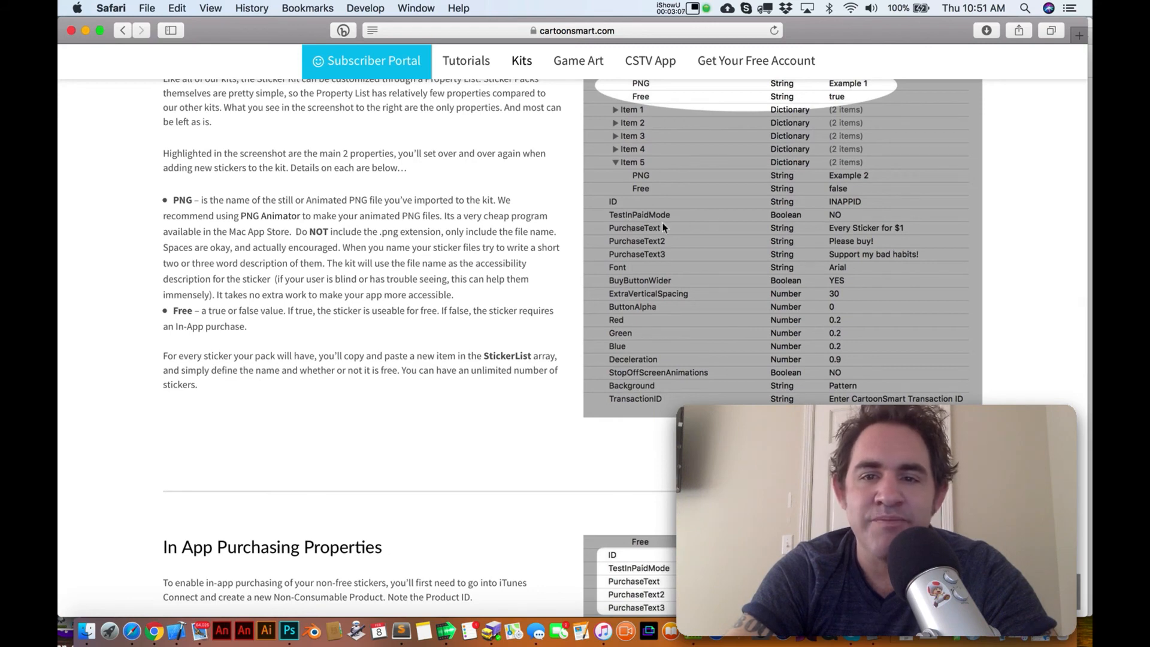
pyautogui.moveTo(653, 242)
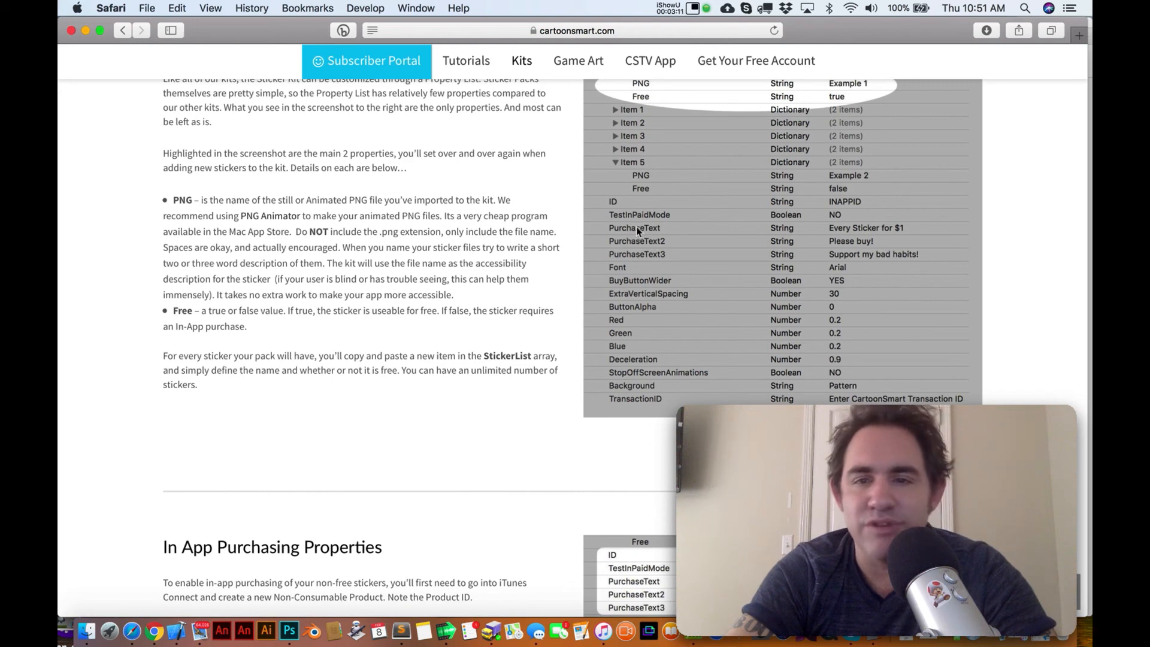
pyautogui.moveTo(633, 258)
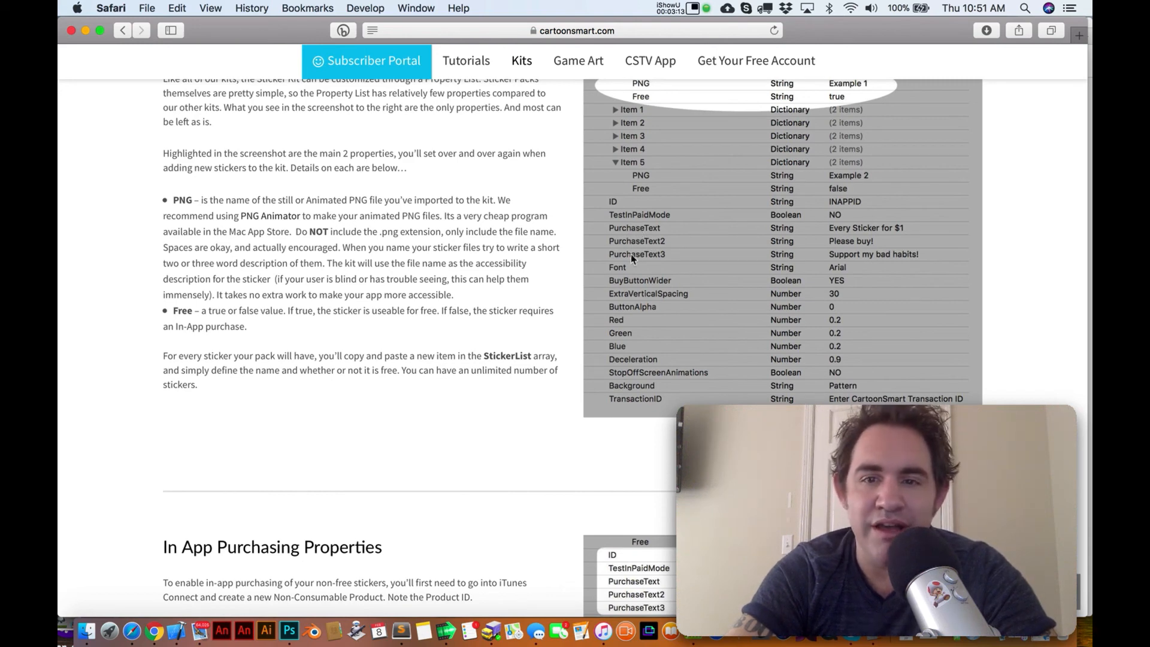
pyautogui.moveTo(658, 262)
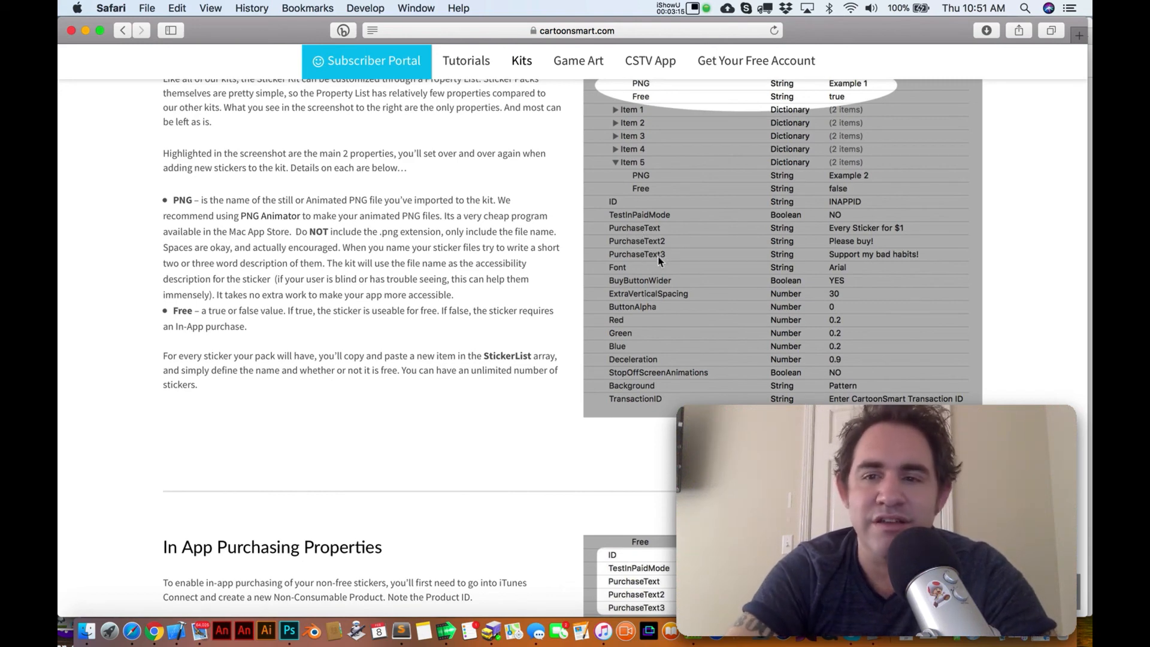
pyautogui.scroll(-3)
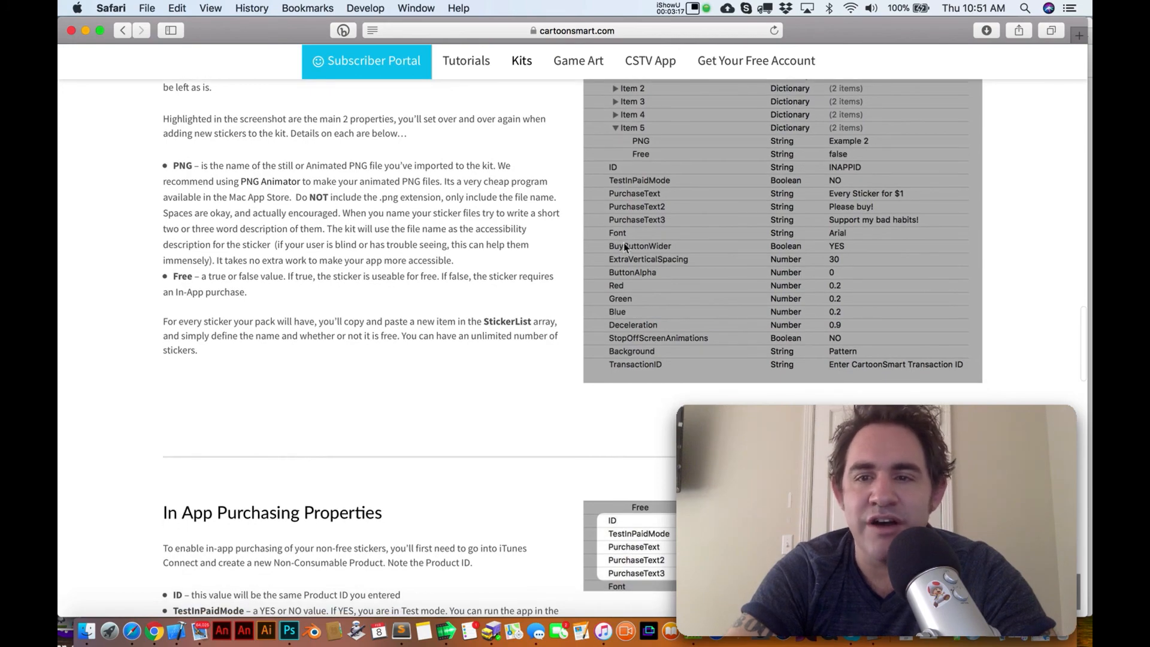
pyautogui.scroll(-3)
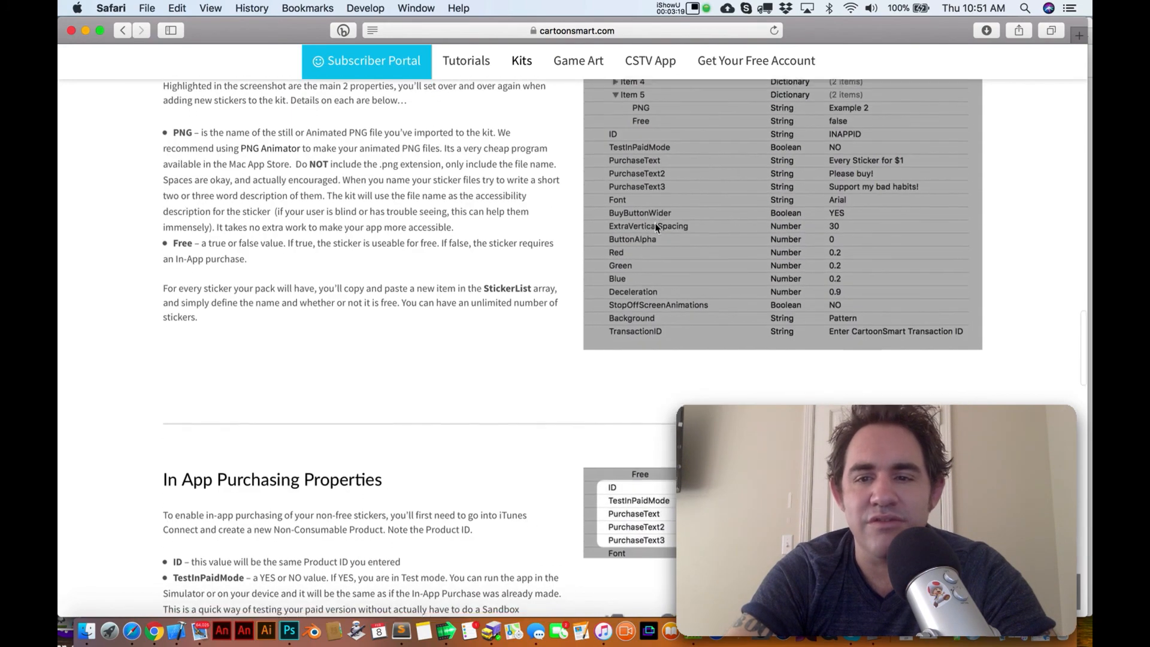
pyautogui.scroll(-3)
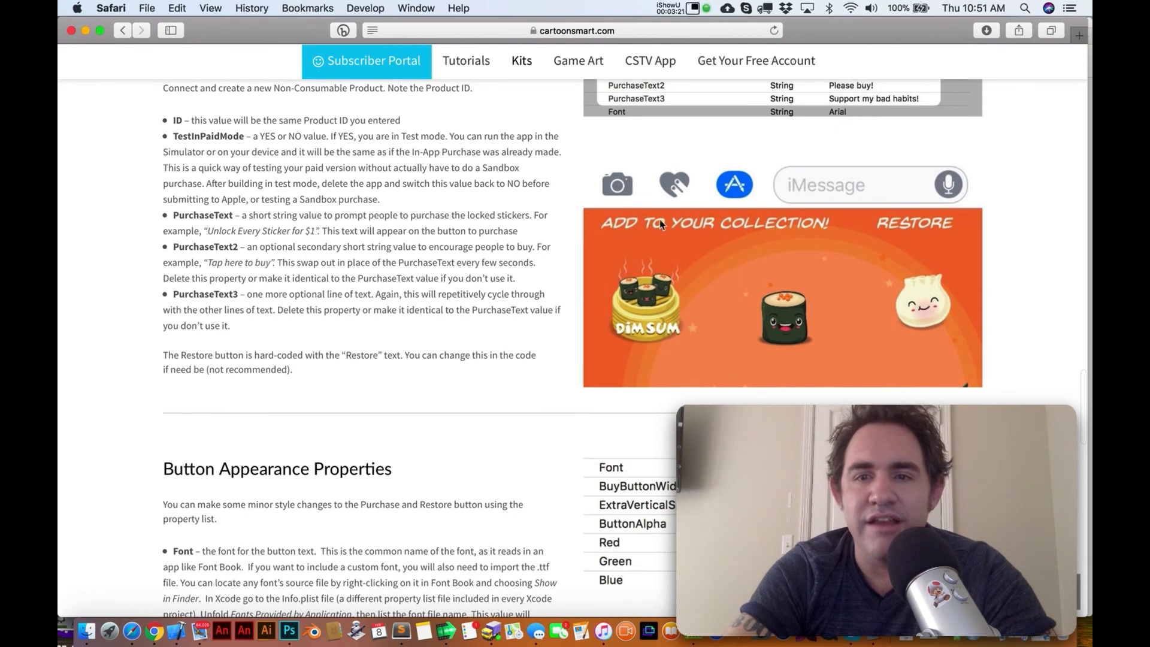
pyautogui.scroll(3)
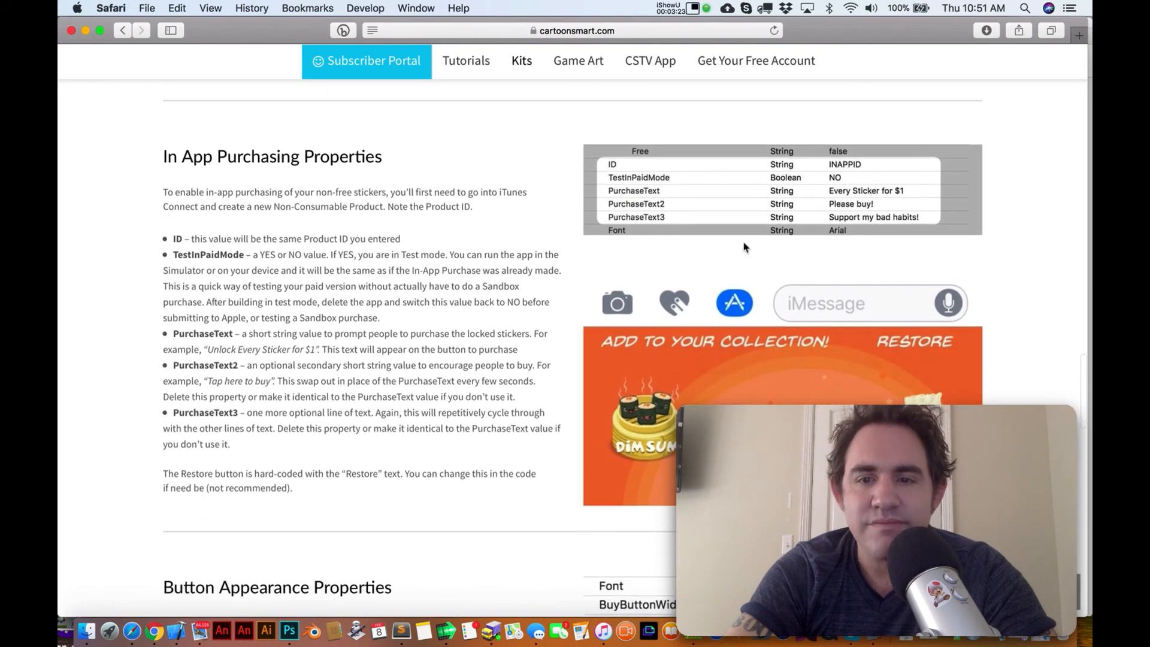
pyautogui.scroll(3)
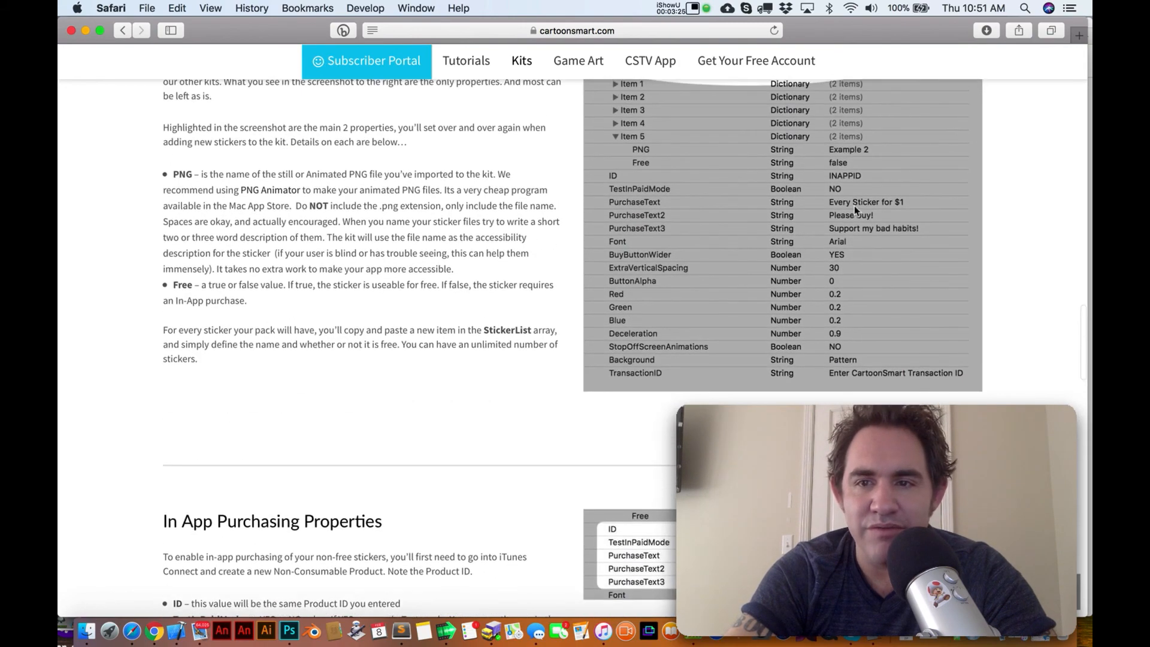
pyautogui.scroll(-3)
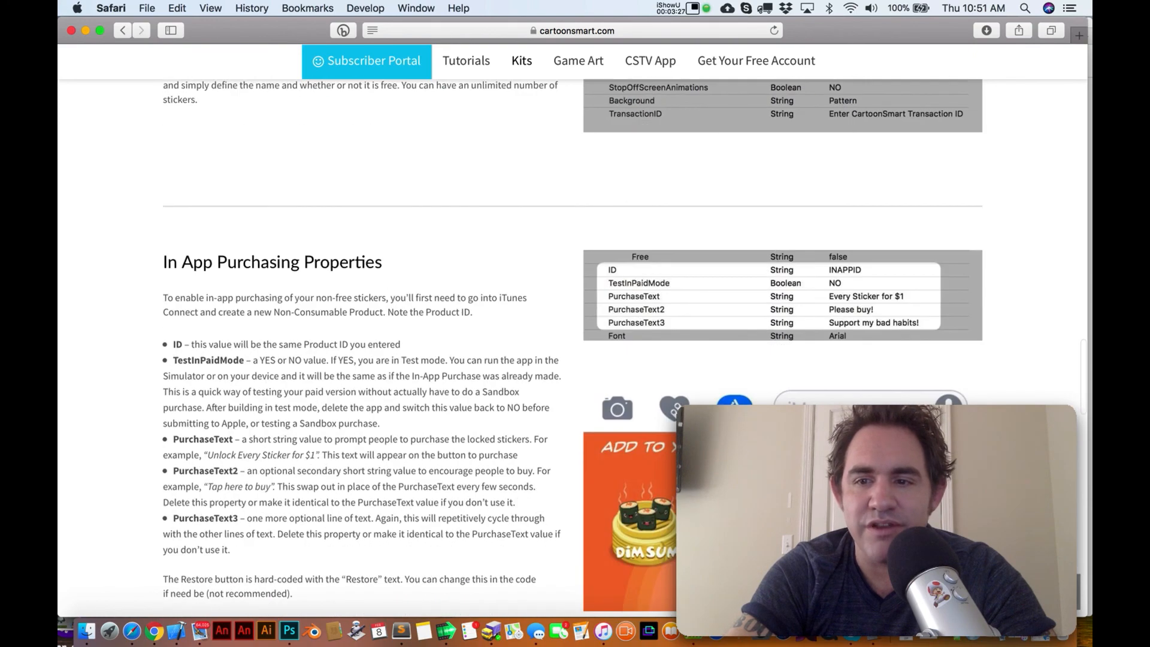
pyautogui.scroll(-3)
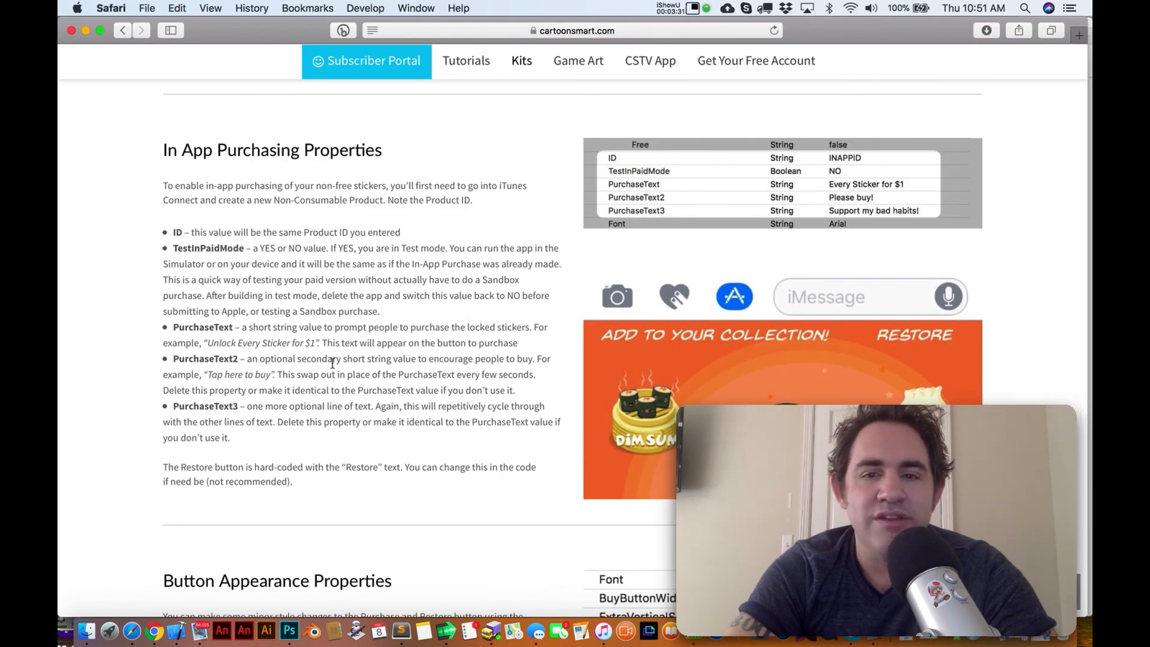
pyautogui.scroll(-3)
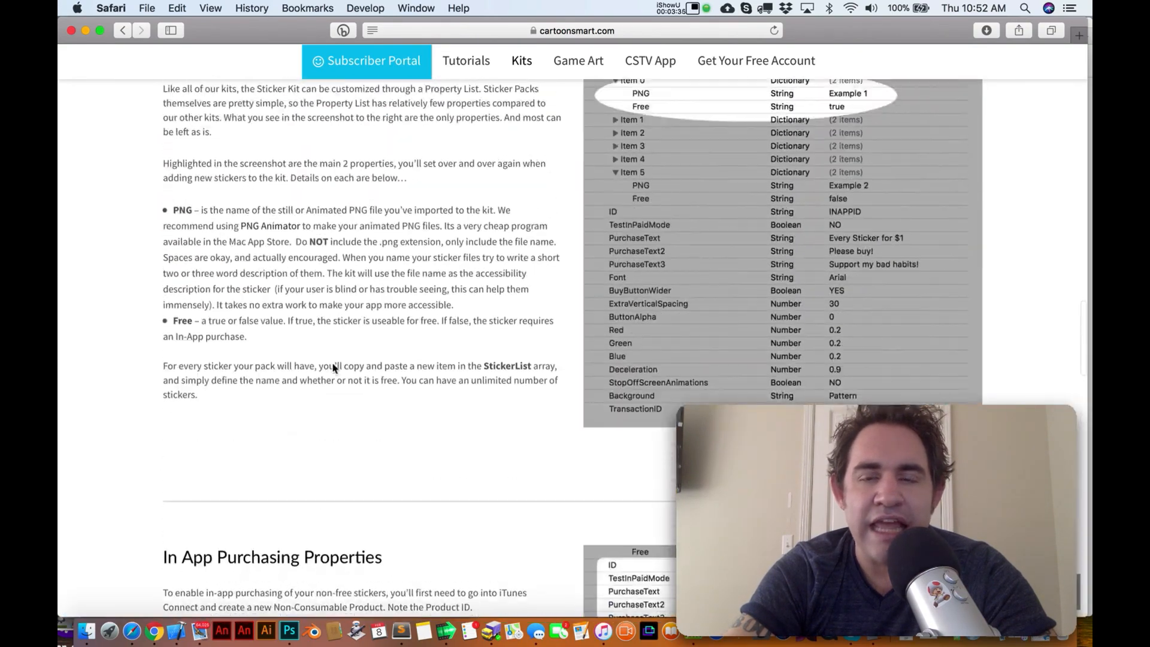
# - Scroll the Sticker Kit page back to the top to reach the Game Art menu
pyautogui.scroll(3)
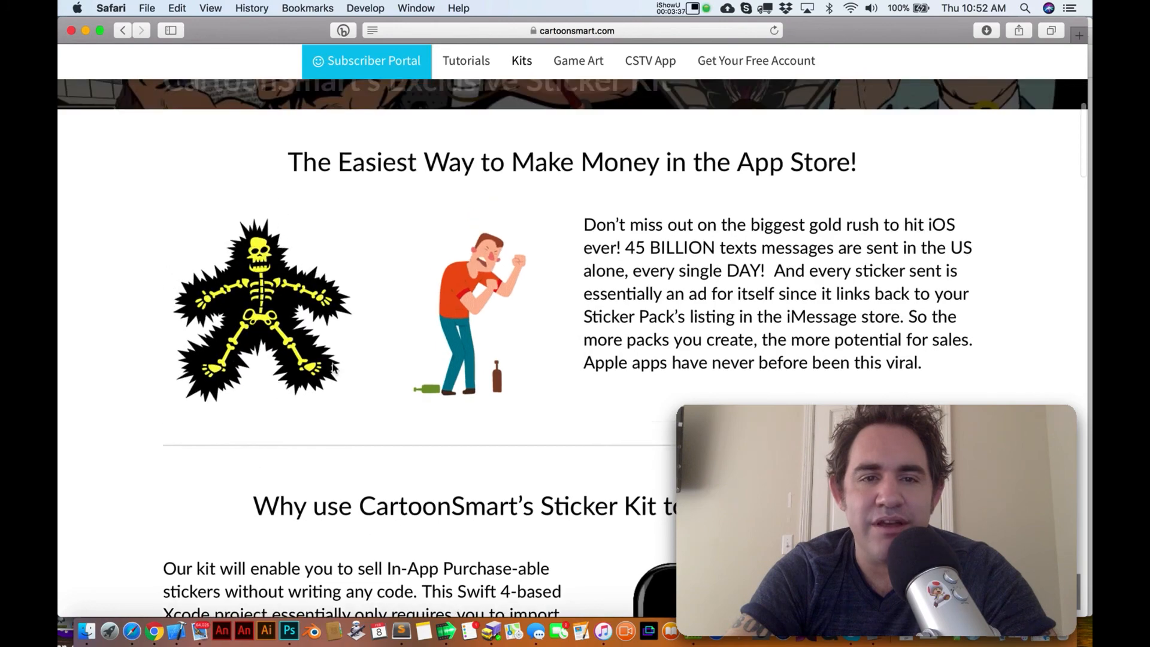
pyautogui.scroll(3)
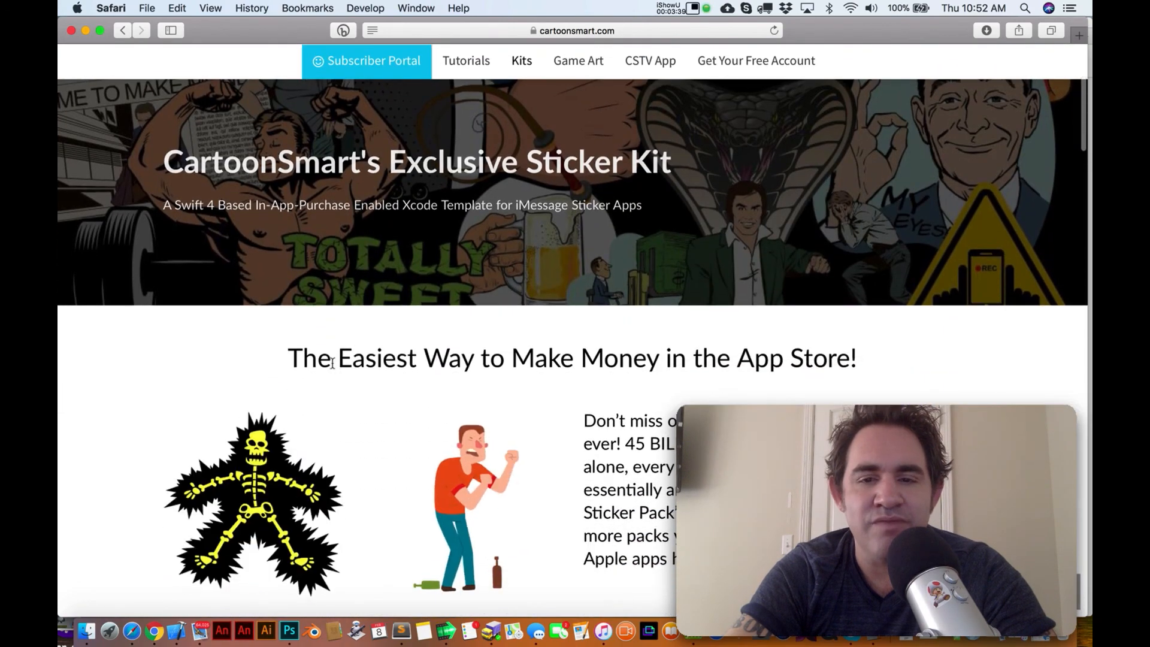
pyautogui.scroll(-3)
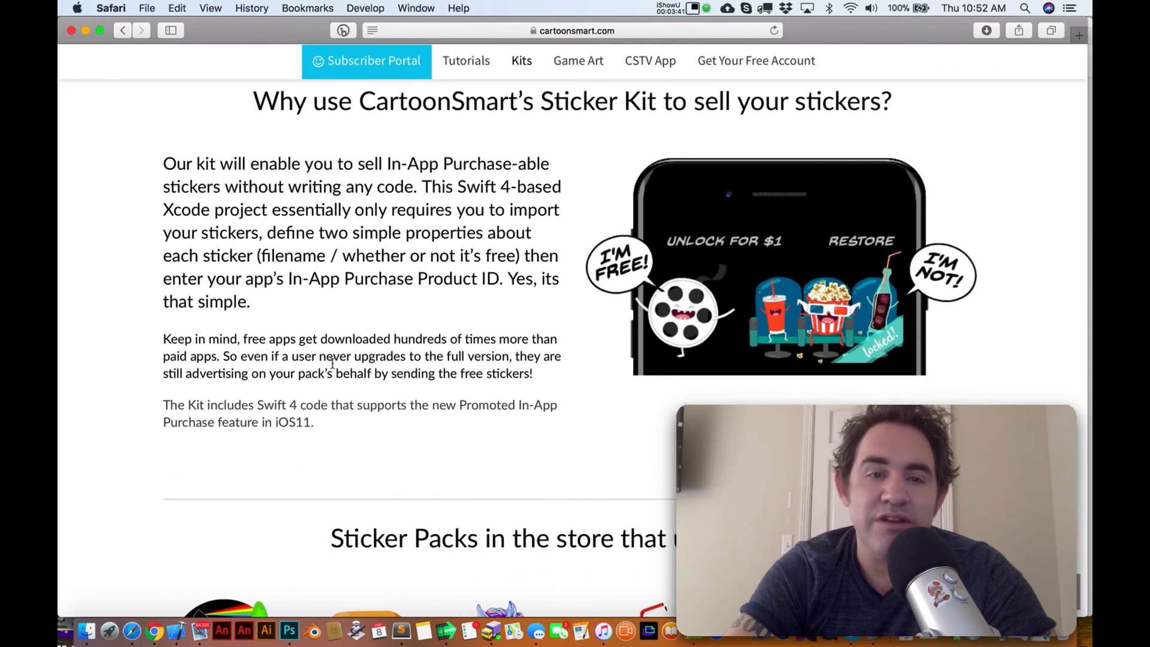
pyautogui.scroll(-3)
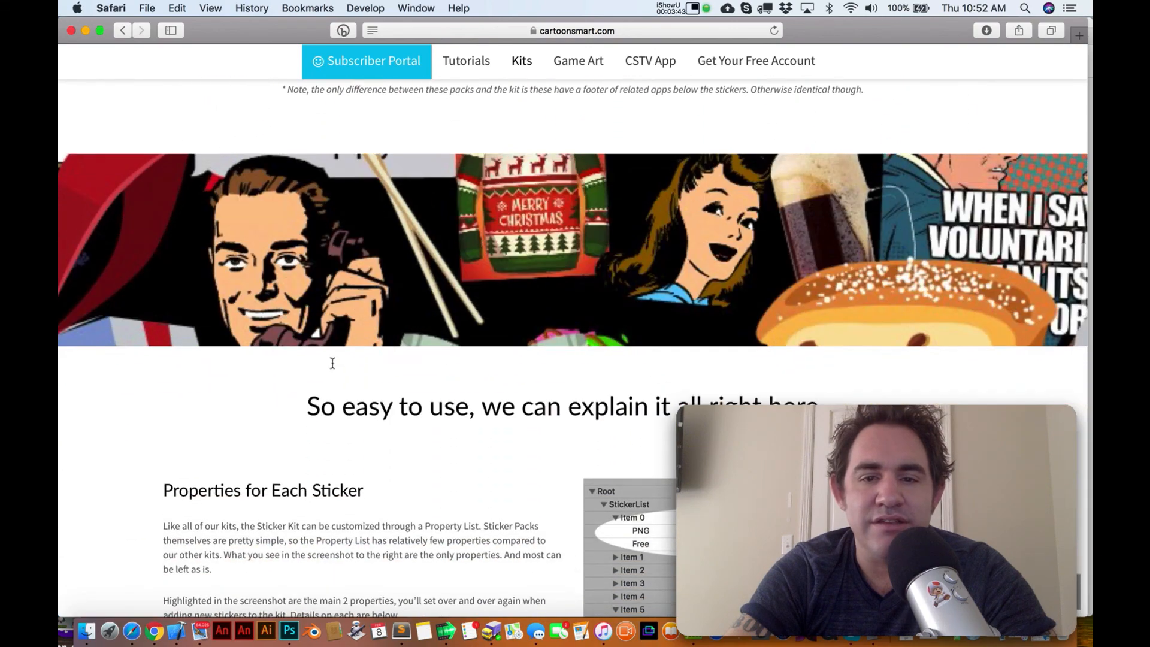
pyautogui.scroll(-3)
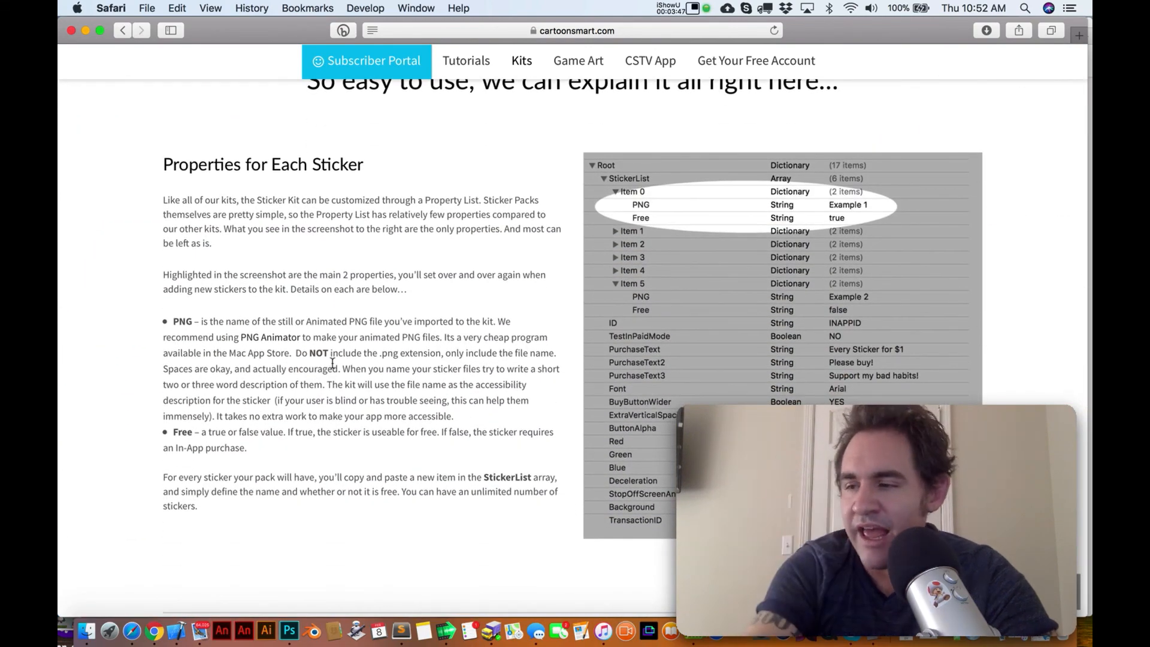
pyautogui.scroll(3)
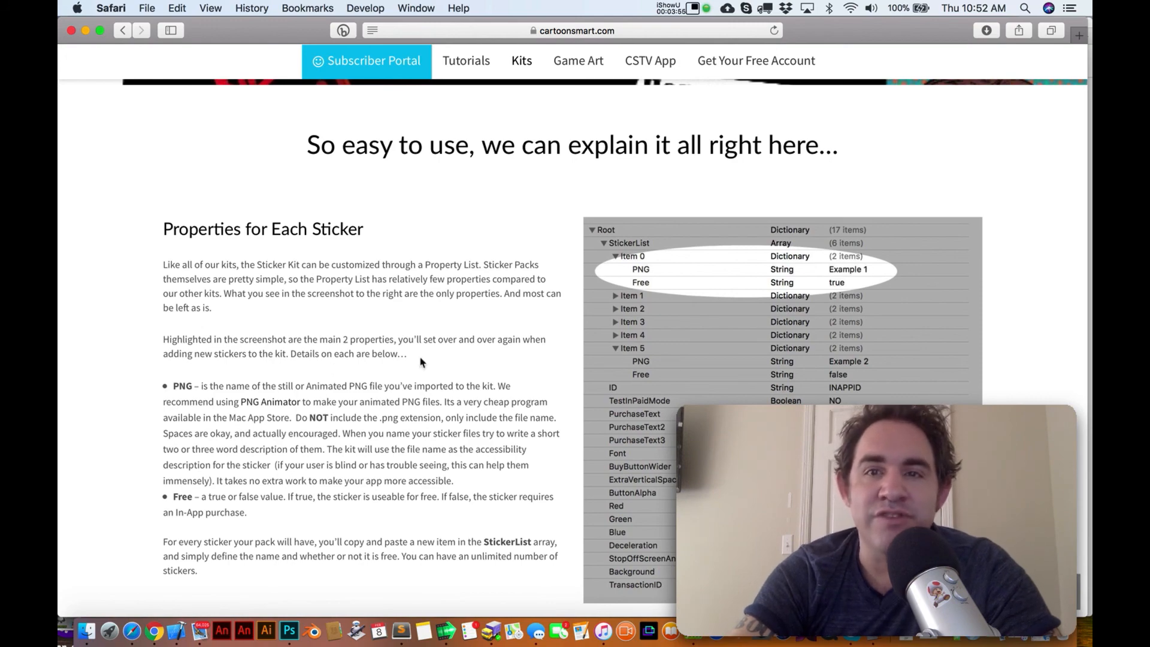
pyautogui.scroll(-3)
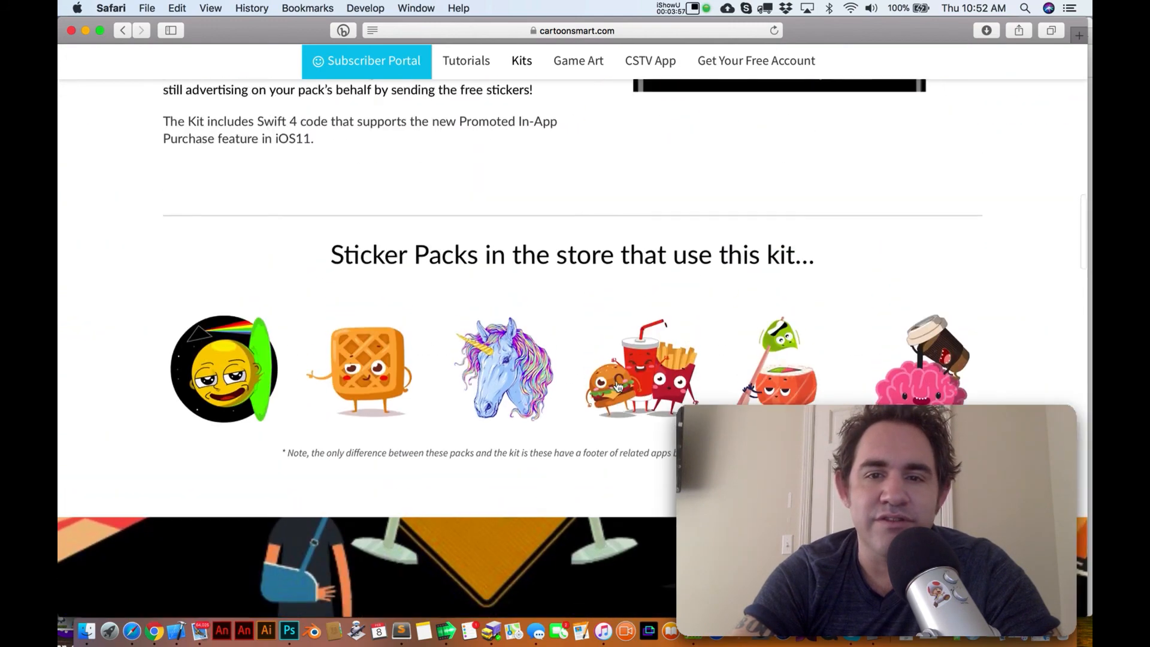
pyautogui.scroll(3)
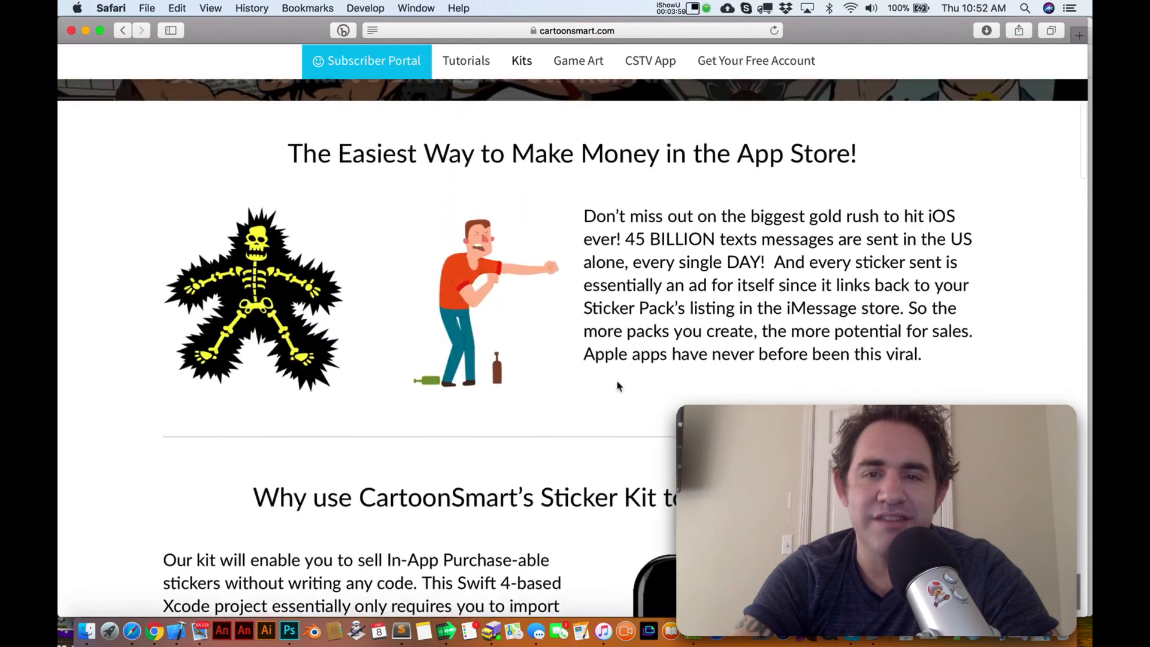
pyautogui.scroll(3)
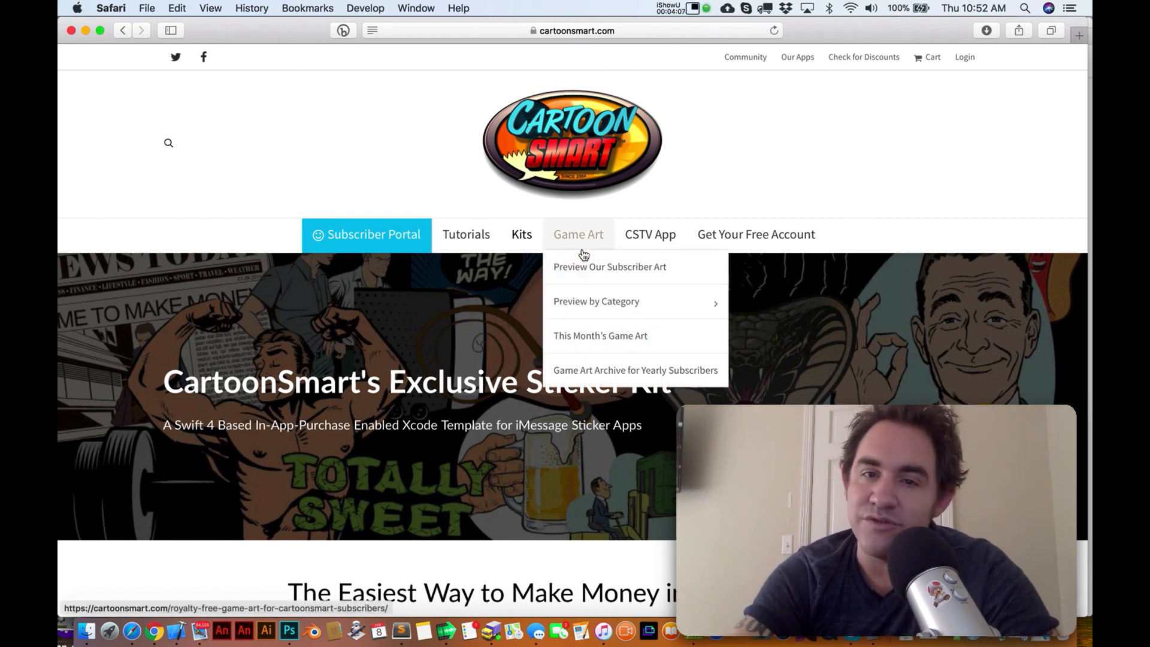
pyautogui.moveTo(522, 234)
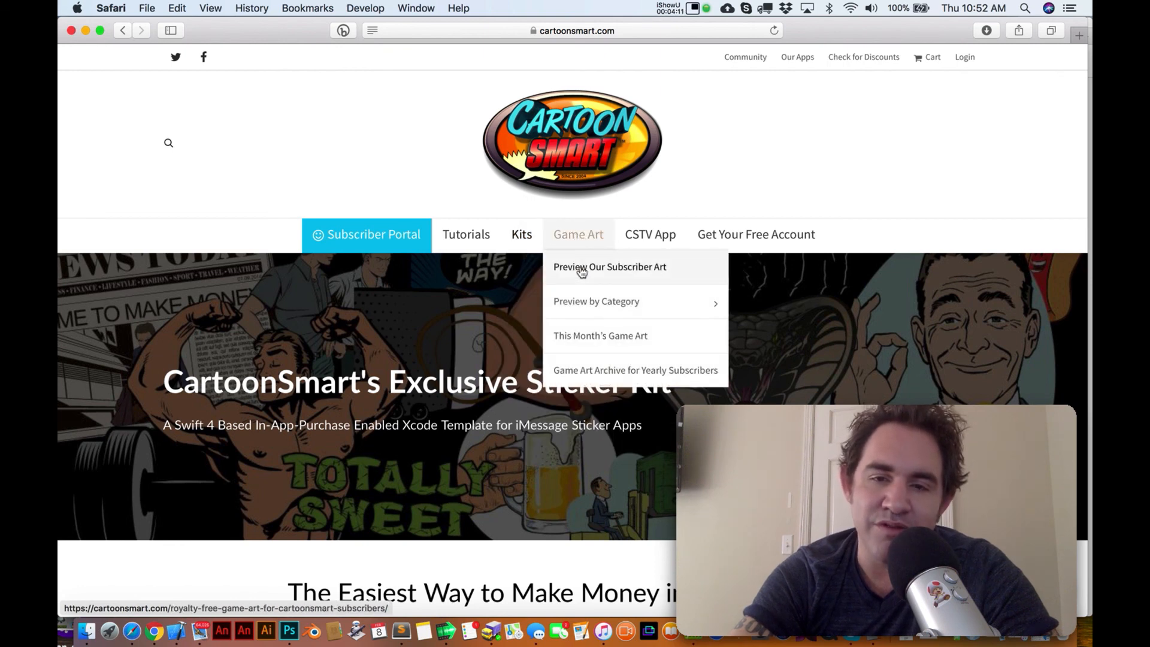
# - Open Preview Our Subscriber Art and scroll through its character and level art previews
pyautogui.click(610, 266)
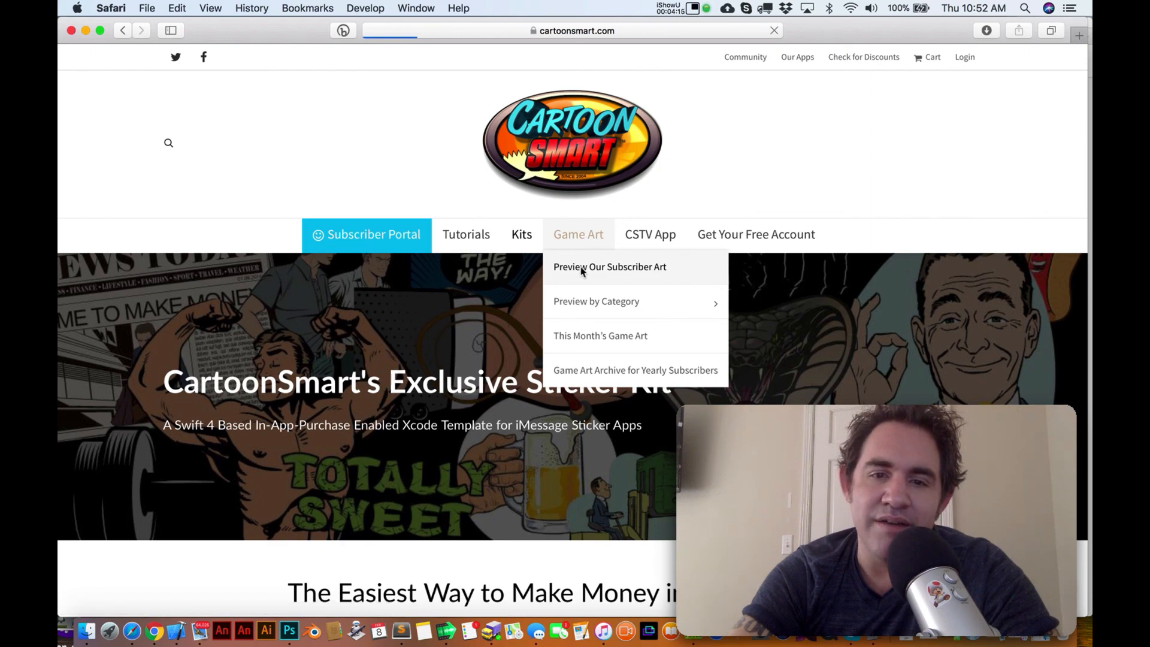
pyautogui.click(610, 266)
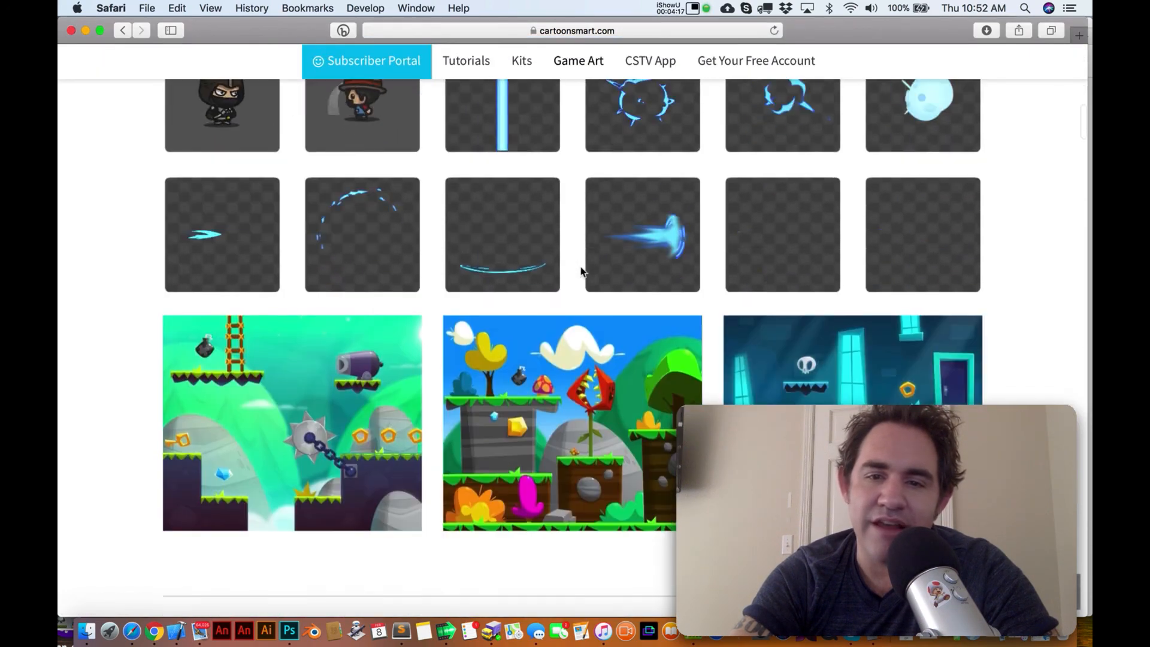
pyautogui.scroll(3)
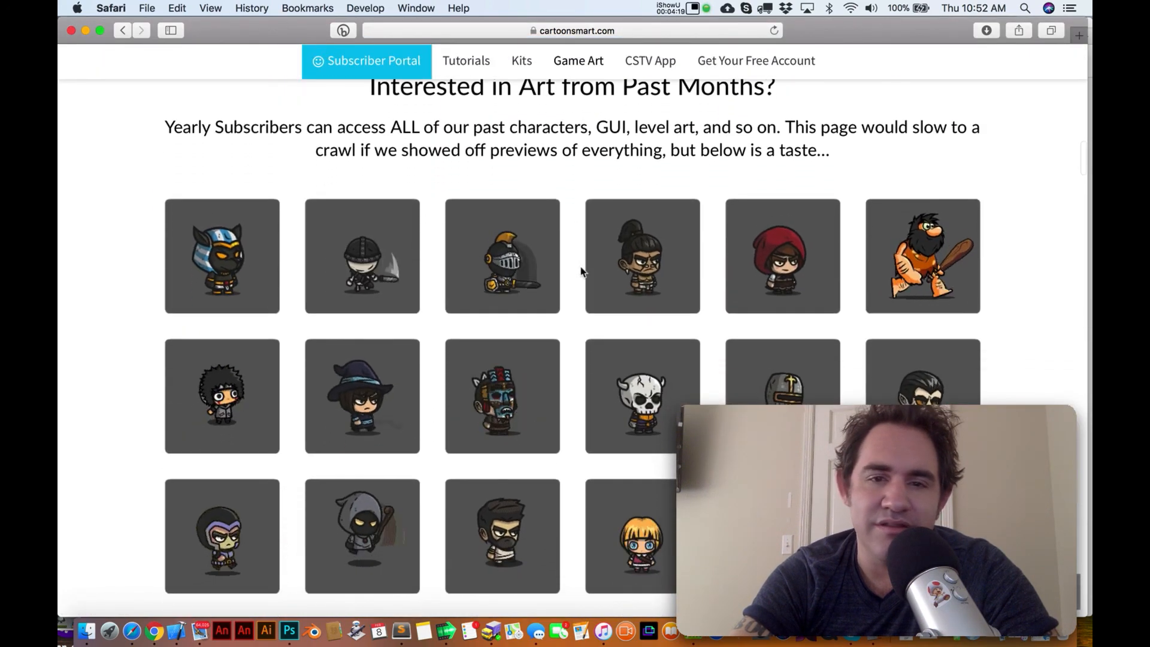
pyautogui.scroll(-3)
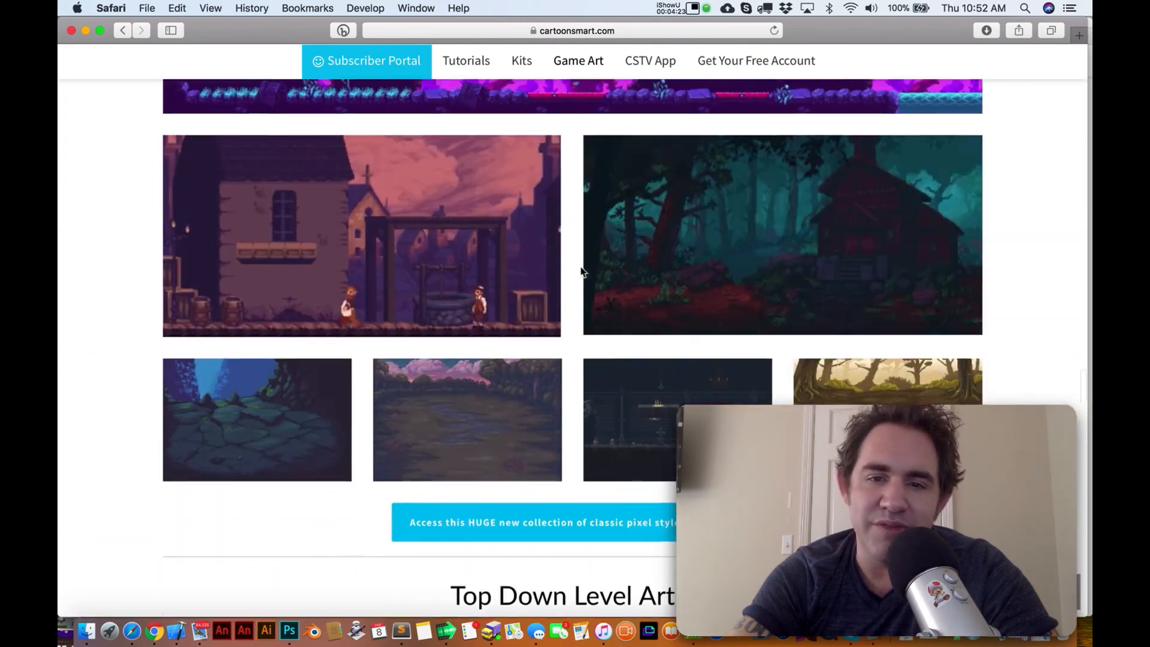
pyautogui.scroll(3)
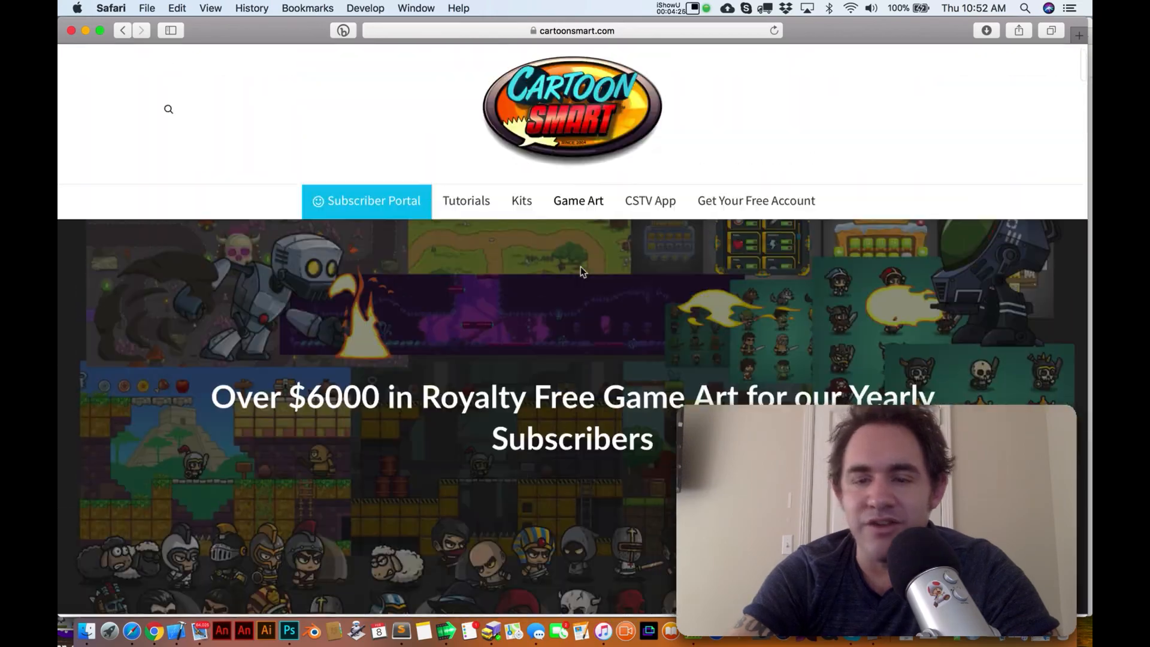